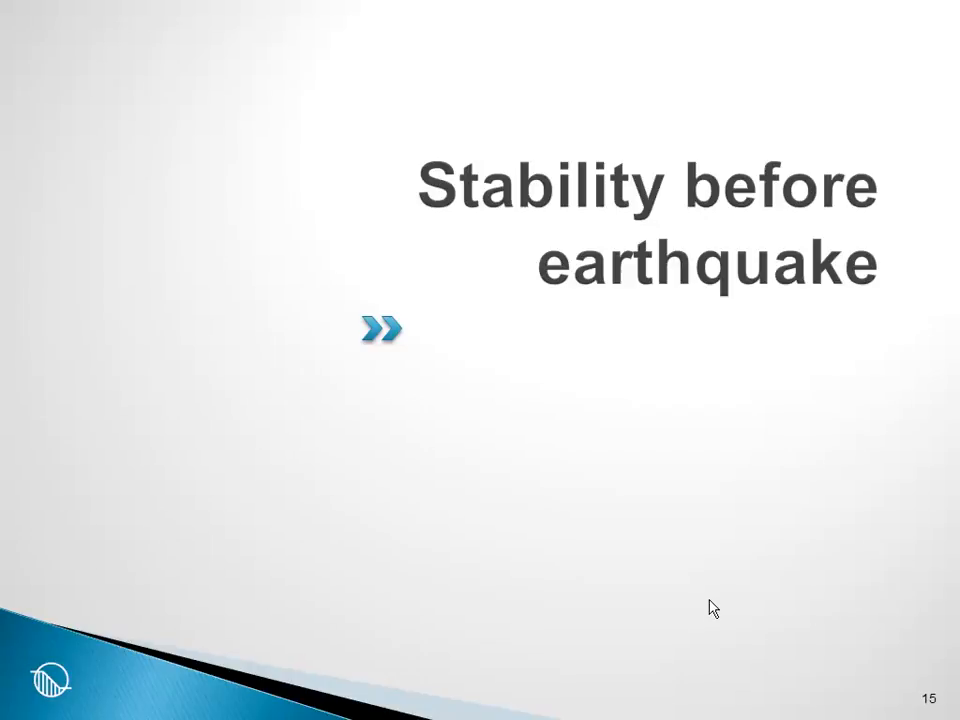
{"action": "mouse_move", "coordinate": [414, 508]}
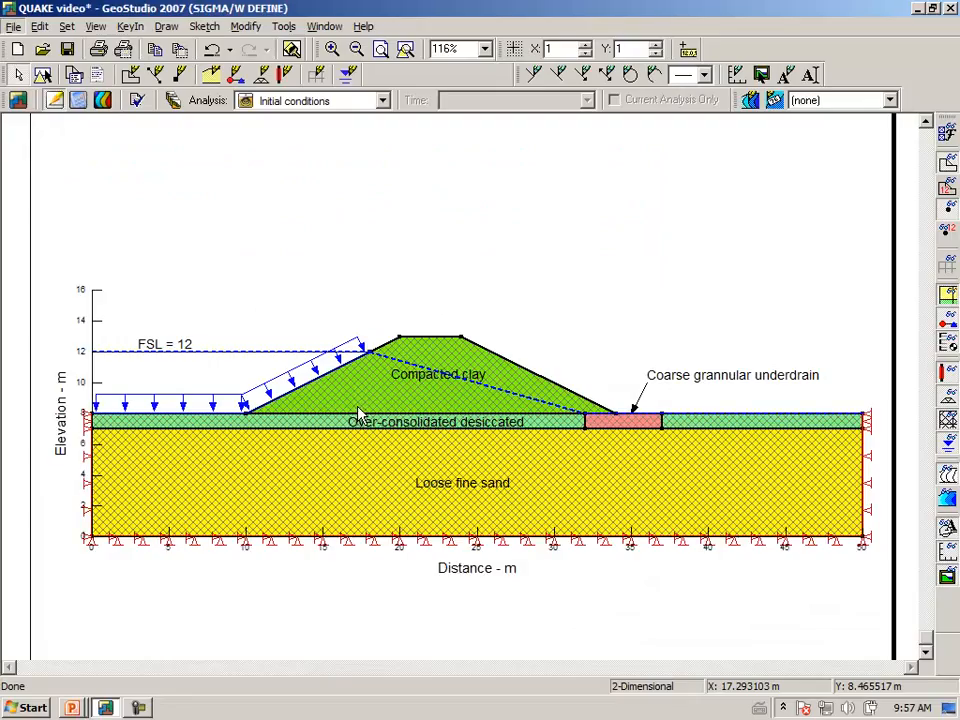
{"action": "mouse_move", "coordinate": [285, 248]}
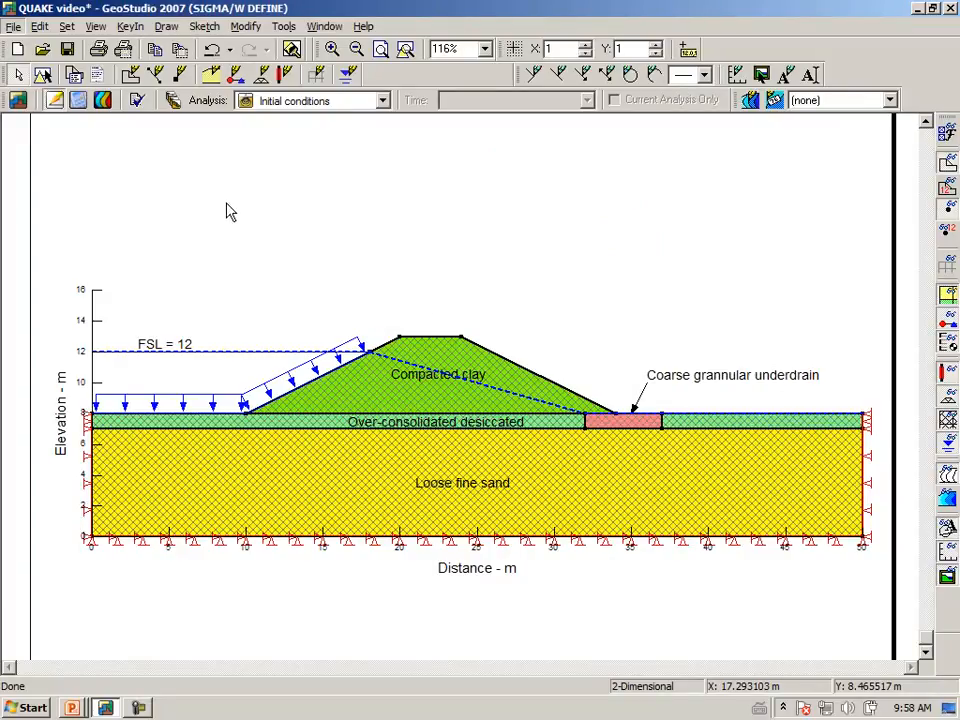
{"action": "mouse_move", "coordinate": [217, 188]}
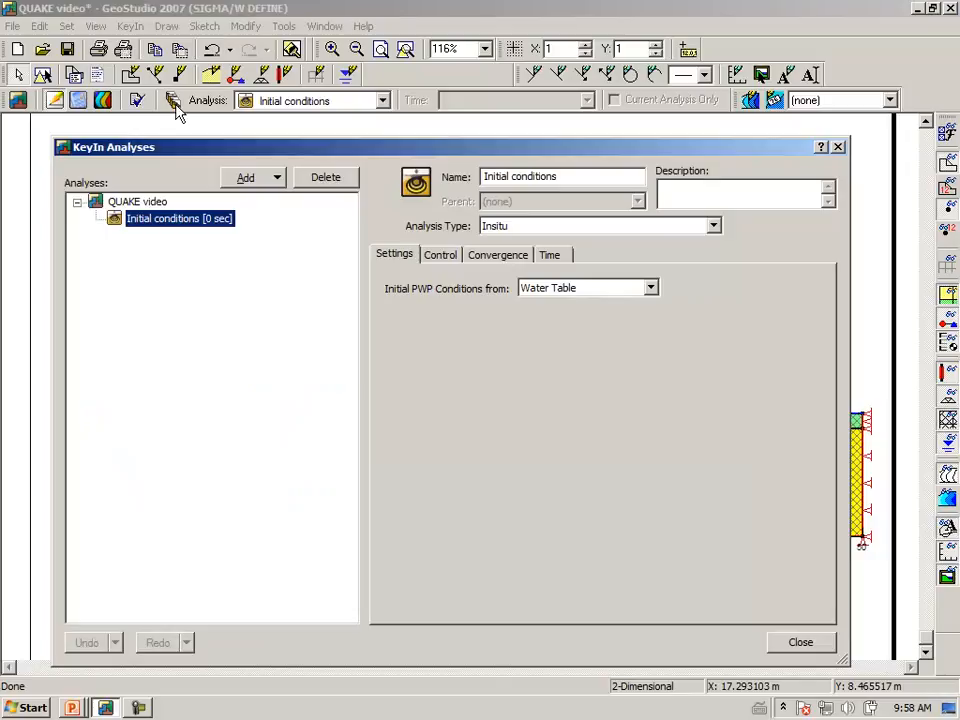
{"action": "mouse_move", "coordinate": [224, 175]}
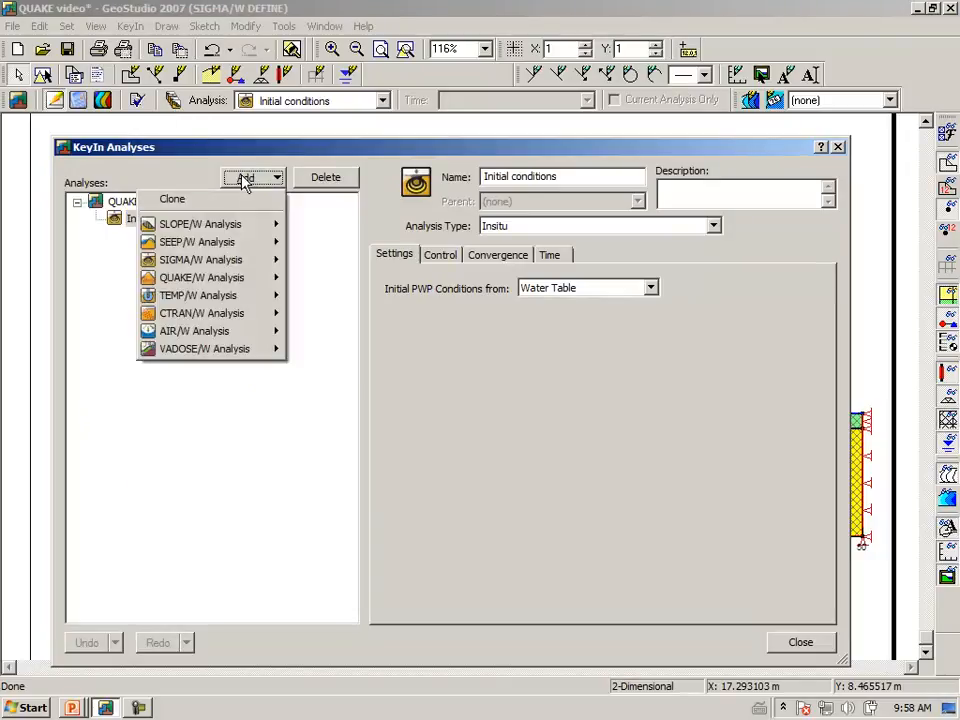
{"action": "mouse_move", "coordinate": [200, 223]}
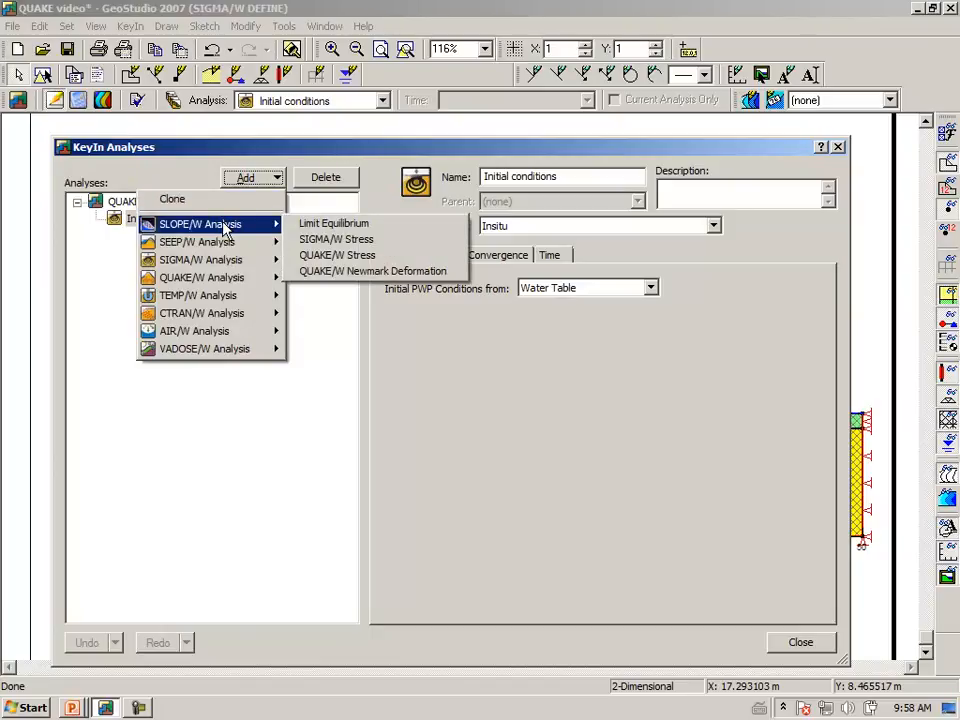
{"action": "mouse_move", "coordinate": [336, 239]}
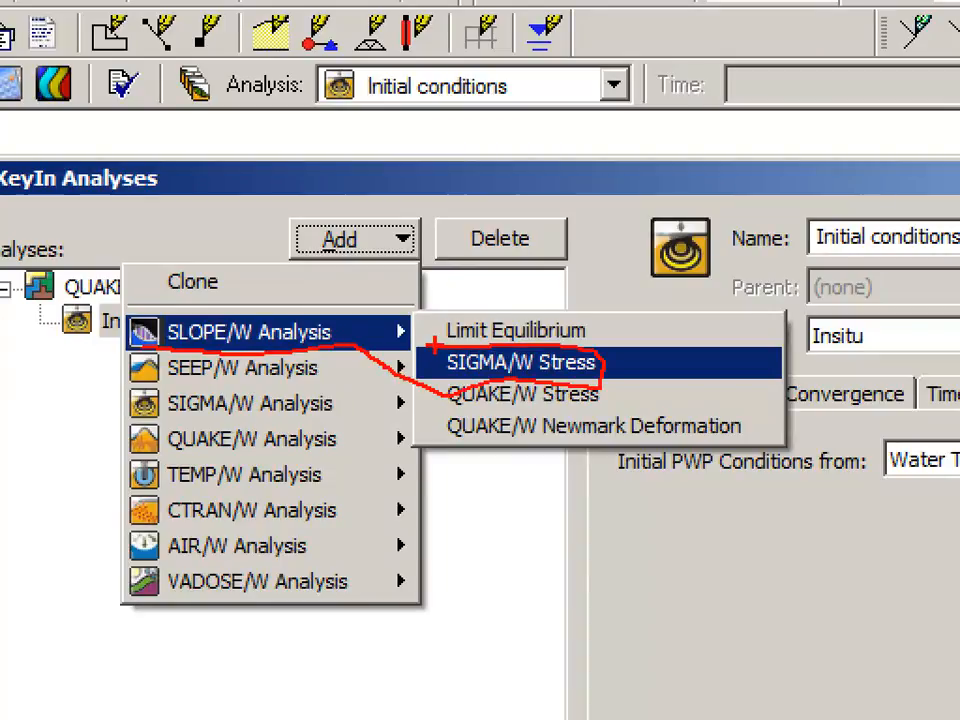
Add a SIGMA/W Stress slope stability analysis using parent stresses and pore pressures
{"action": "left_click", "coordinate": [520, 362]}
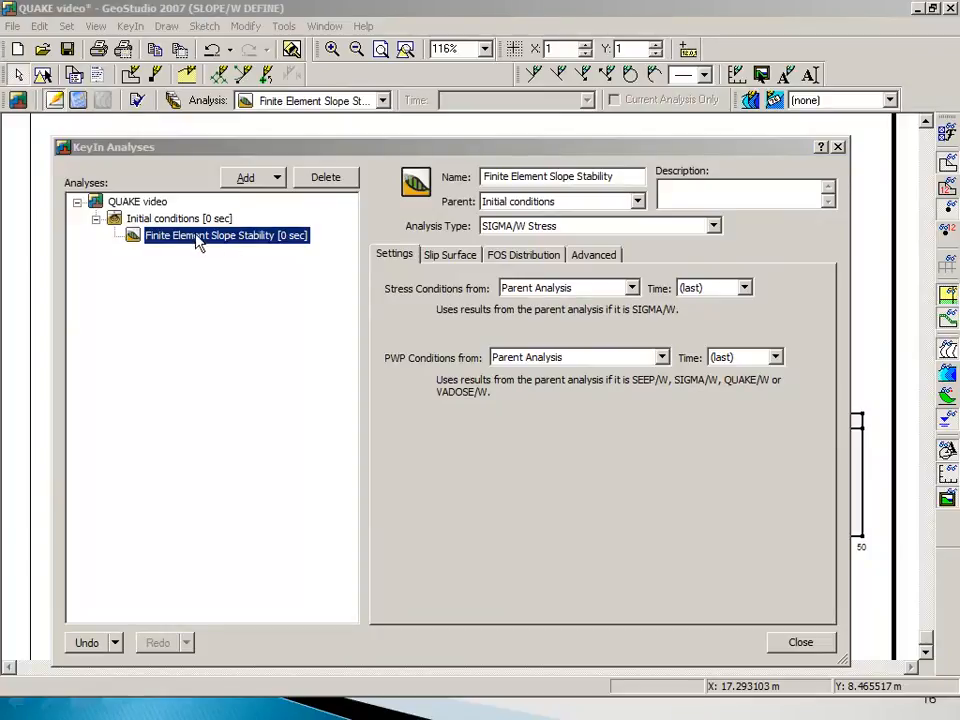
{"action": "mouse_move", "coordinate": [185, 252]}
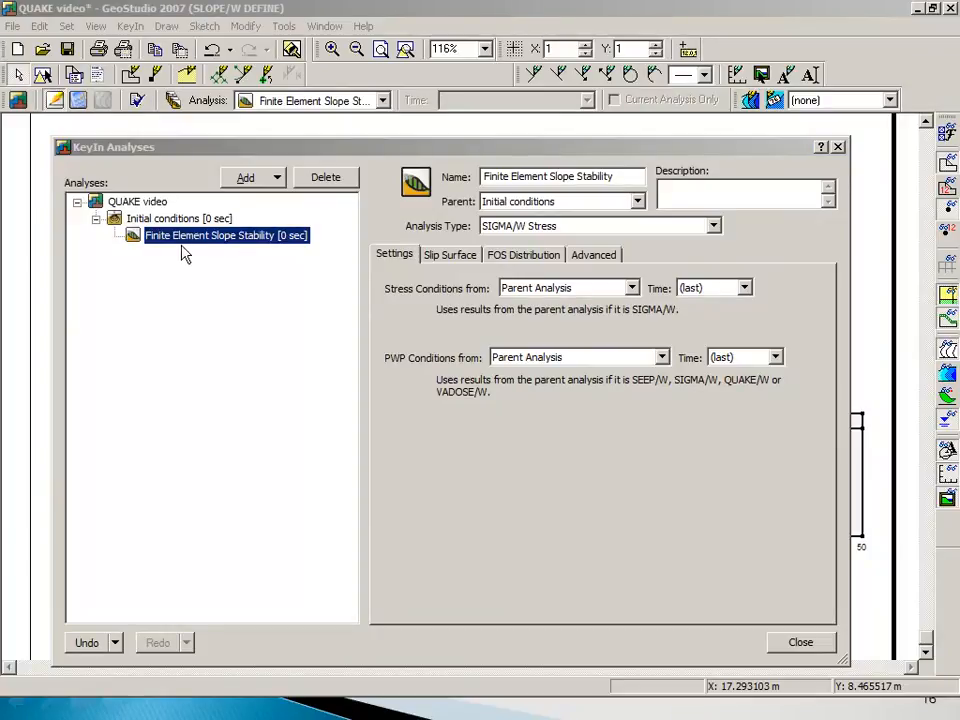
{"action": "mouse_move", "coordinate": [567, 277]}
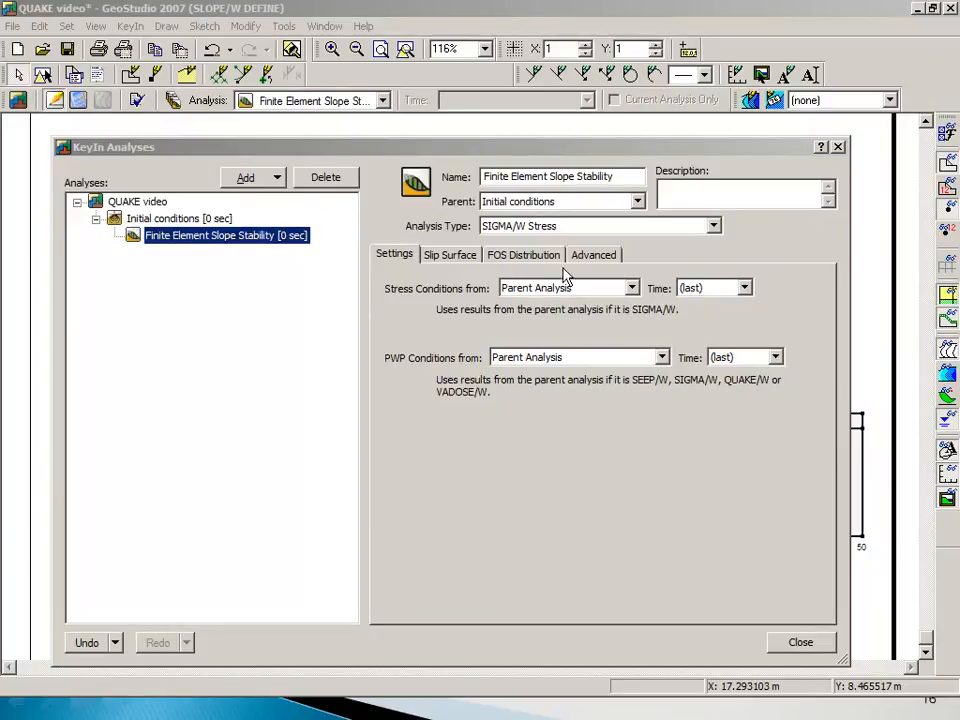
{"action": "mouse_move", "coordinate": [520, 305]}
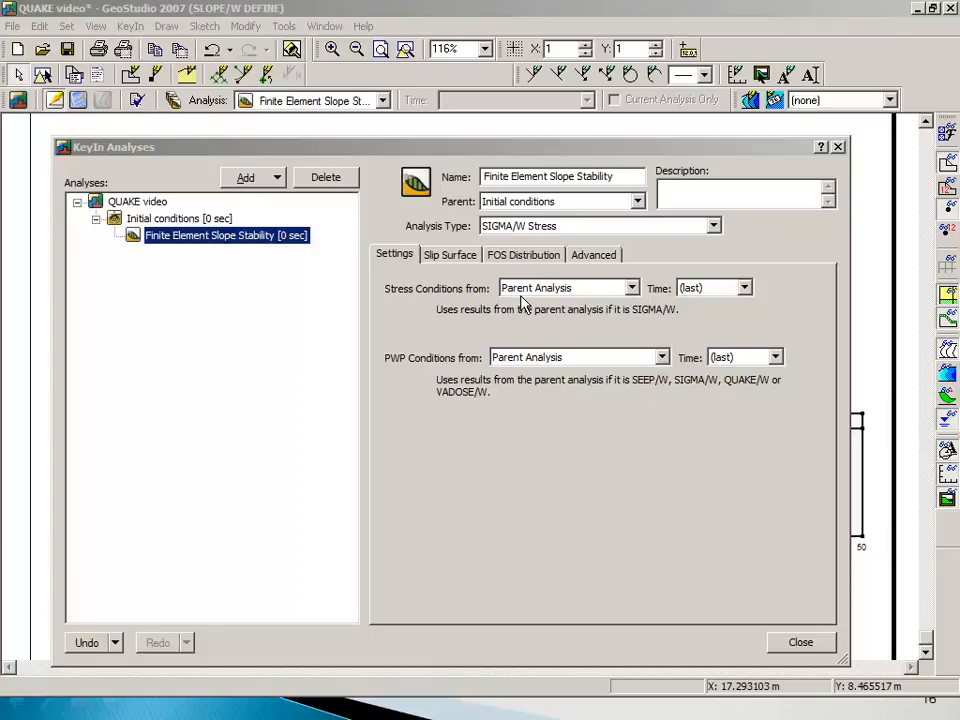
{"action": "mouse_move", "coordinate": [565, 308]}
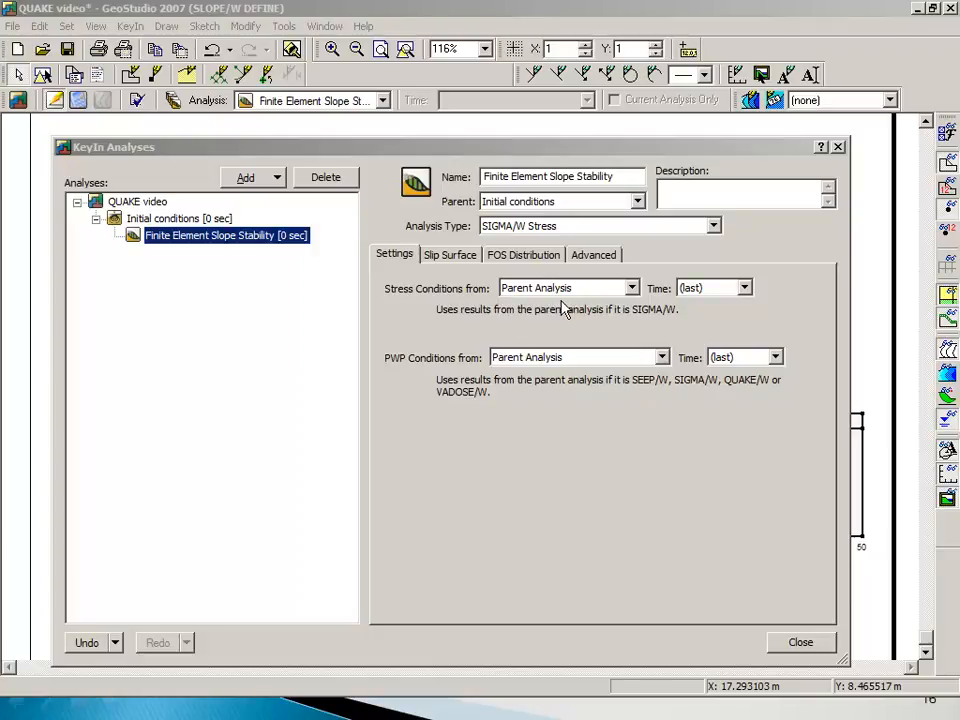
{"action": "mouse_move", "coordinate": [425, 377]}
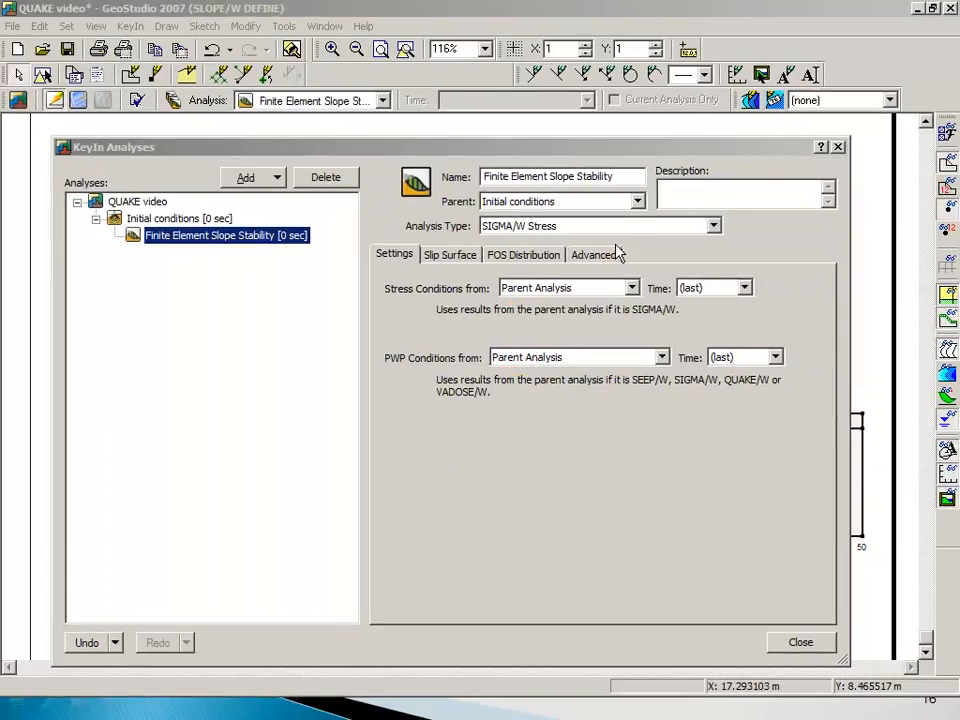
{"action": "mouse_move", "coordinate": [519, 211]}
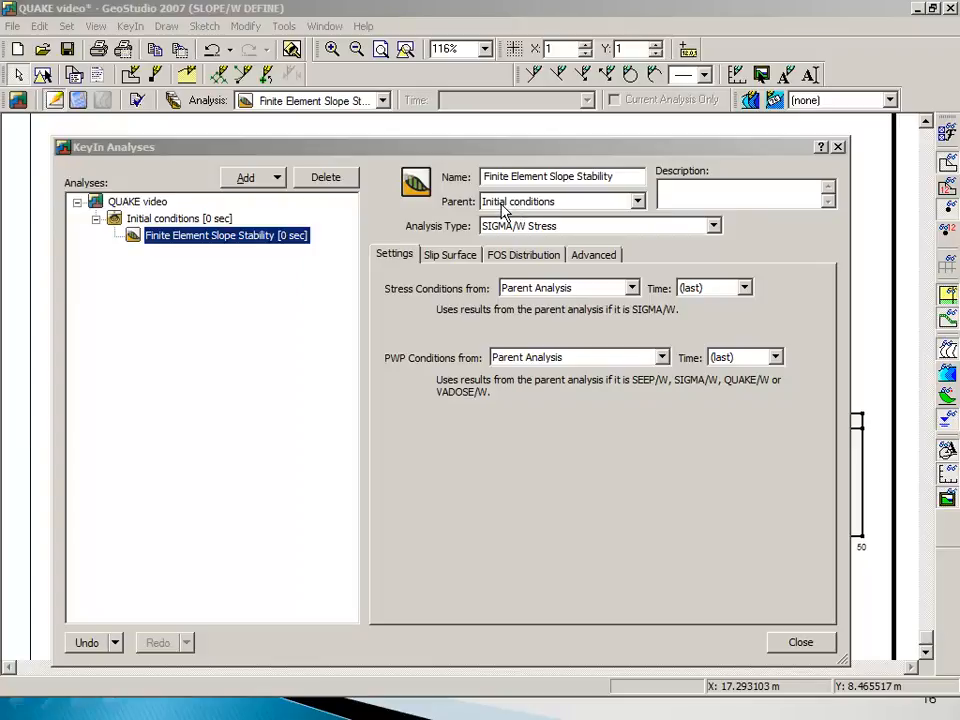
{"action": "mouse_move", "coordinate": [450, 237]}
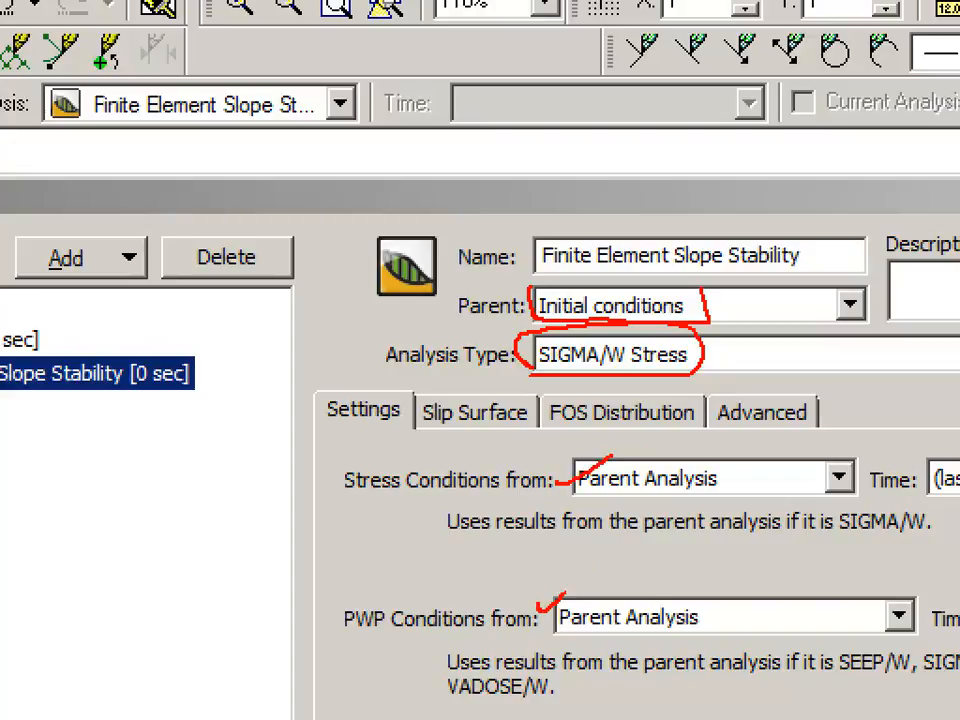
{"action": "mouse_move", "coordinate": [618, 548]}
{"action": "type", "text": "B"}
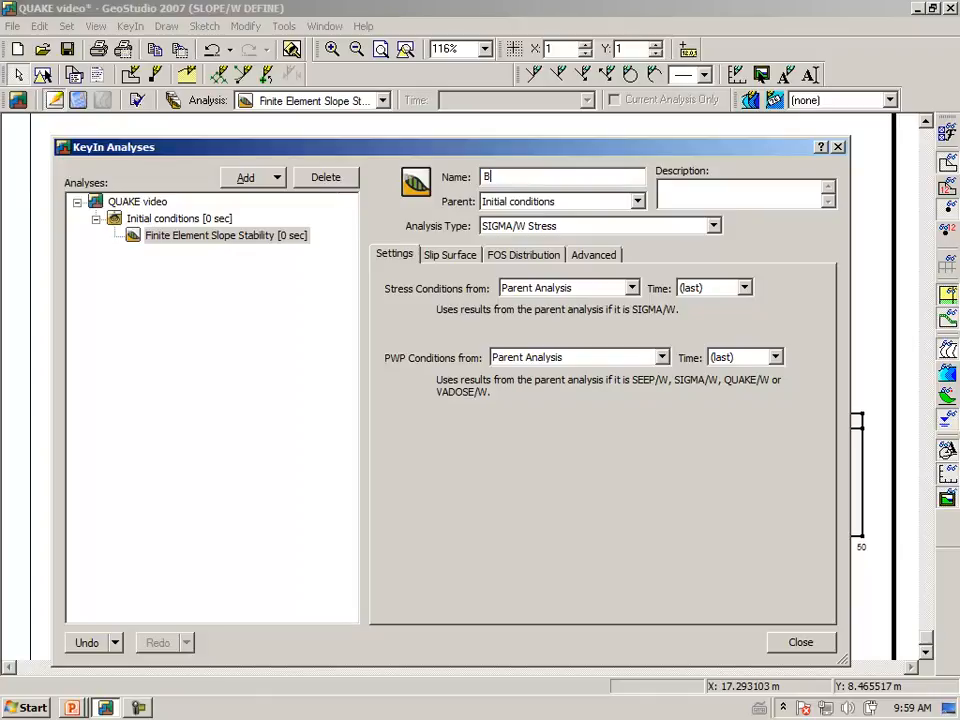
Type the name 'Before downstream' for the new analysis
{"action": "type", "text": "efore"}
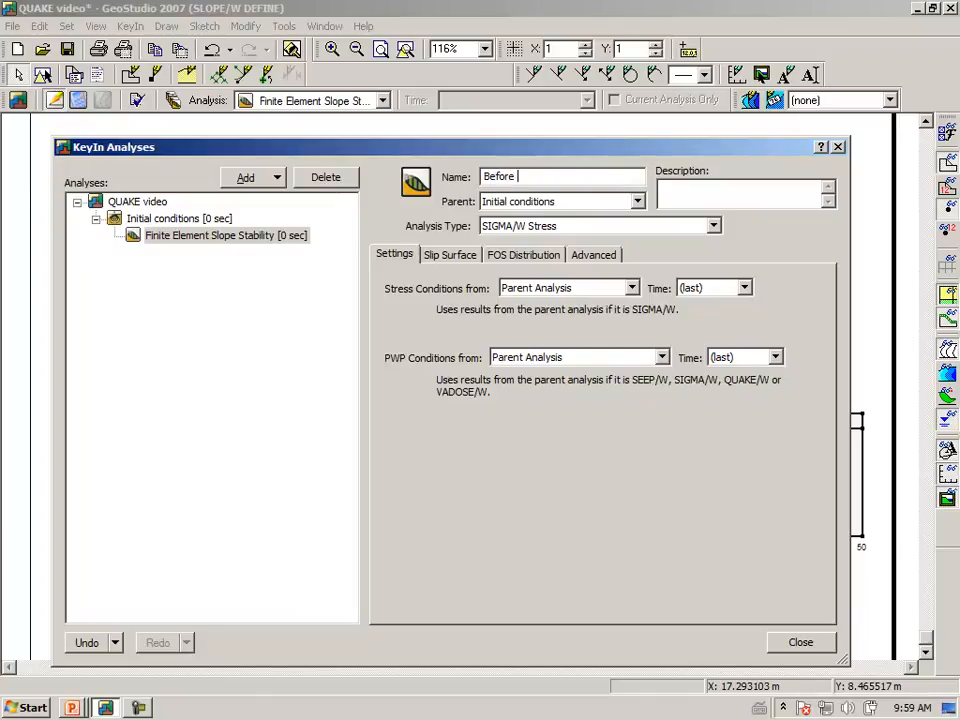
{"action": "type", "text": "dow"}
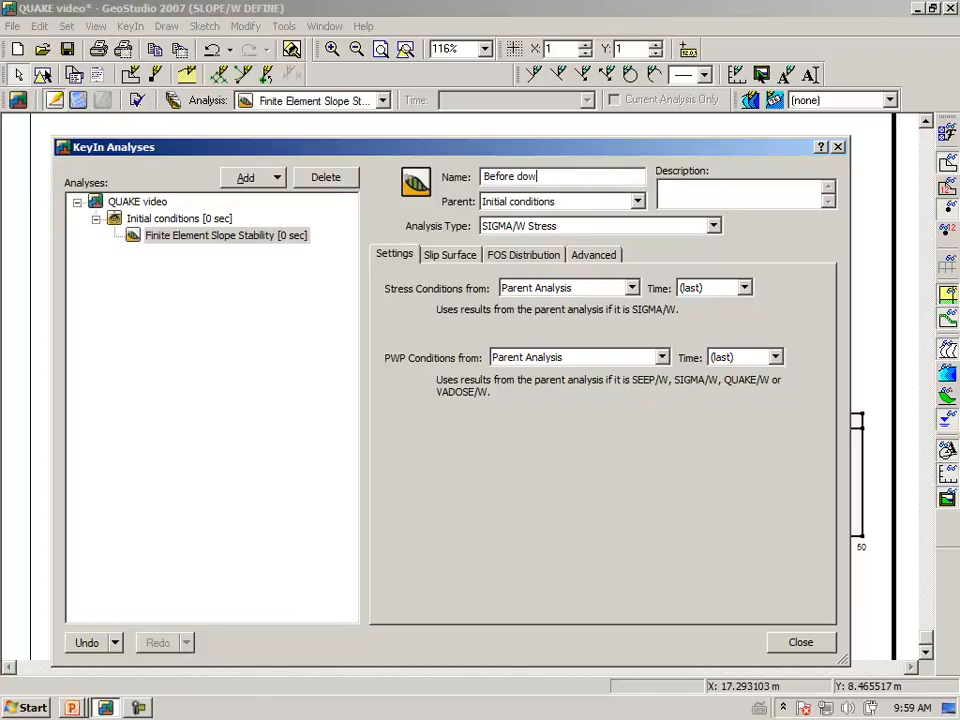
{"action": "type", "text": "nstrea"}
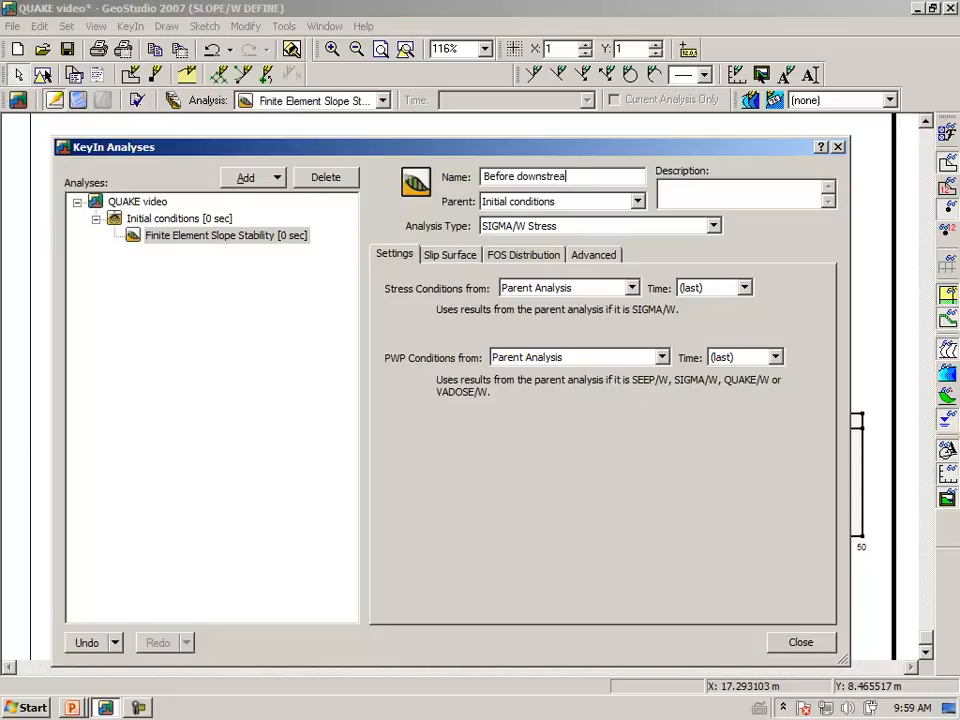
{"action": "mouse_move", "coordinate": [335, 179]}
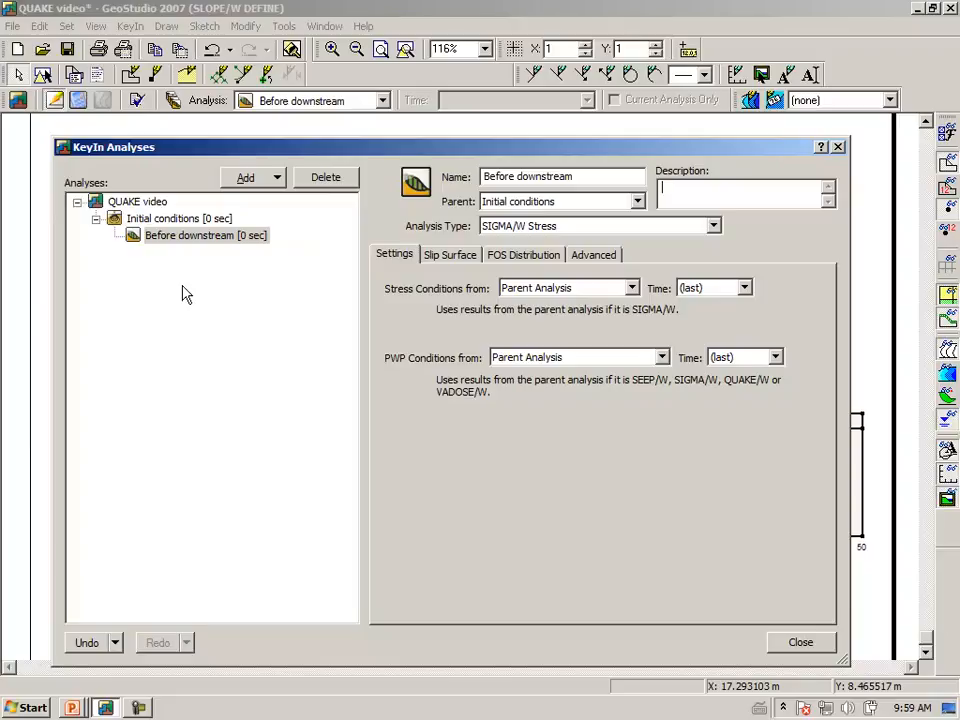
{"action": "mouse_move", "coordinate": [320, 260]}
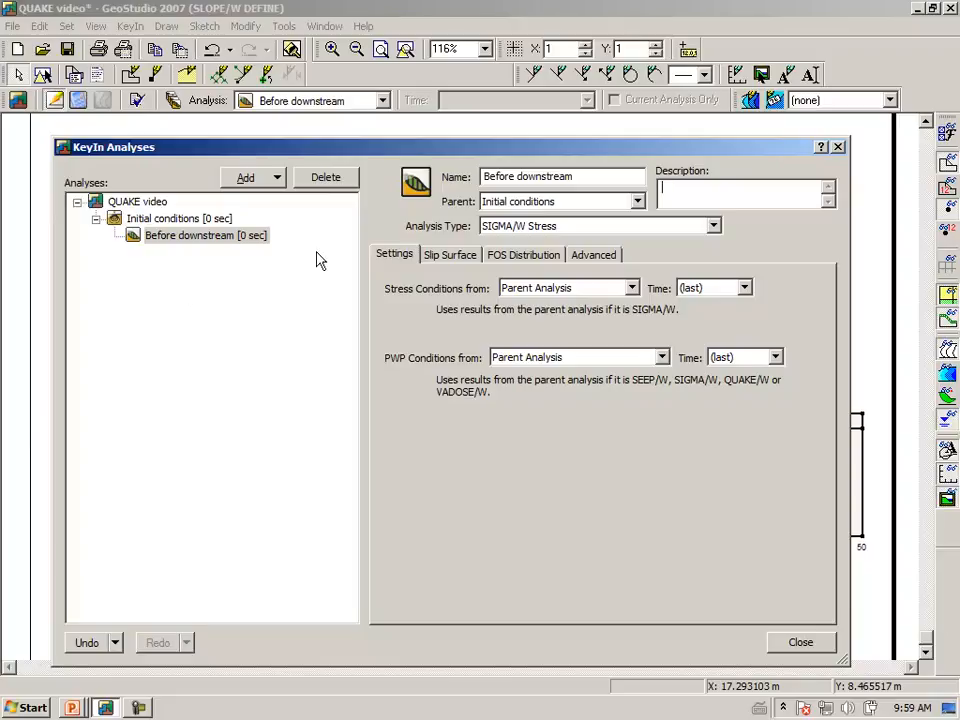
{"action": "mouse_move", "coordinate": [792, 655]}
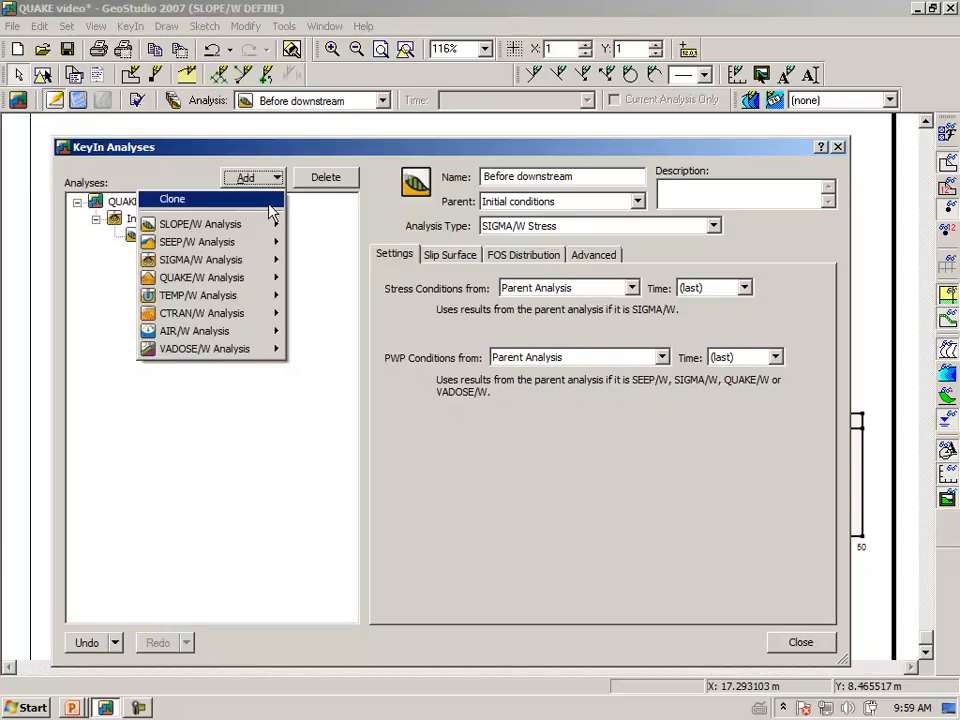
Clone the Before downstream analysis and name the copy 'Before upstream'
{"action": "left_click", "coordinate": [172, 199]}
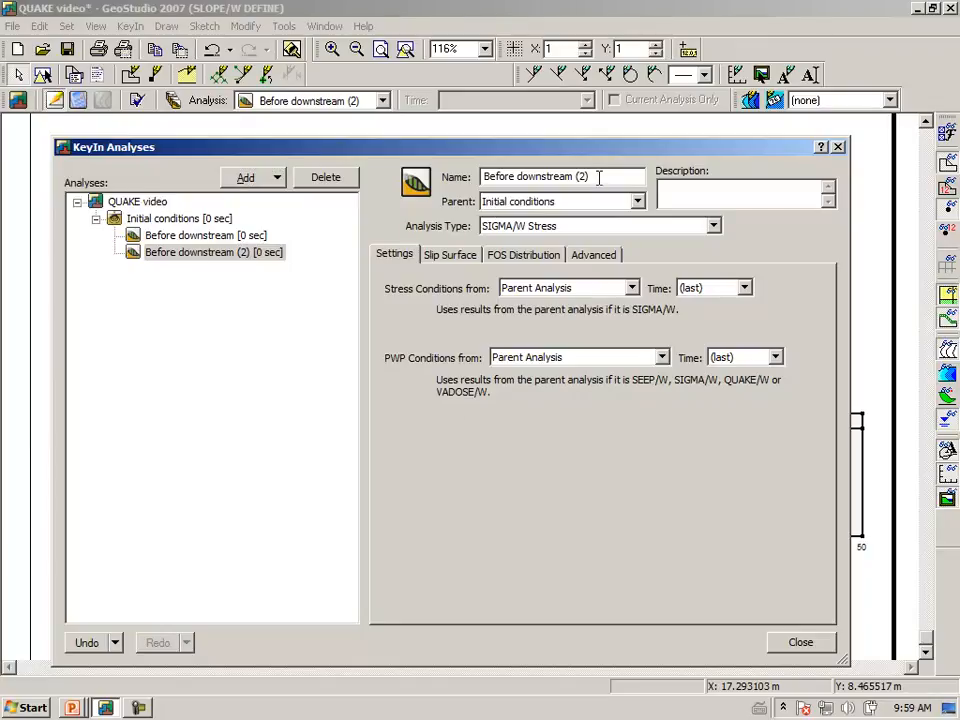
{"action": "type", "text": "Before"}
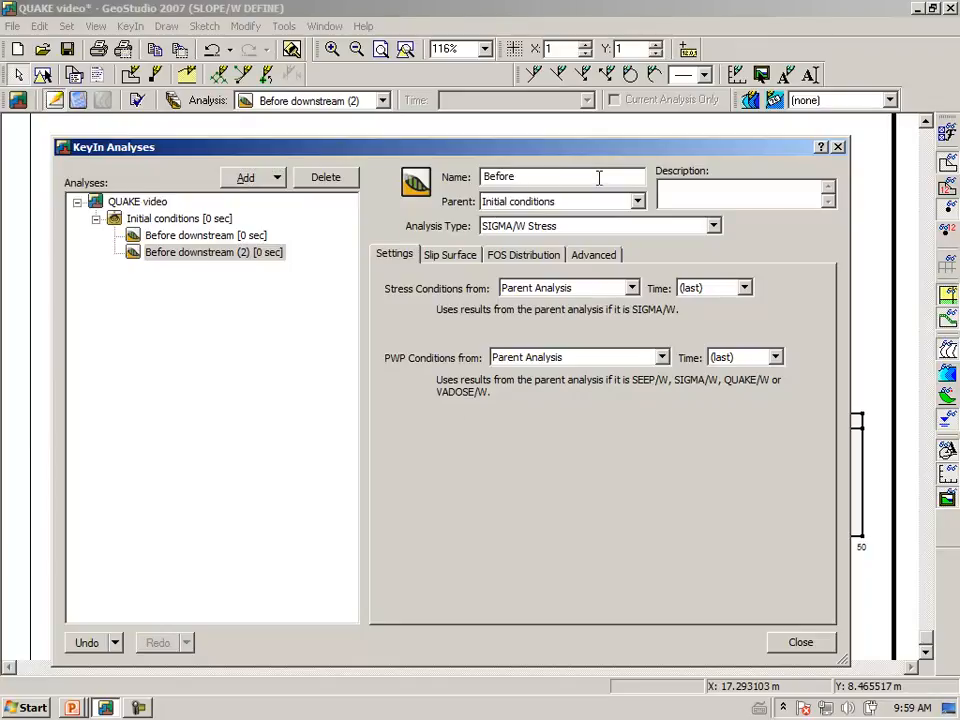
{"action": "type", "text": "ups"}
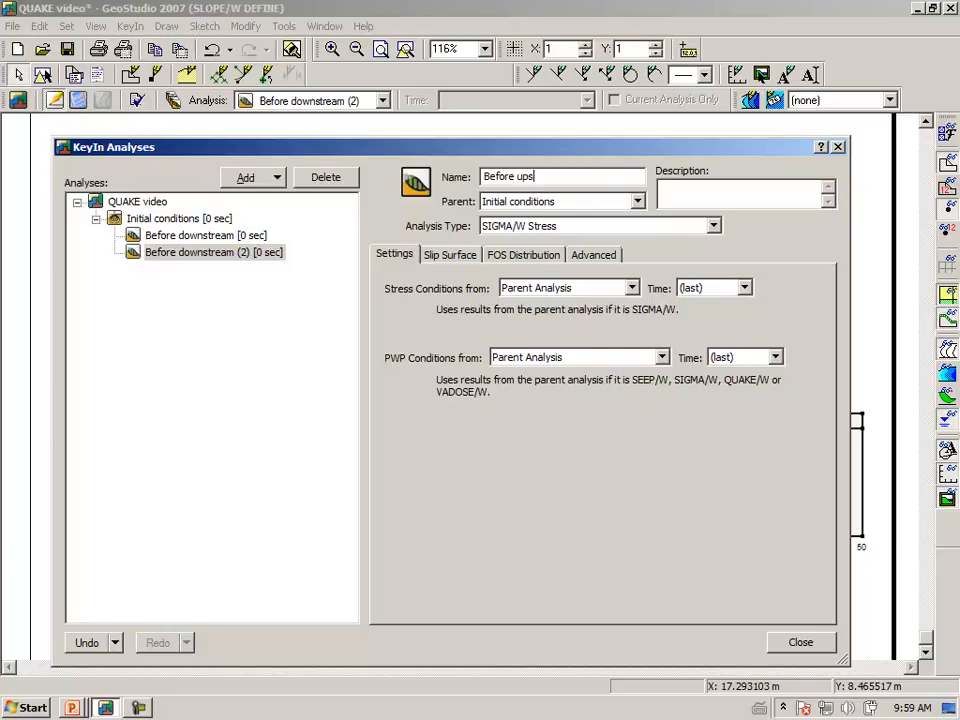
{"action": "type", "text": "tream"}
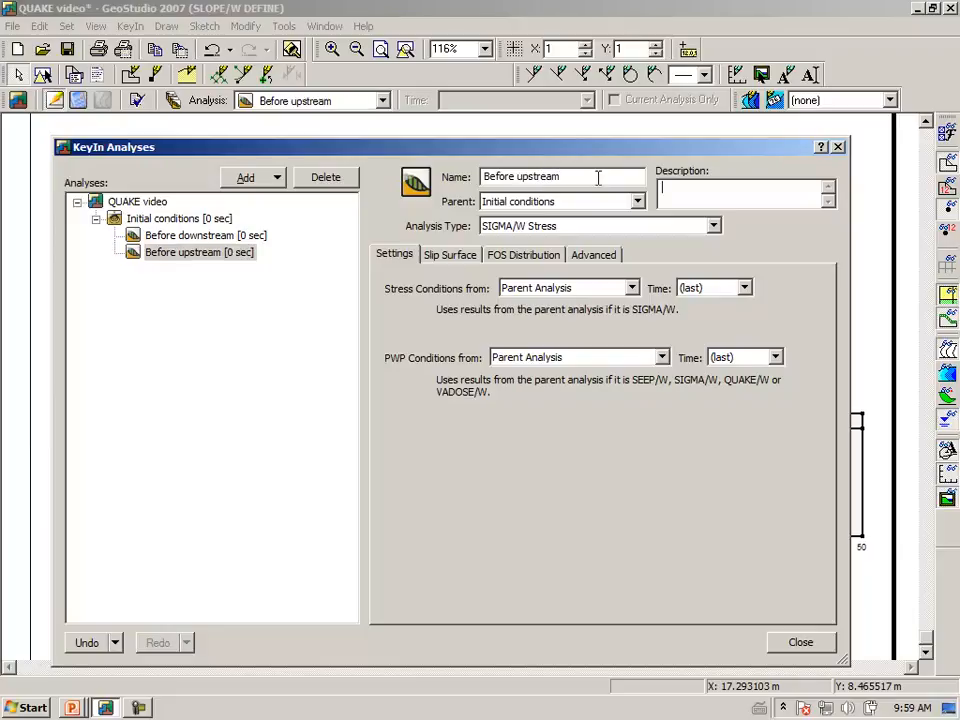
{"action": "mouse_move", "coordinate": [575, 328]}
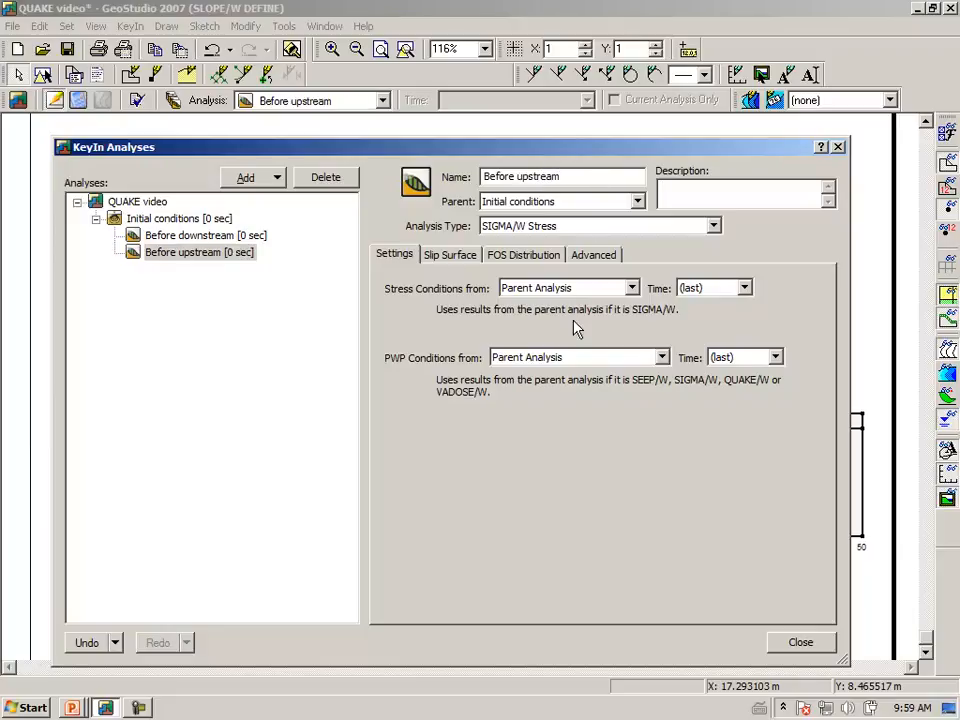
{"action": "mouse_move", "coordinate": [188, 298]}
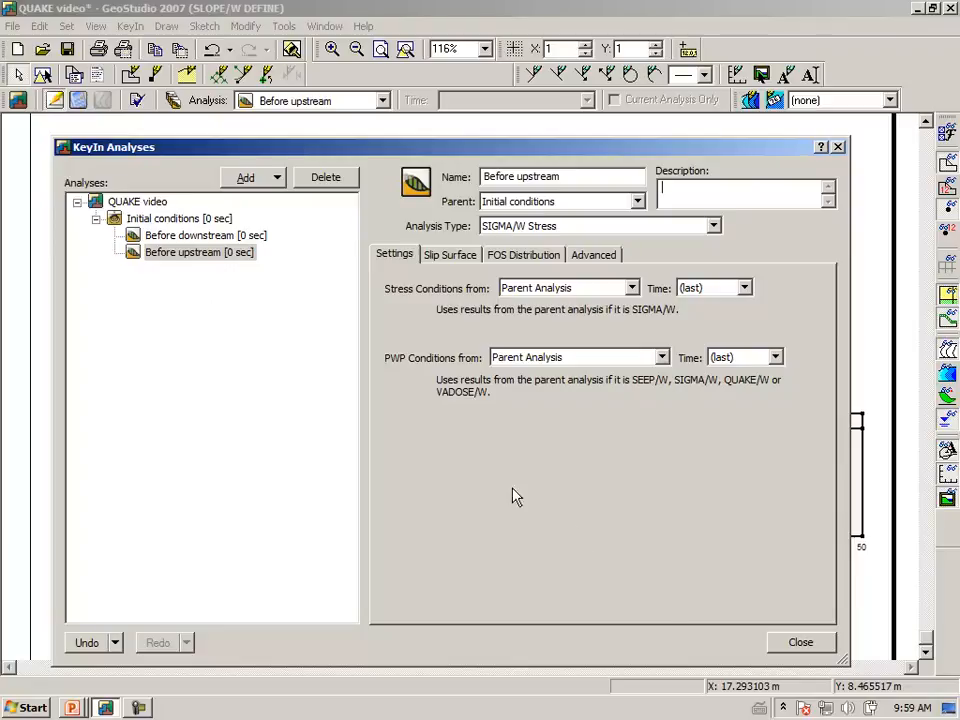
Assign 1-Dam, 2-Foundation, 3-Surficial crust and 4-Granular drain to the upstream analysis regions
{"action": "left_click", "coordinate": [800, 642]}
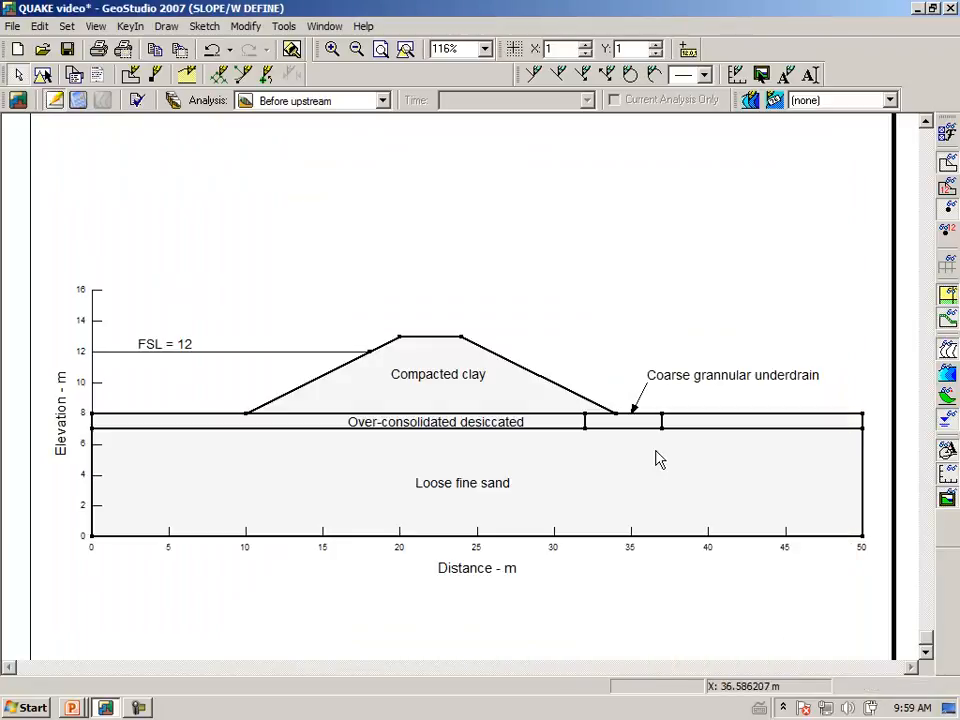
{"action": "mouse_move", "coordinate": [190, 231]}
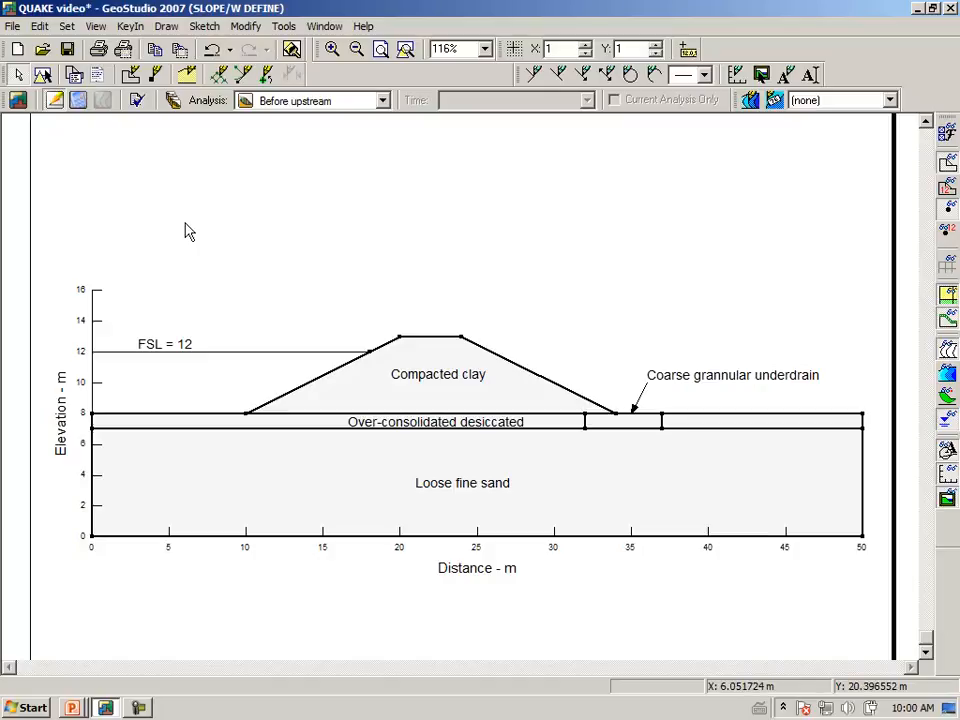
{"action": "mouse_move", "coordinate": [166, 26]}
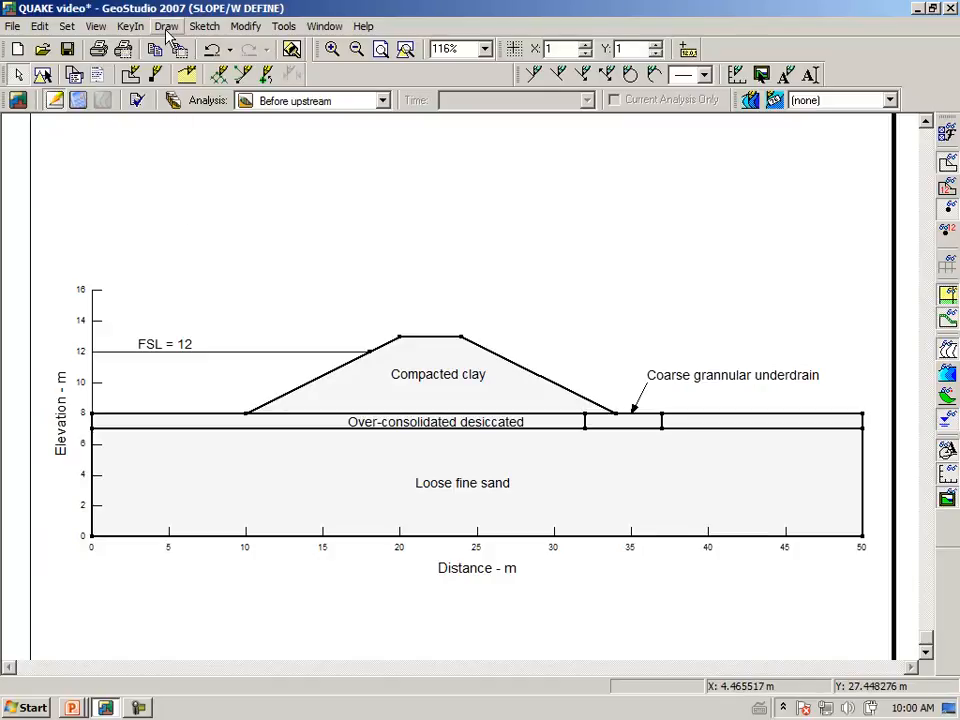
{"action": "left_click", "coordinate": [166, 26]}
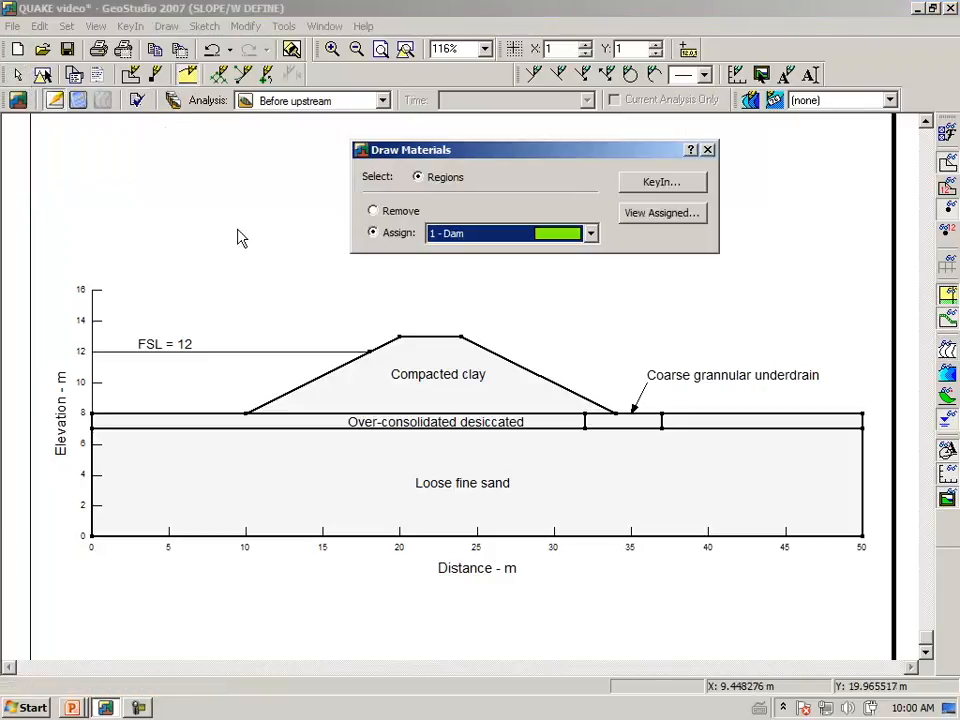
{"action": "left_click", "coordinate": [398, 385]}
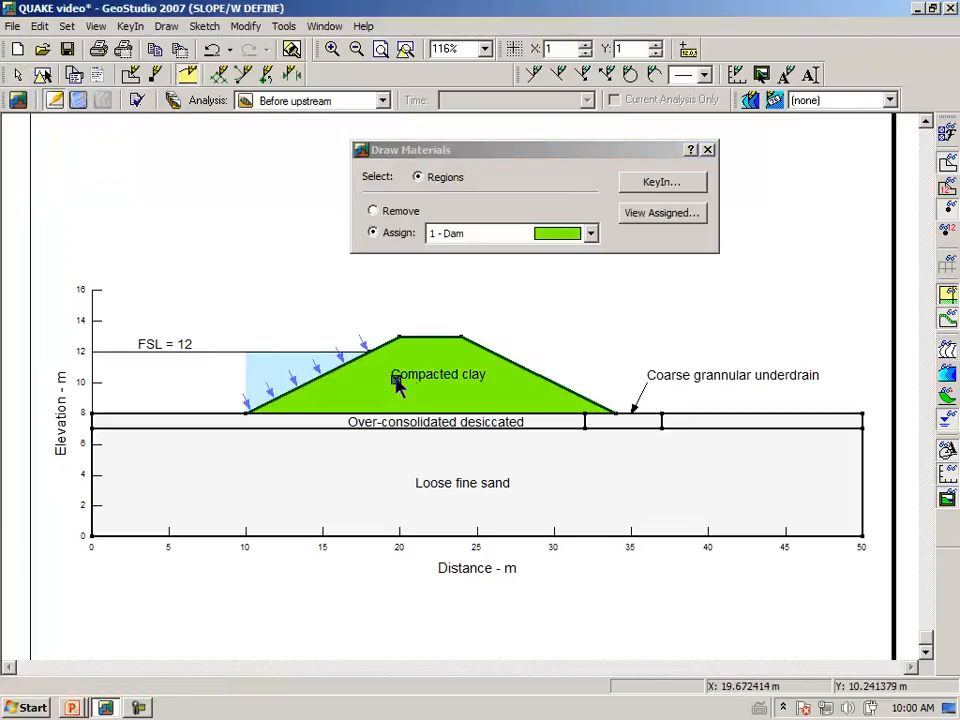
{"action": "left_click", "coordinate": [589, 233]}
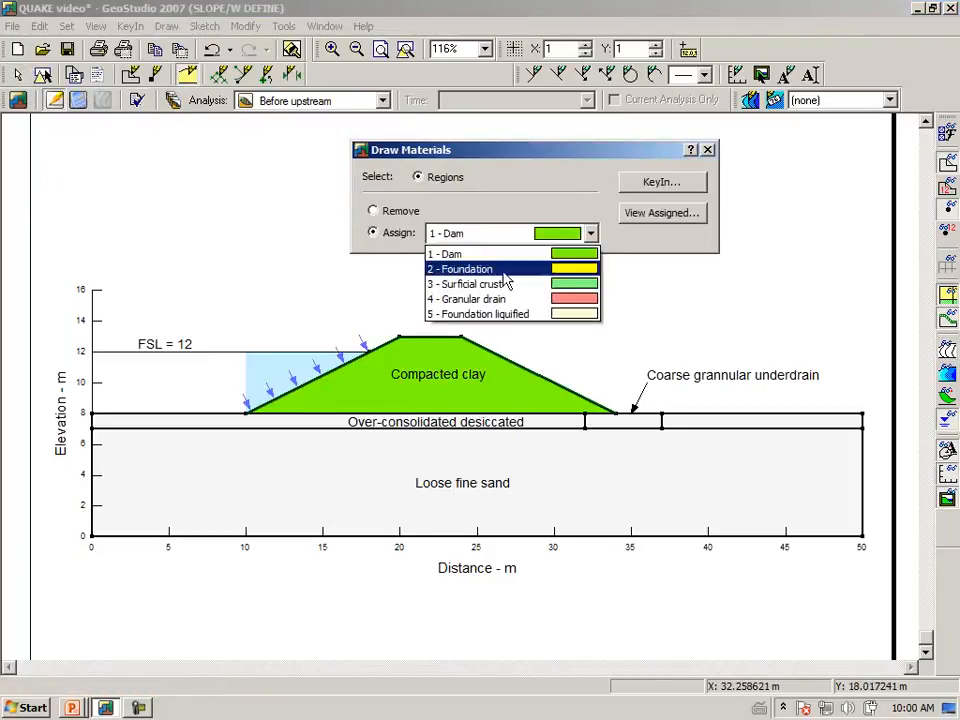
{"action": "left_click", "coordinate": [459, 268]}
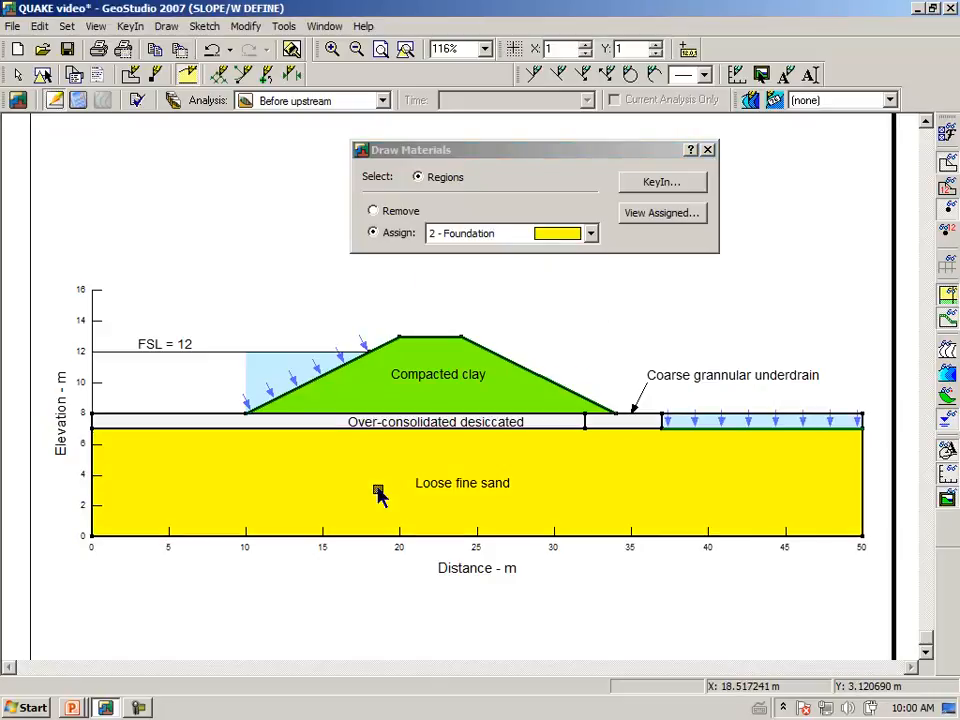
{"action": "left_click", "coordinate": [590, 233]}
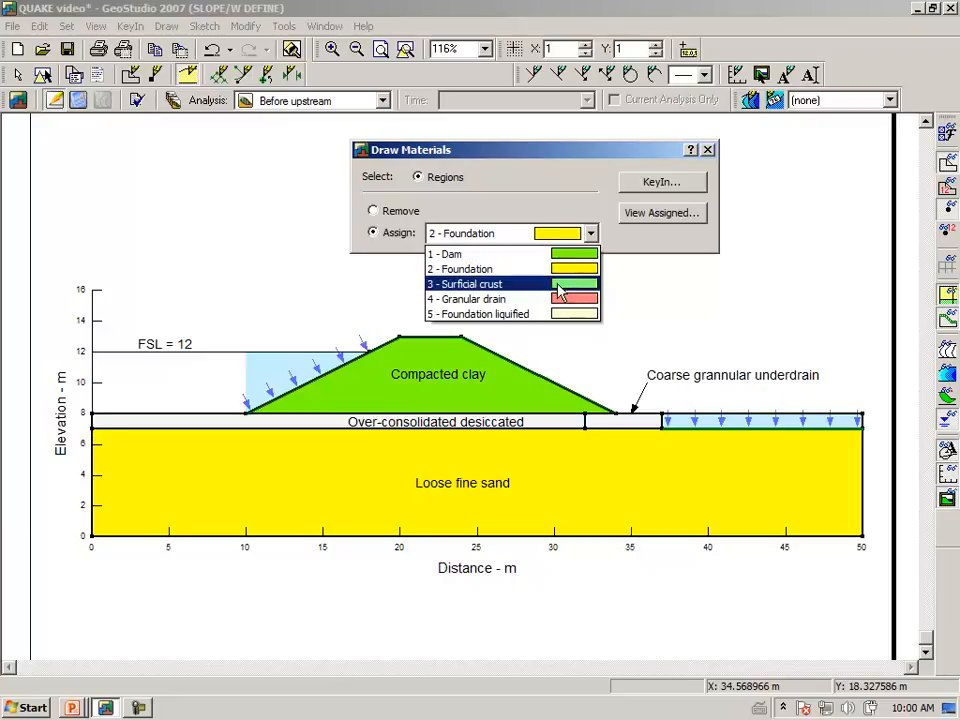
{"action": "left_click", "coordinate": [480, 283]}
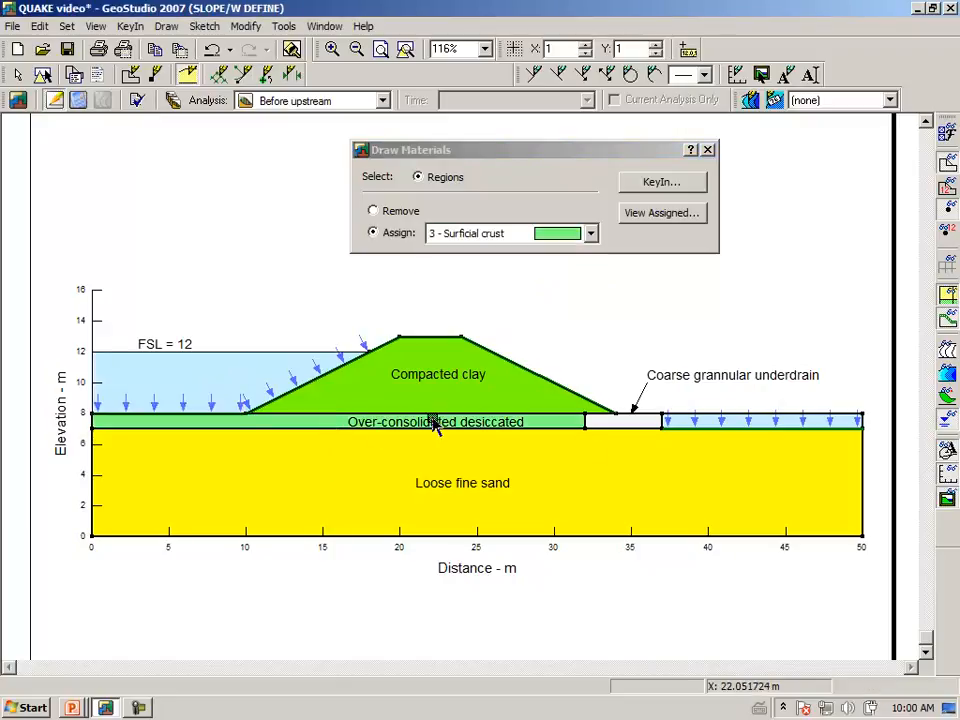
{"action": "left_click", "coordinate": [760, 421]}
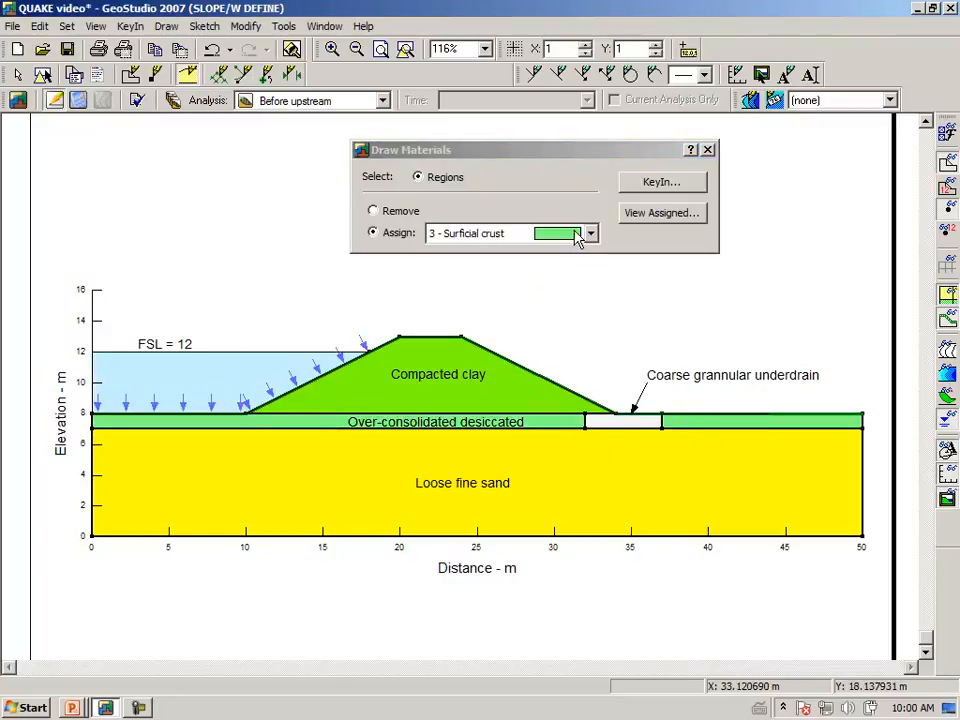
{"action": "left_click", "coordinate": [590, 233]}
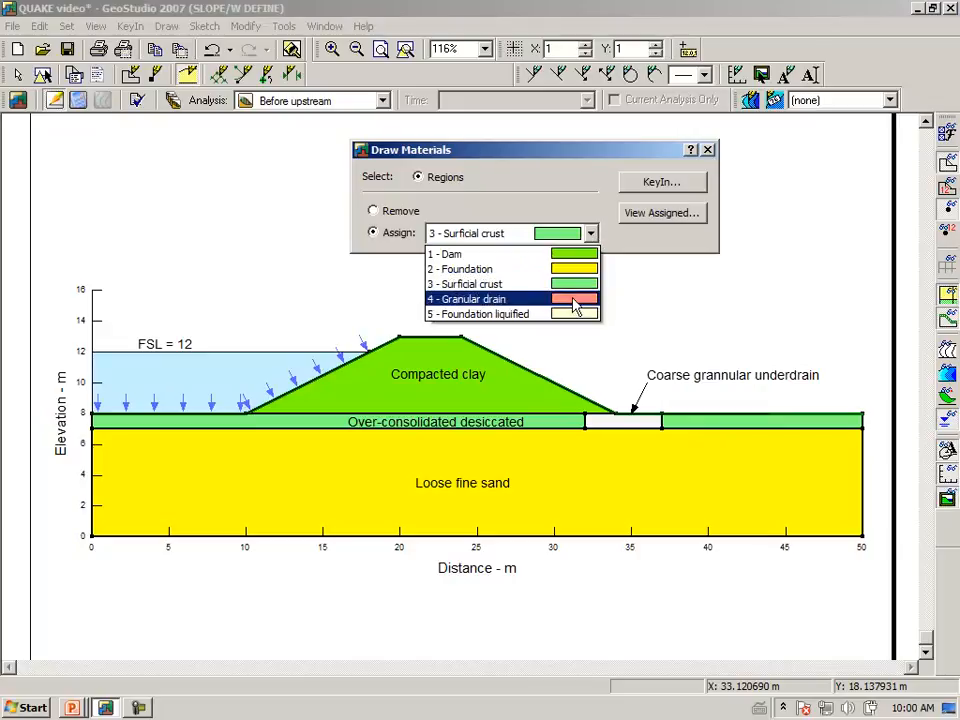
{"action": "left_click", "coordinate": [465, 299]}
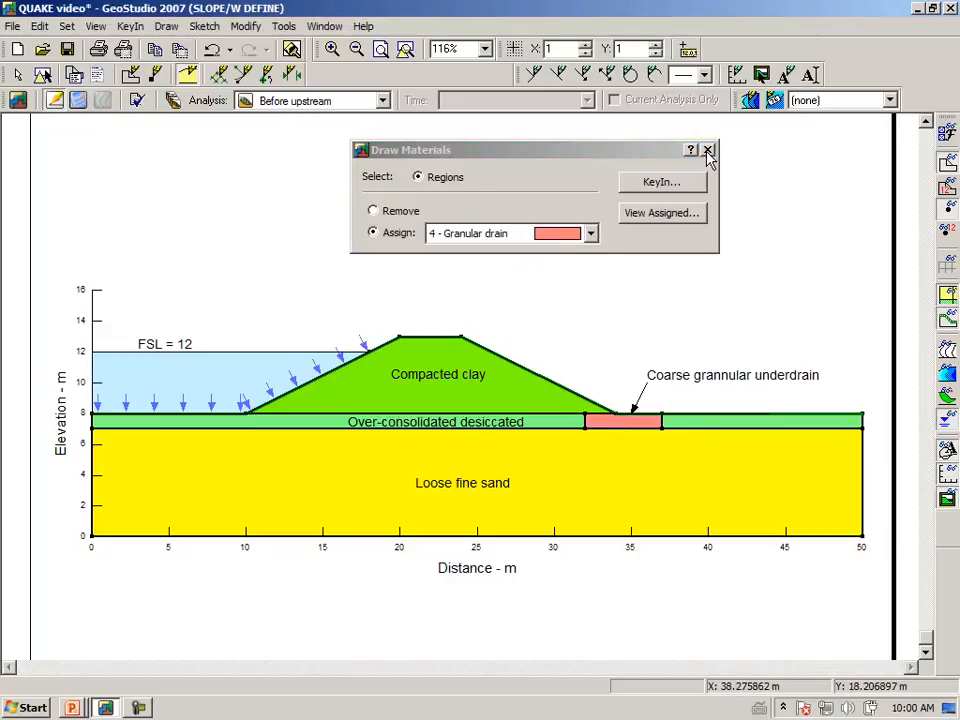
Close material assignment, zoom into the upstream toe, then fit the whole dam
{"action": "left_click", "coordinate": [708, 150]}
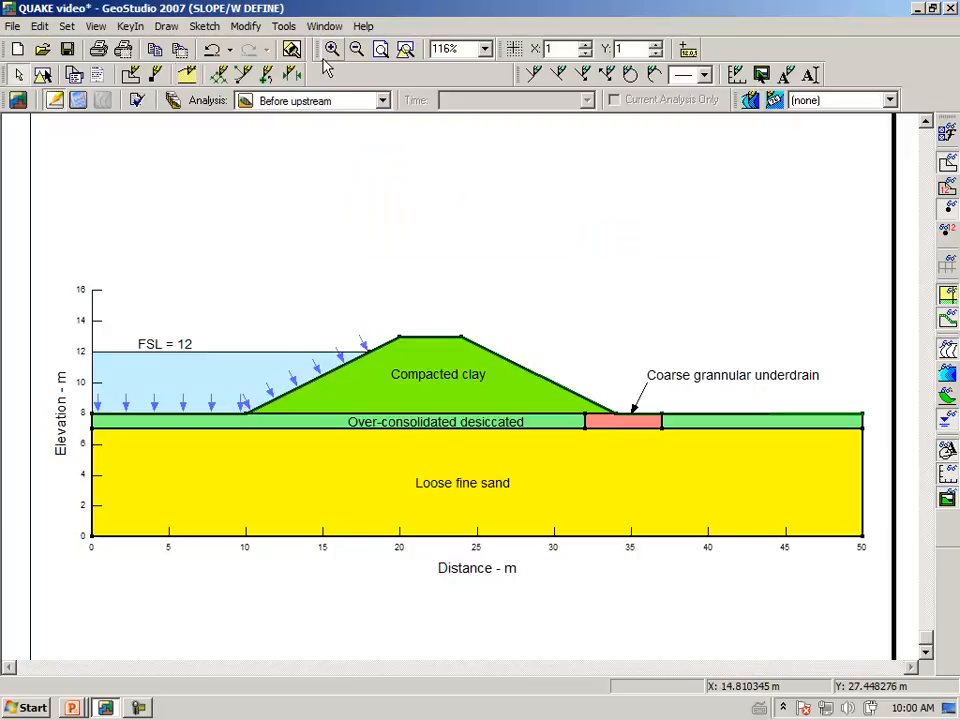
{"action": "left_click_drag", "start_coordinate": [198, 298], "coordinate": [248, 430]}
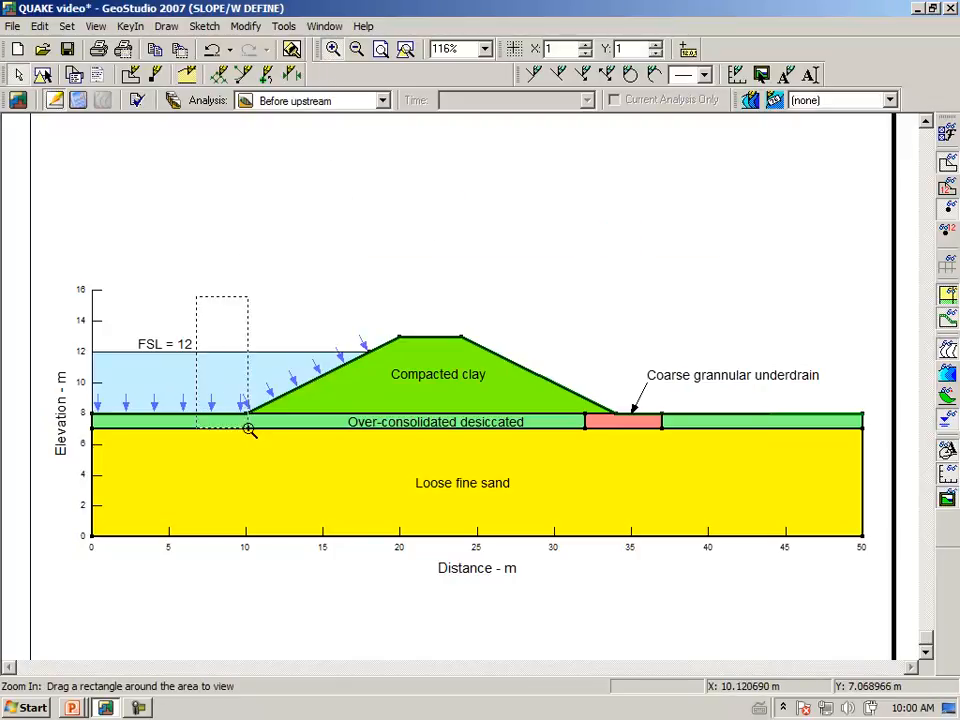
{"action": "left_click_drag", "start_coordinate": [200, 295], "coordinate": [245, 430]}
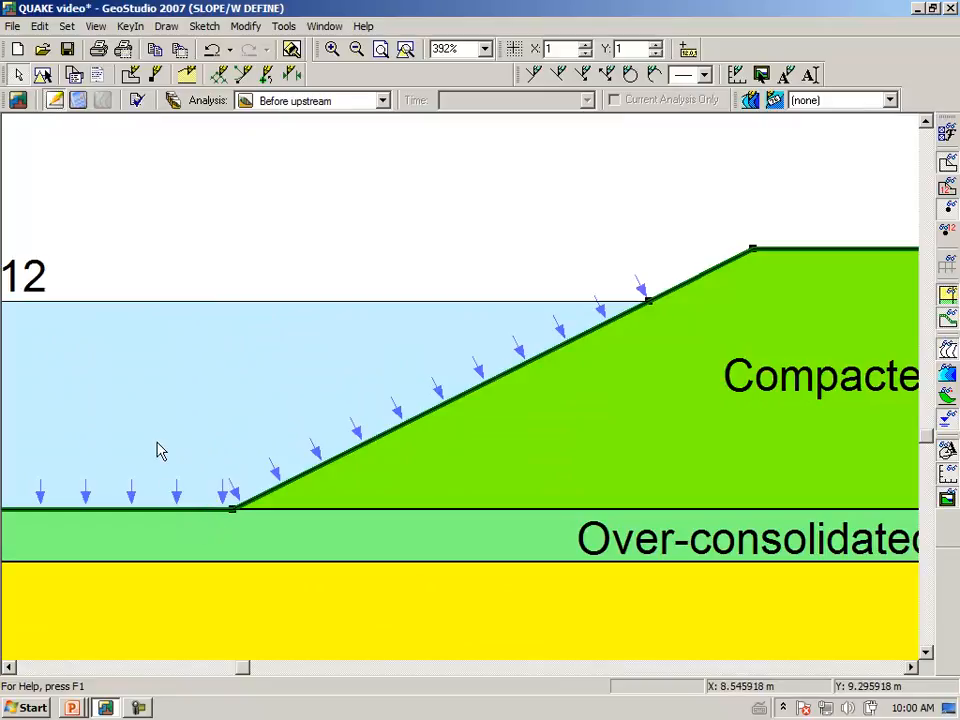
{"action": "mouse_move", "coordinate": [147, 443]}
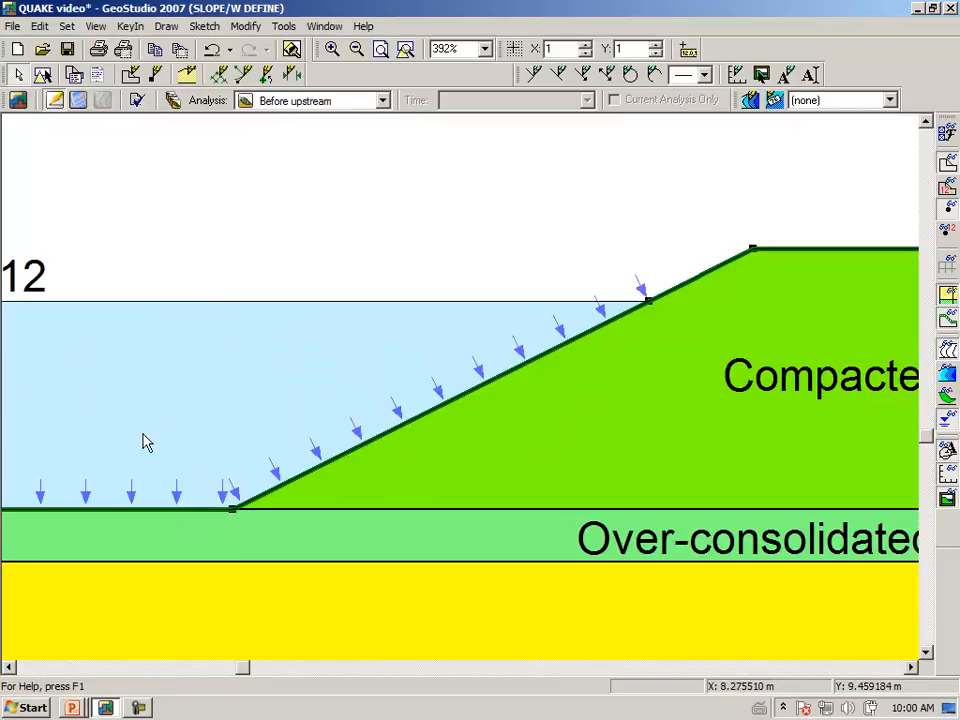
{"action": "mouse_move", "coordinate": [153, 440]}
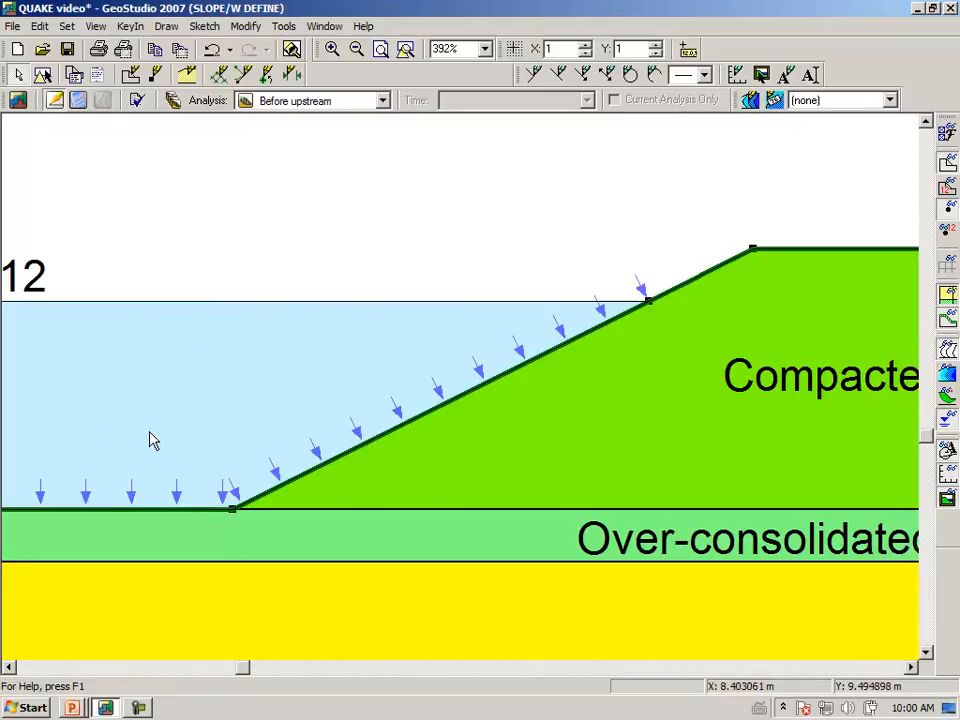
{"action": "left_click", "coordinate": [405, 49]}
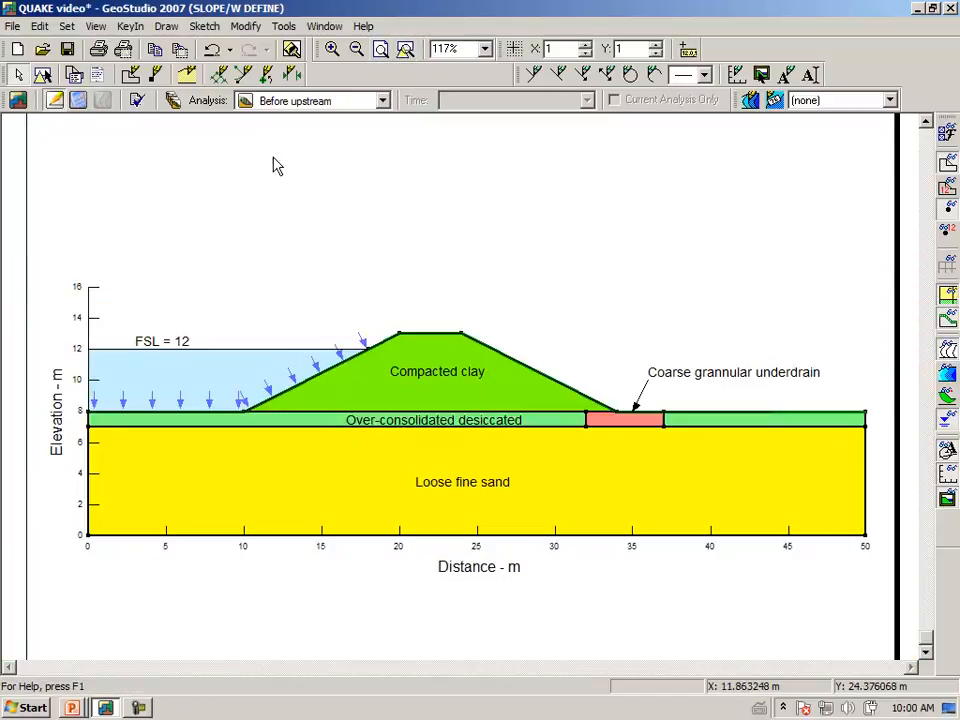
{"action": "mouse_move", "coordinate": [395, 113]}
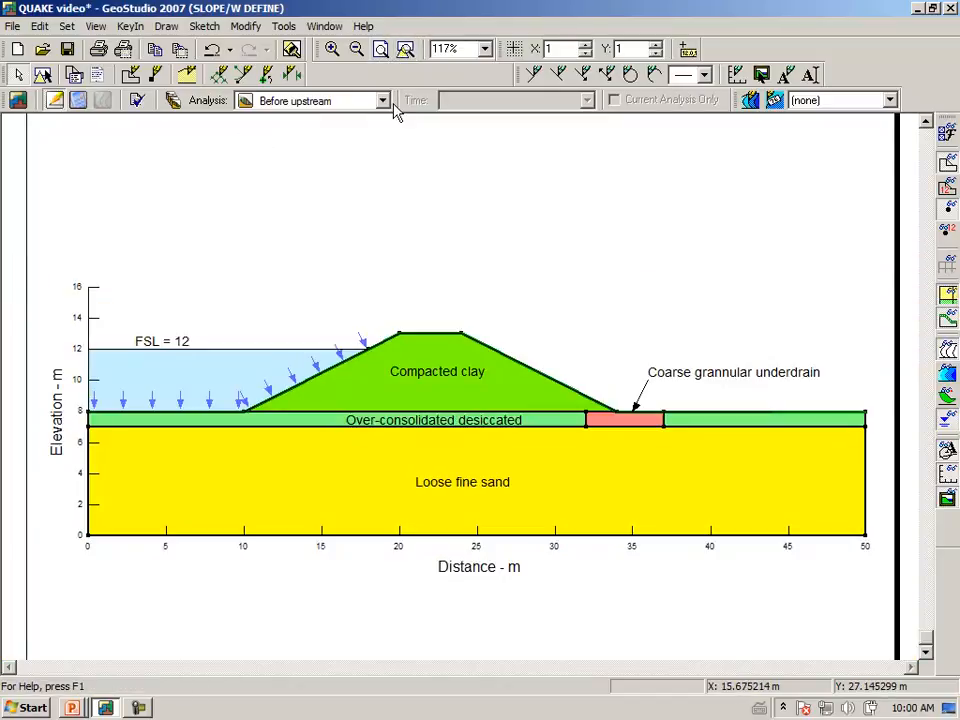
Switch to Before downstream and assign Dam to the compacted clay
{"action": "left_click", "coordinate": [381, 100]}
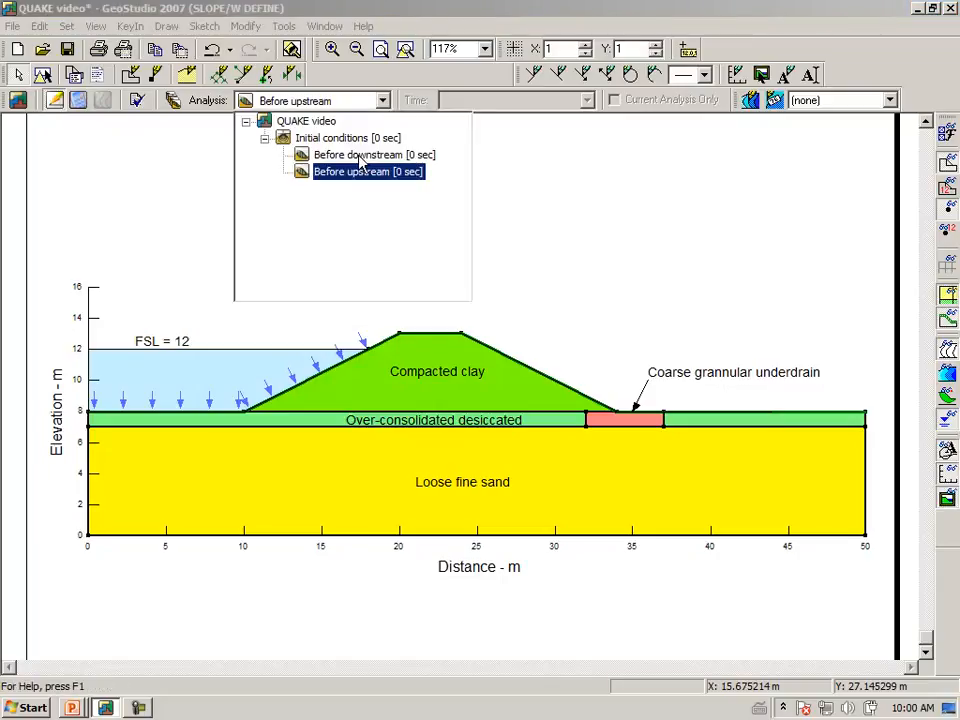
{"action": "left_click", "coordinate": [373, 155]}
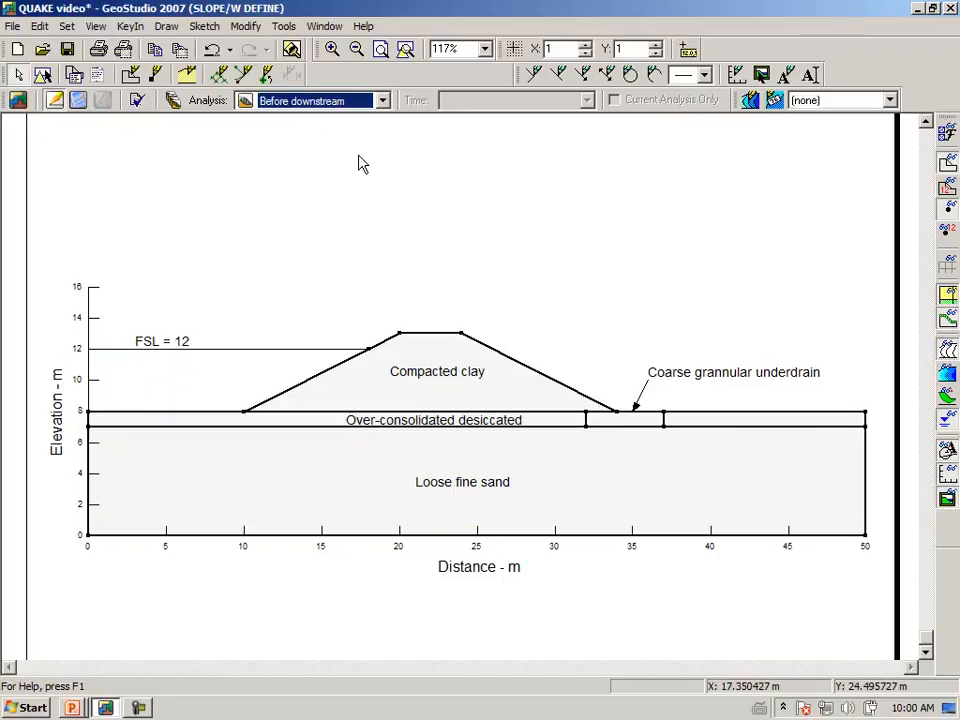
{"action": "mouse_move", "coordinate": [166, 26]}
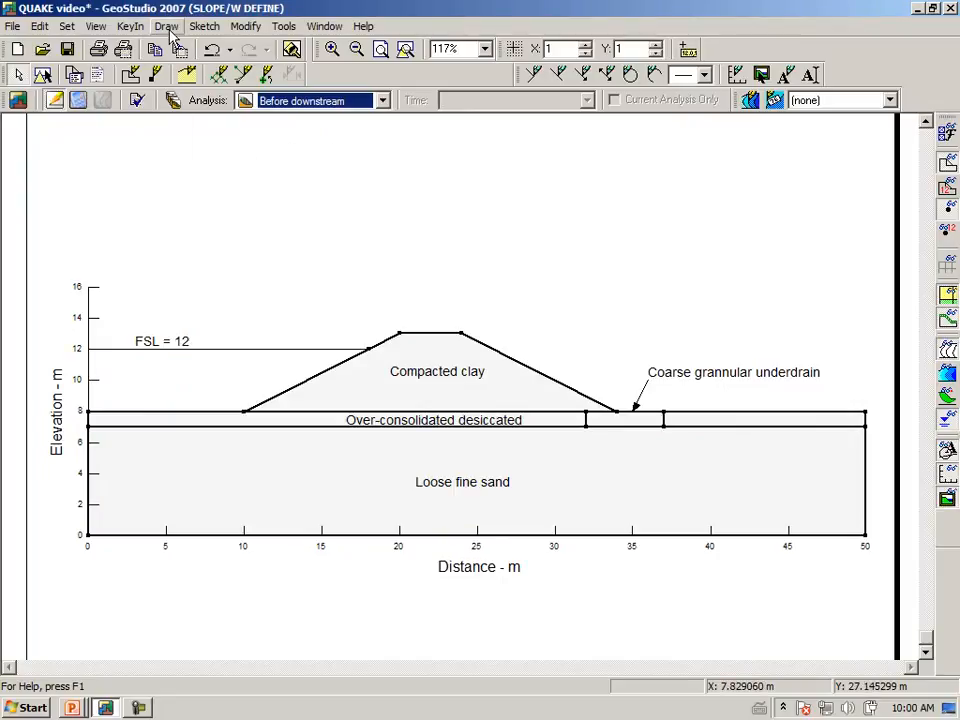
{"action": "left_click", "coordinate": [166, 25]}
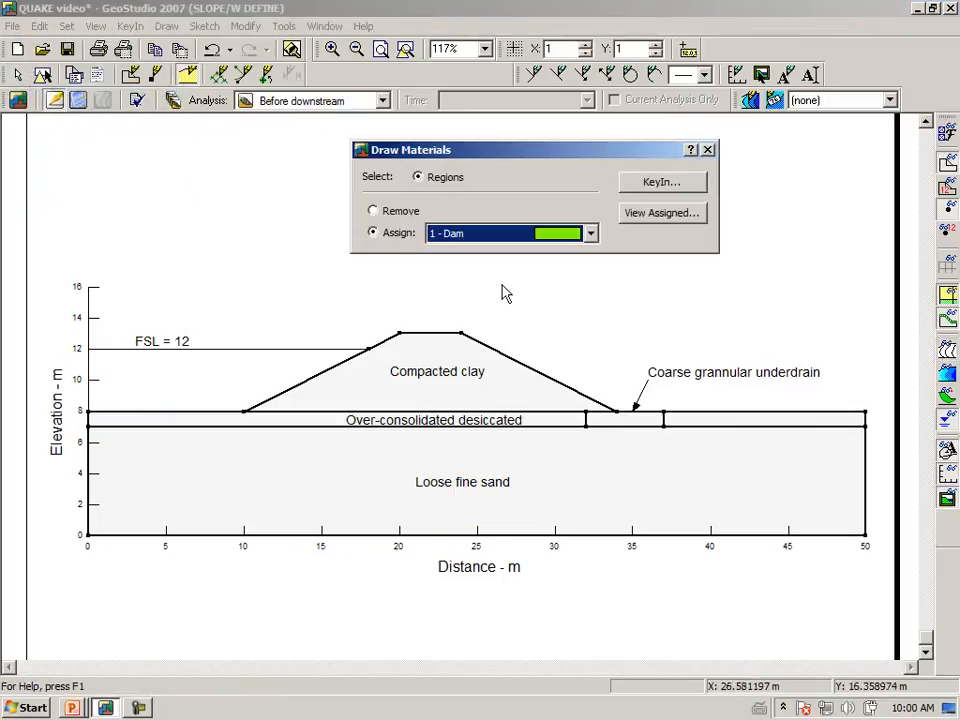
{"action": "left_click", "coordinate": [590, 233]}
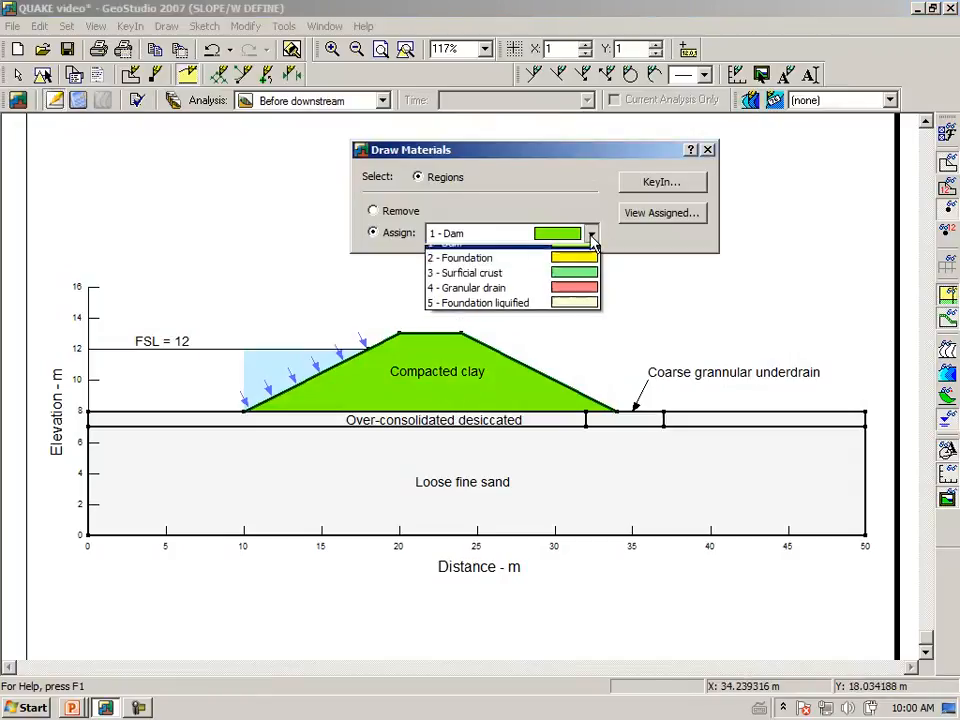
Assign Foundation, Surficial crust and Granular drain to the remaining regions
{"action": "left_click", "coordinate": [470, 257]}
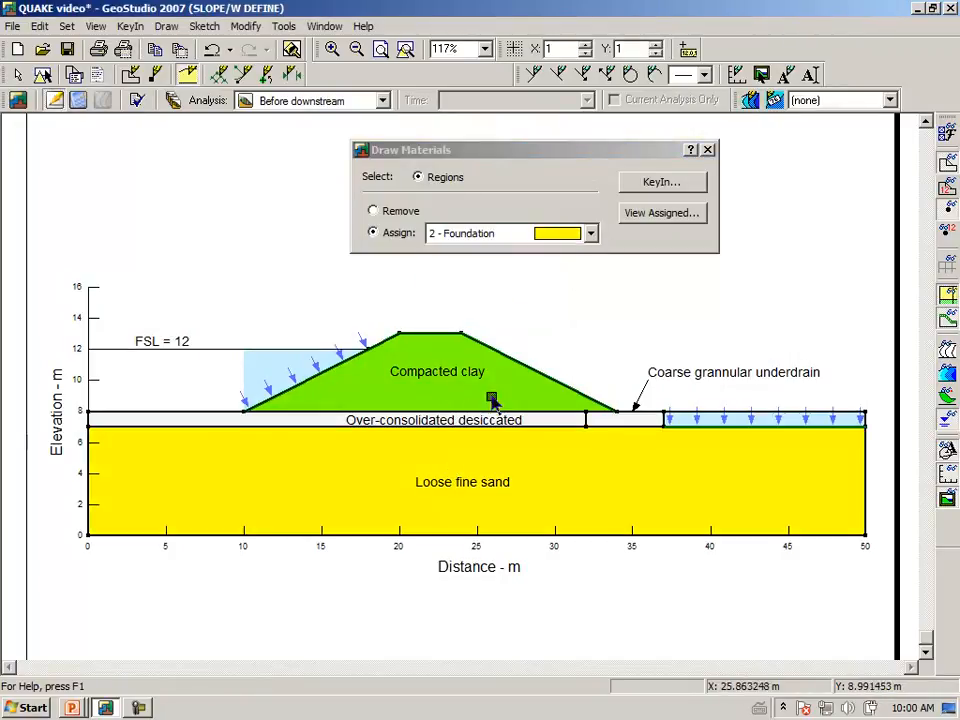
{"action": "left_click", "coordinate": [590, 233]}
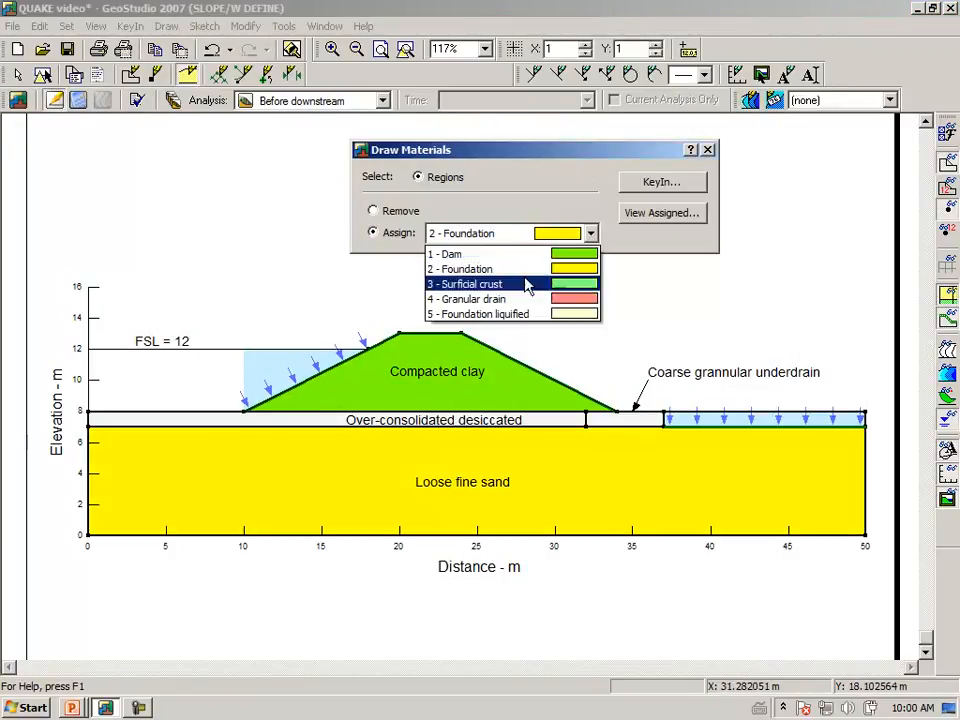
{"action": "left_click", "coordinate": [486, 283]}
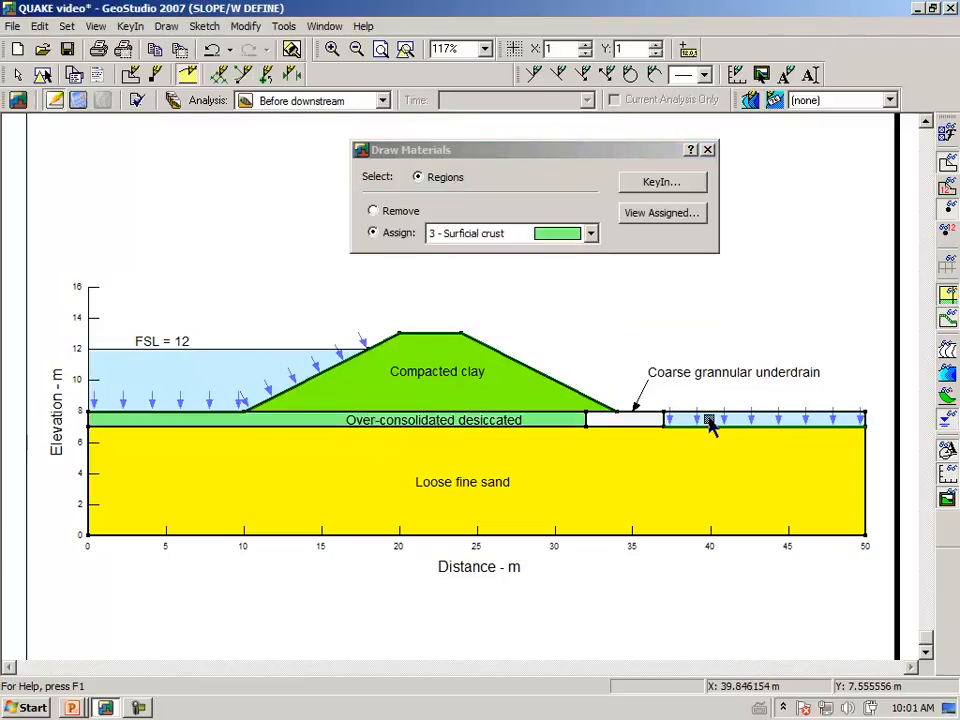
{"action": "left_click", "coordinate": [590, 233]}
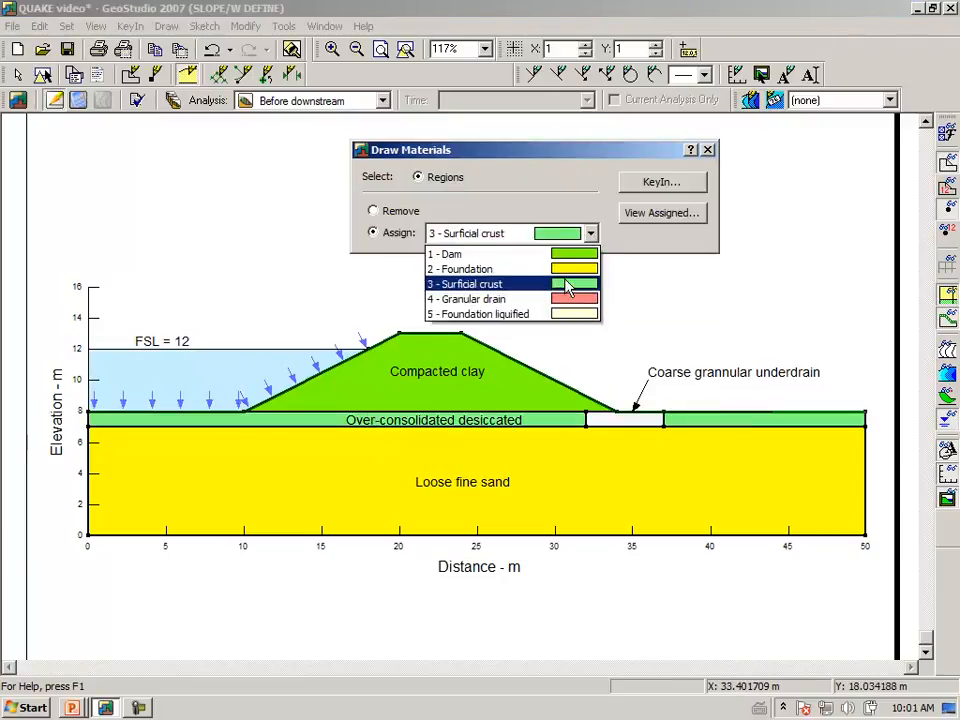
{"action": "left_click", "coordinate": [465, 299]}
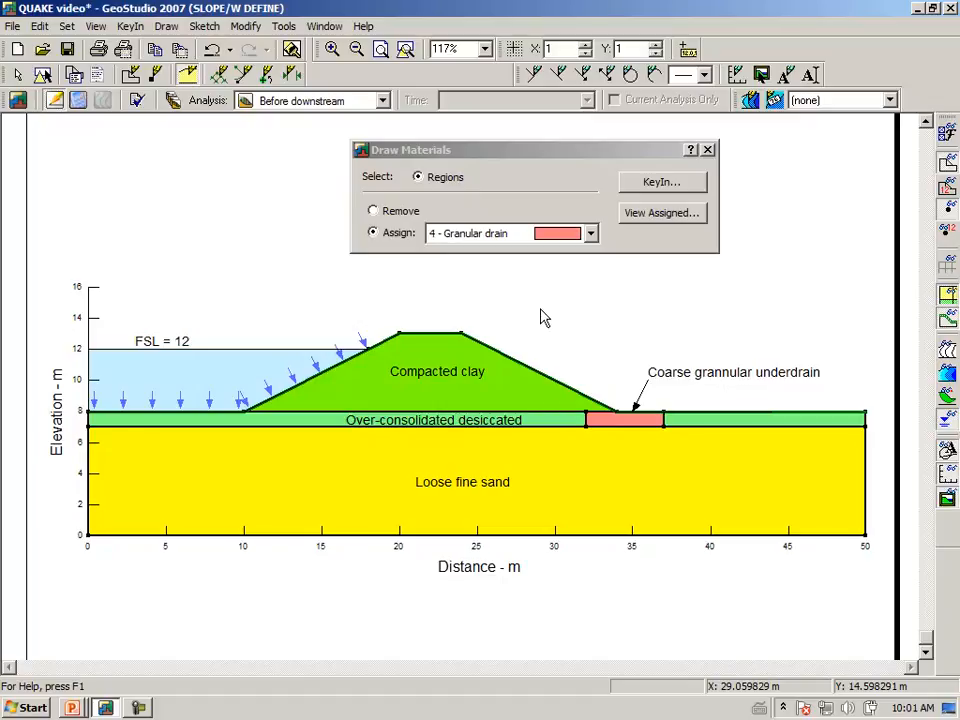
{"action": "mouse_move", "coordinate": [543, 317]}
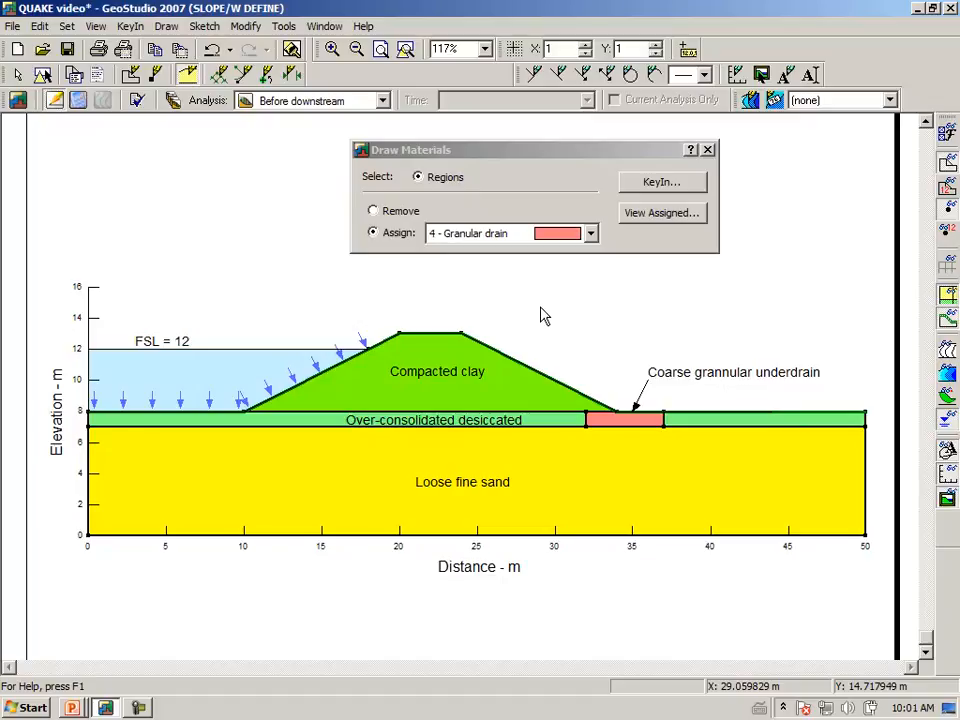
{"action": "mouse_move", "coordinate": [712, 160]}
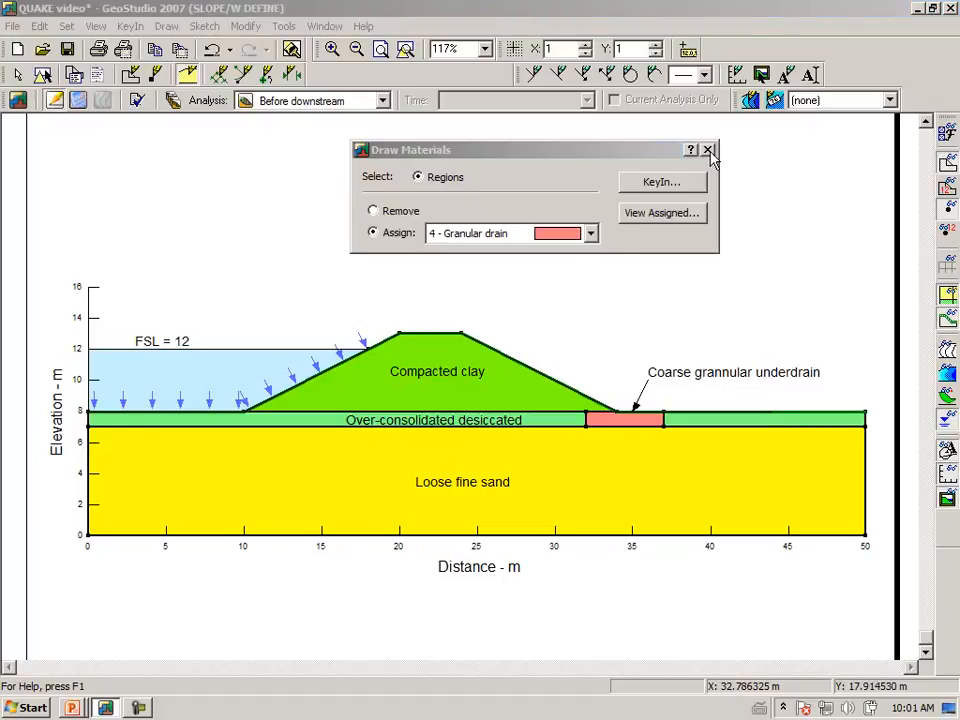
Change the Before downstream slip surface search from grid and radius to Entry and Exit
{"action": "left_click", "coordinate": [708, 149]}
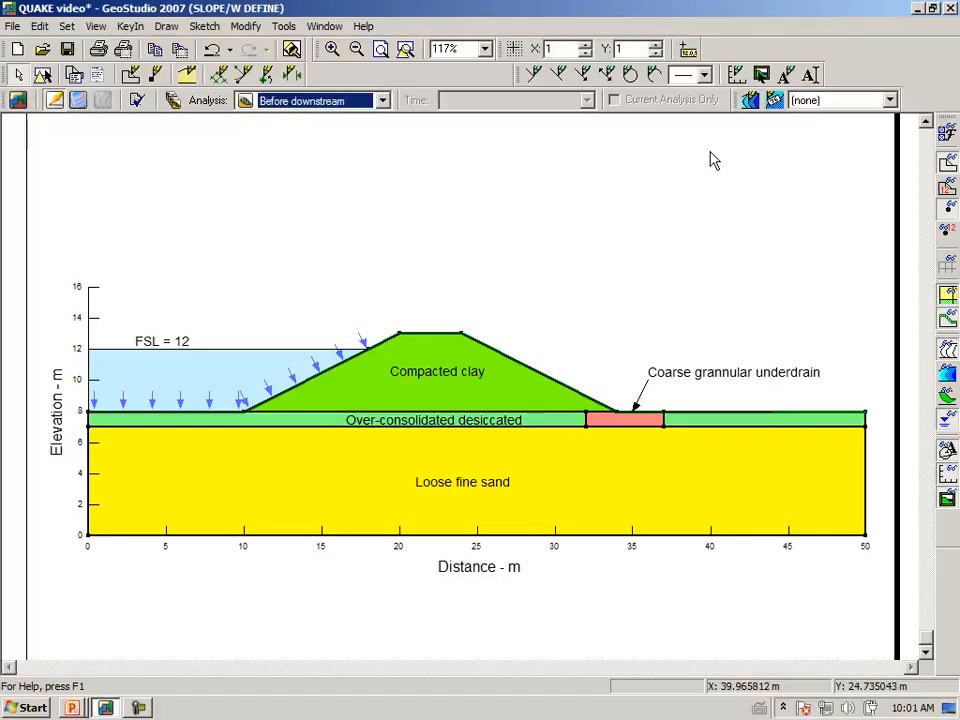
{"action": "mouse_move", "coordinate": [250, 253]}
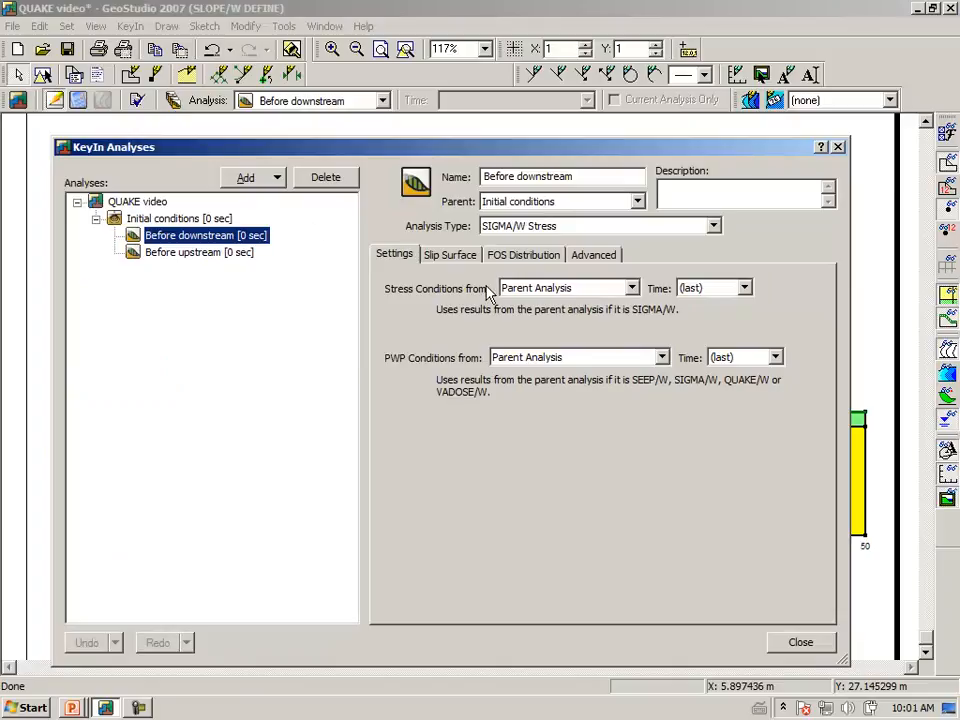
{"action": "left_click", "coordinate": [450, 254]}
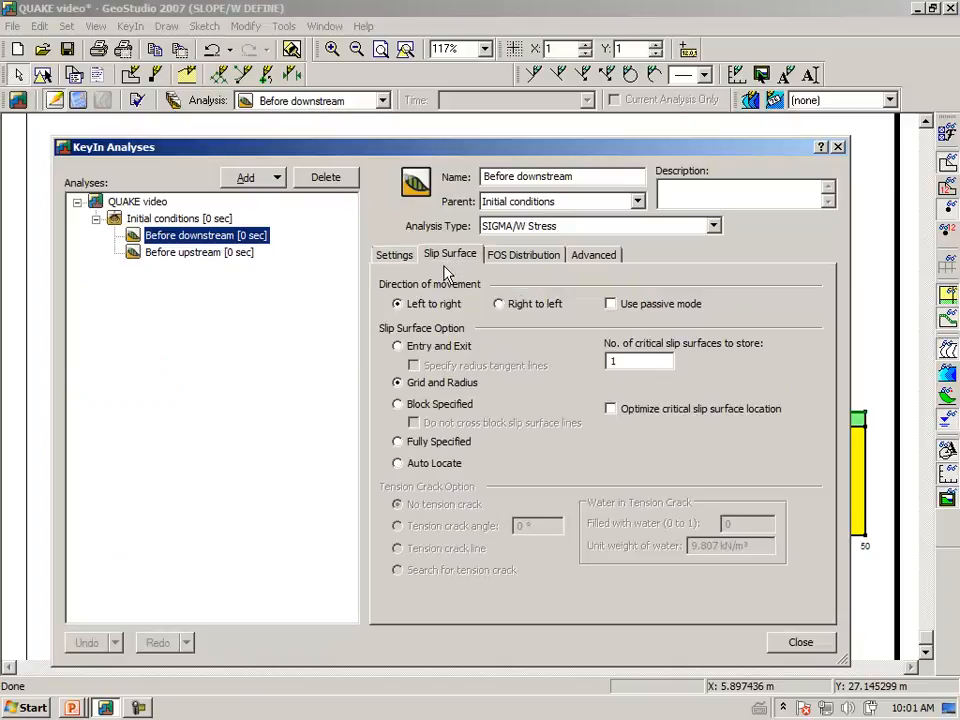
{"action": "mouse_move", "coordinate": [400, 352]}
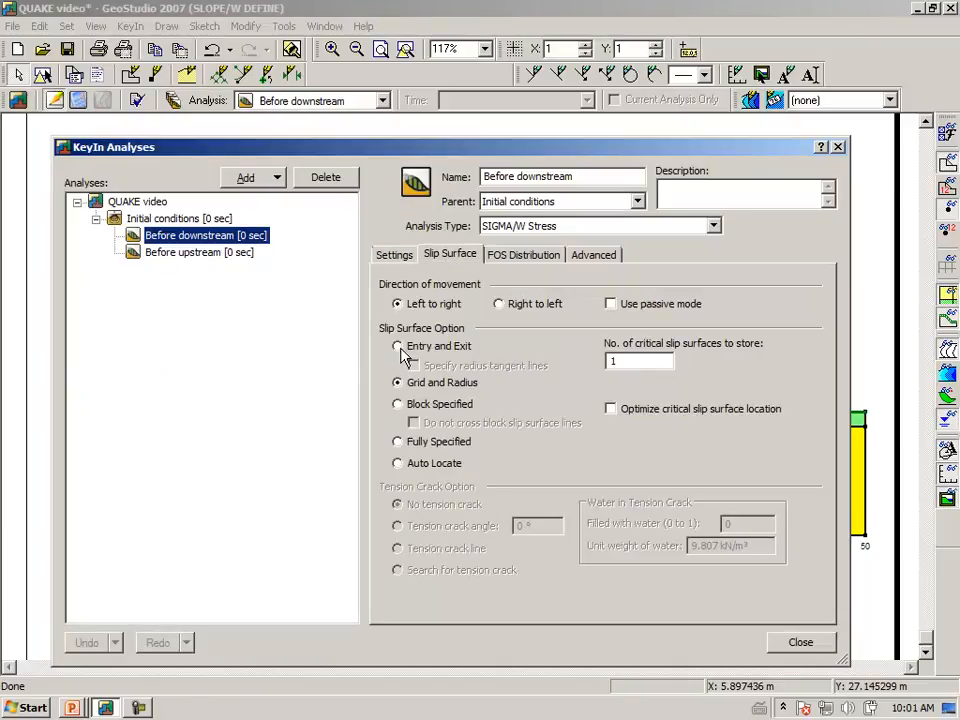
{"action": "left_click", "coordinate": [398, 345]}
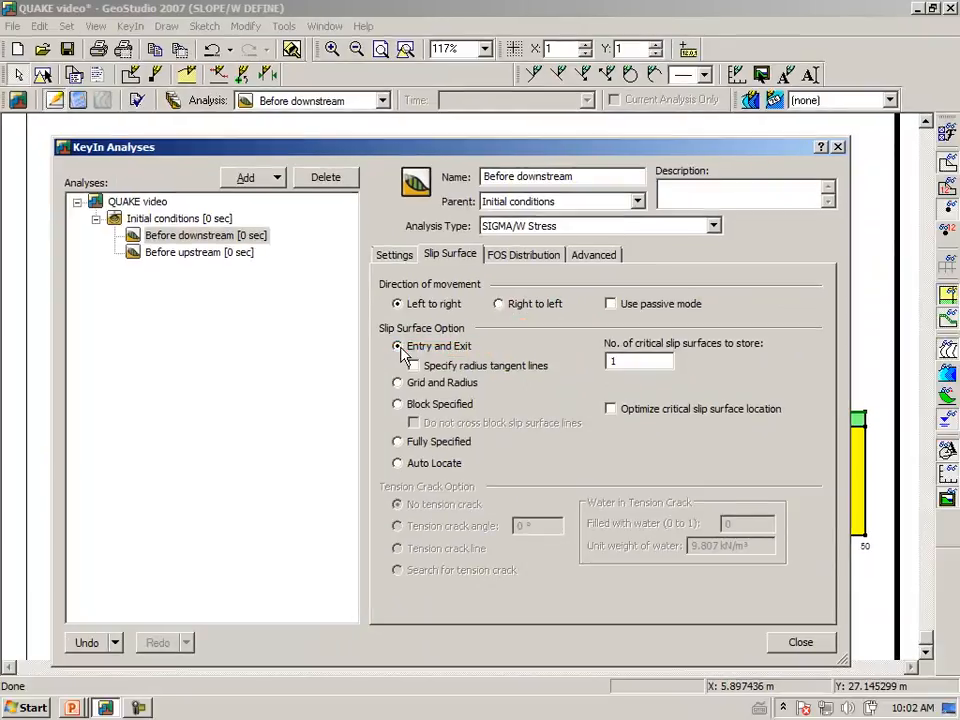
{"action": "mouse_move", "coordinate": [801, 643]}
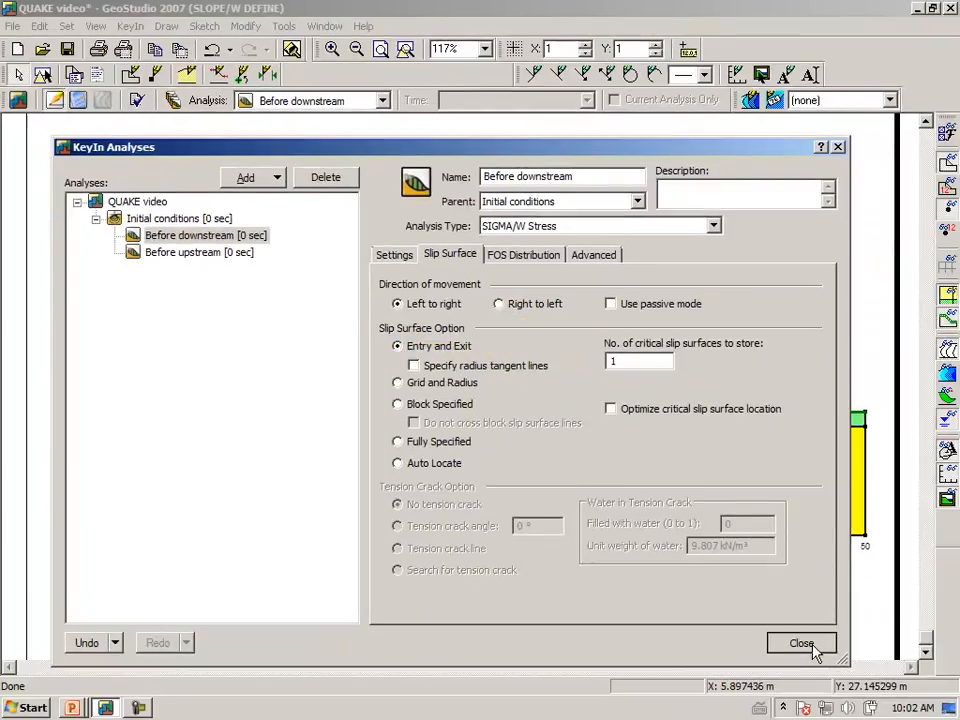
{"action": "left_click", "coordinate": [801, 643]}
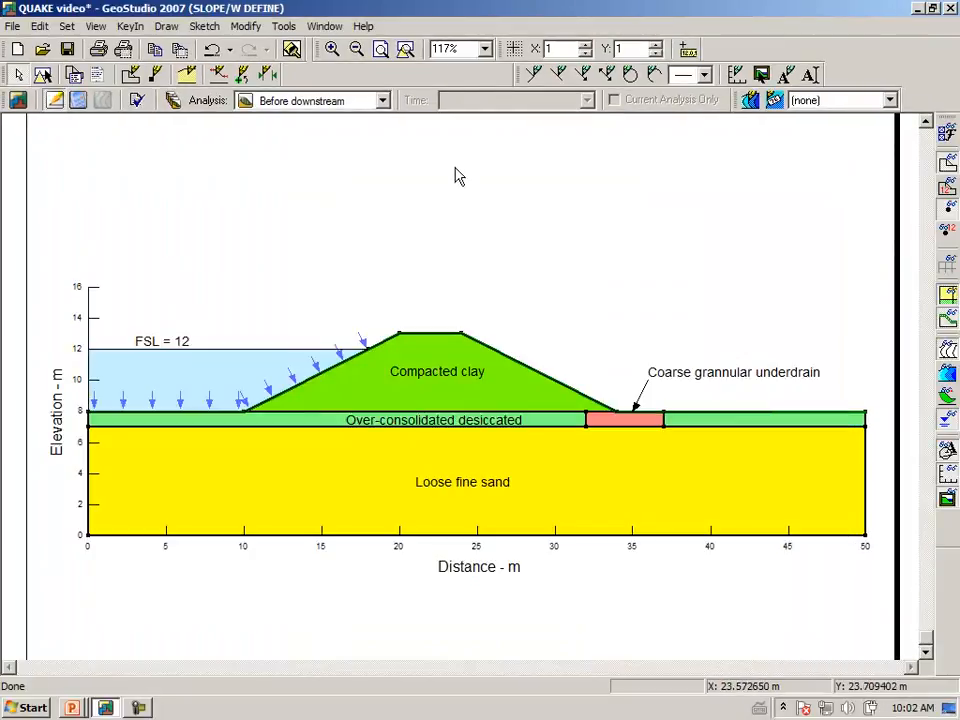
Start the Draw Slip Surface Entry and Exit range tool
{"action": "left_click", "coordinate": [166, 25]}
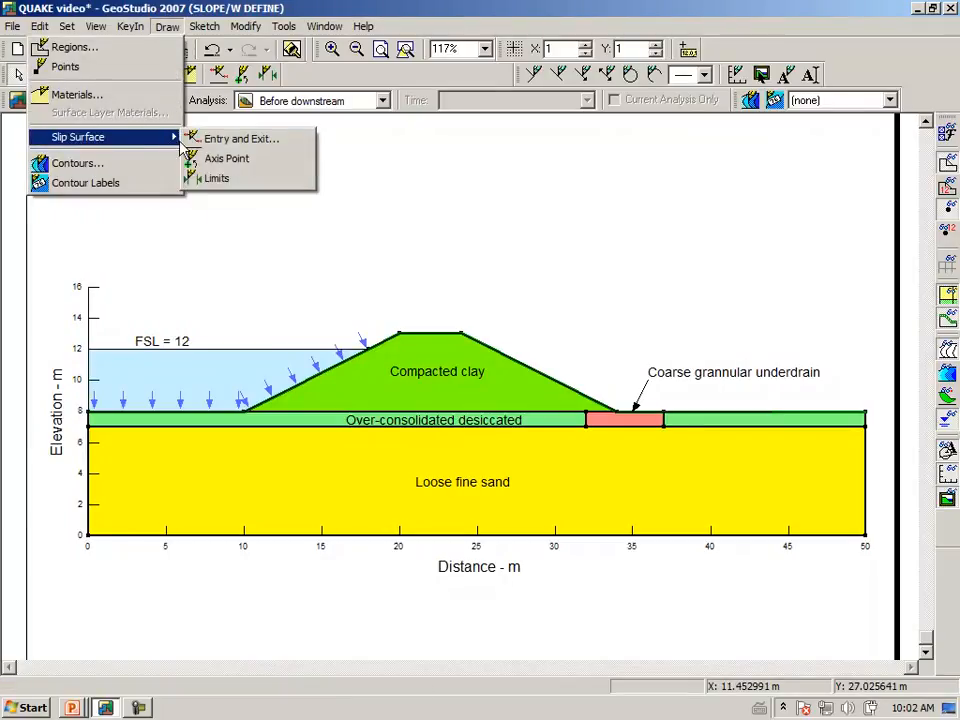
{"action": "left_click", "coordinate": [240, 138]}
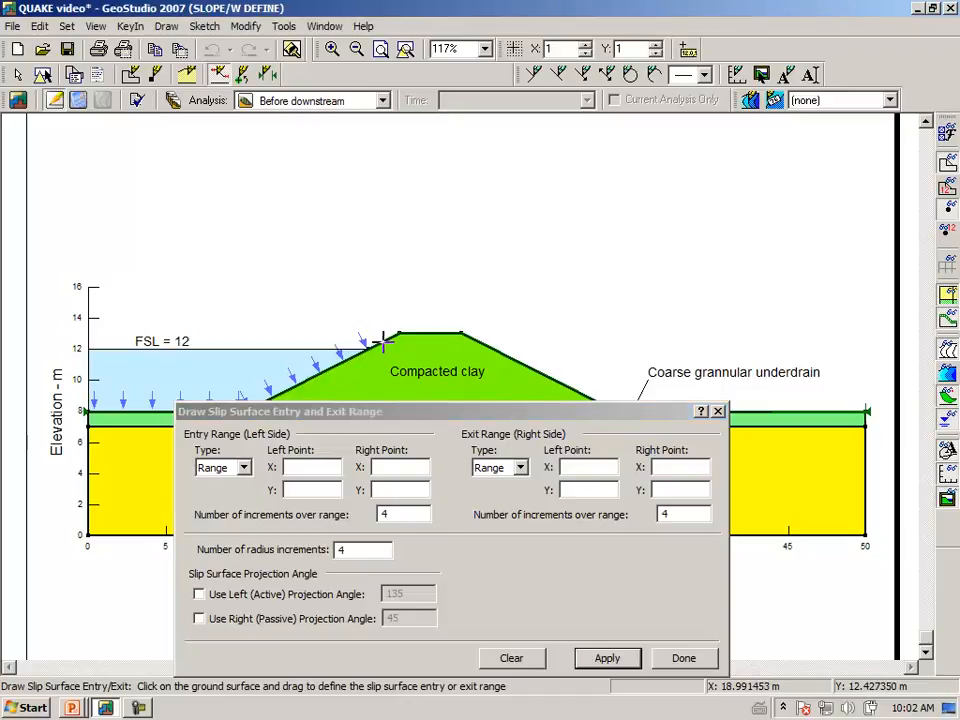
Set entry range (19,12.5)-(23,13), exit range (34,8)-(40,8) and 10 radius increments
{"action": "left_click_drag", "start_coordinate": [383, 340], "coordinate": [397, 330]}
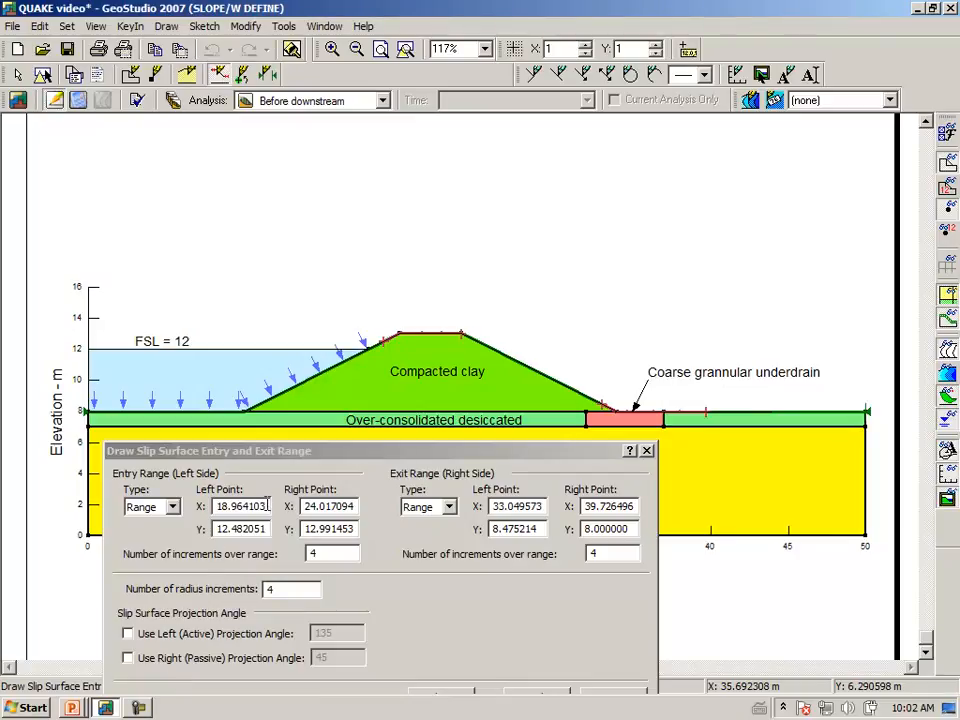
{"action": "triple_click", "coordinate": [240, 506]}
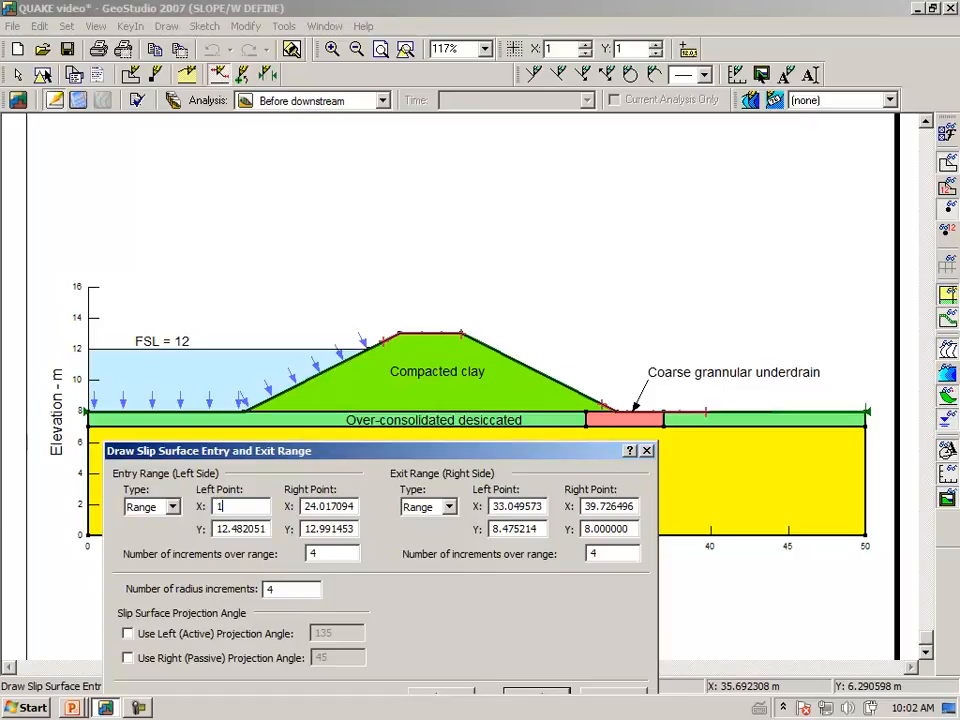
{"action": "type", "text": "19.000000"}
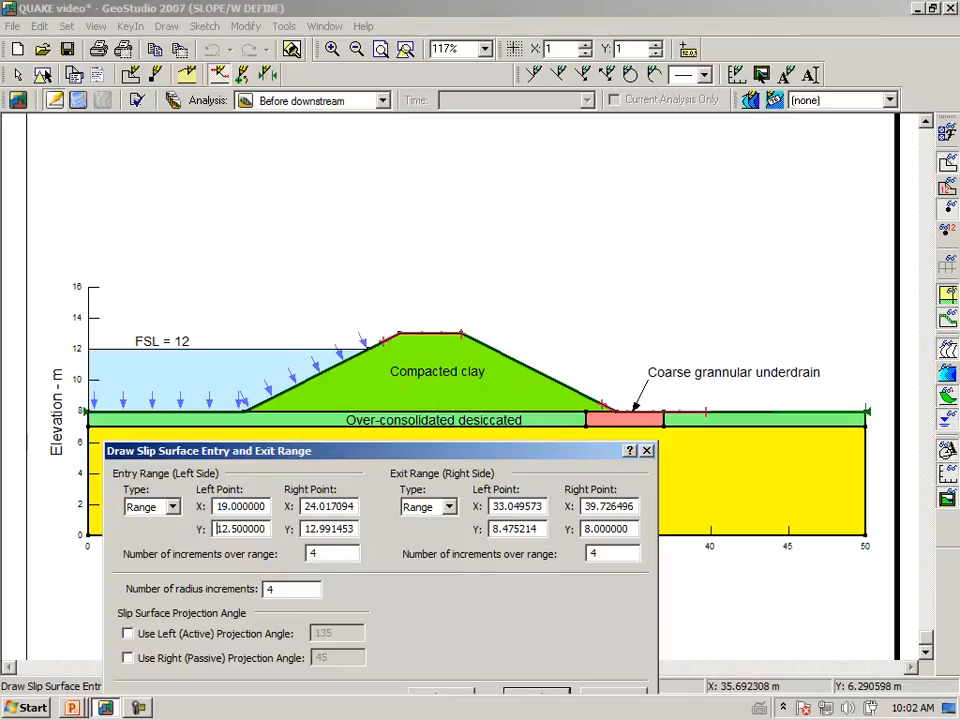
{"action": "triple_click", "coordinate": [328, 506]}
{"action": "type", "text": "23.000000"}
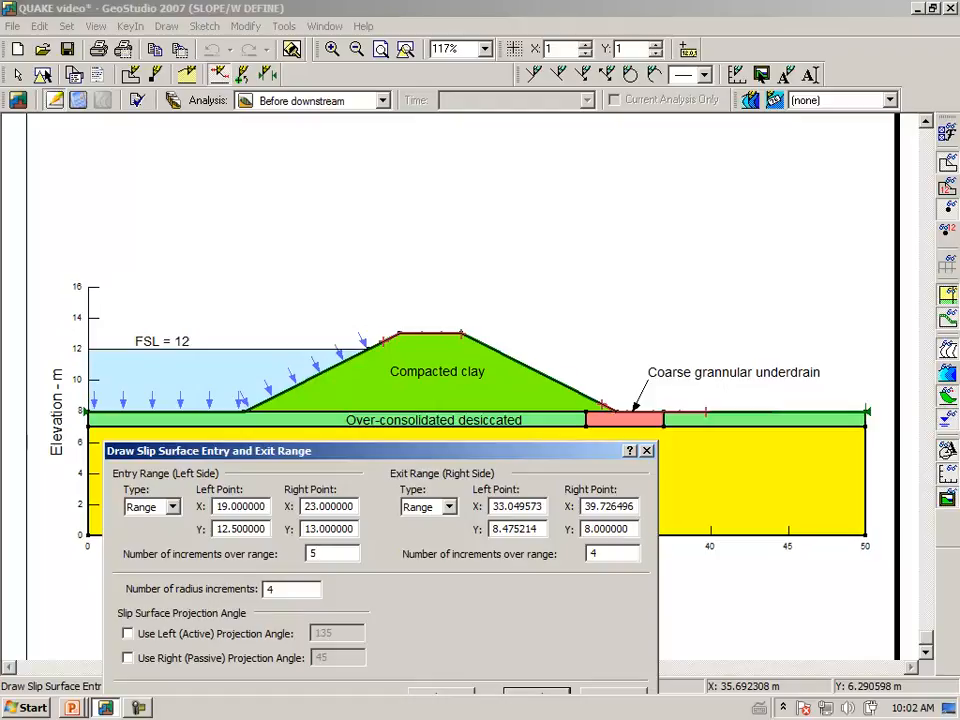
{"action": "triple_click", "coordinate": [517, 506]}
{"action": "type", "text": "34.000000"}
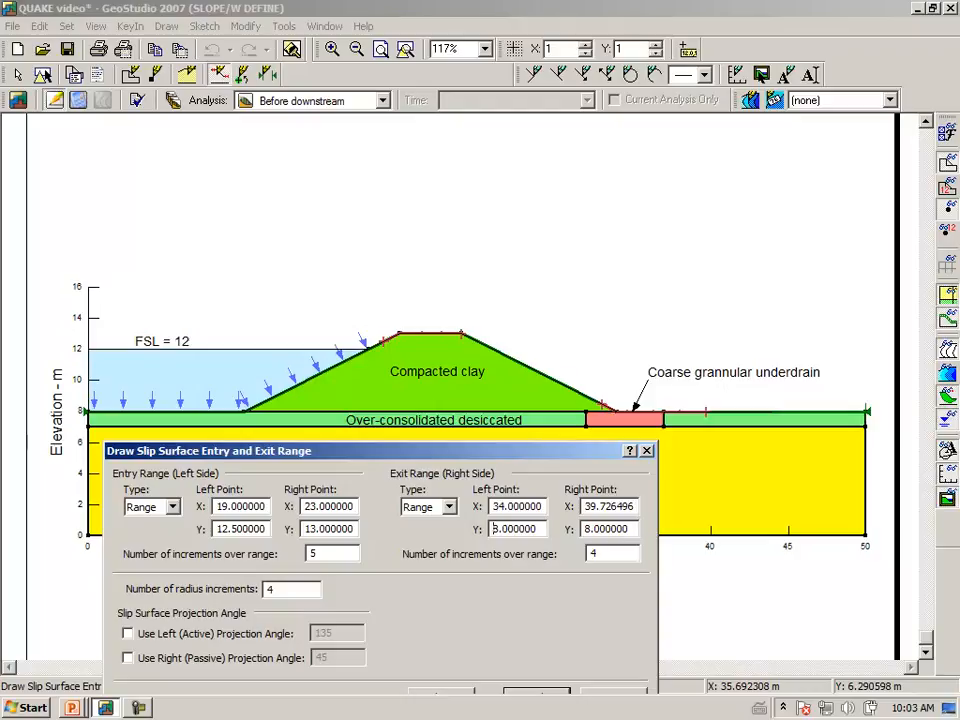
{"action": "triple_click", "coordinate": [609, 506]}
{"action": "type", "text": "40.000000"}
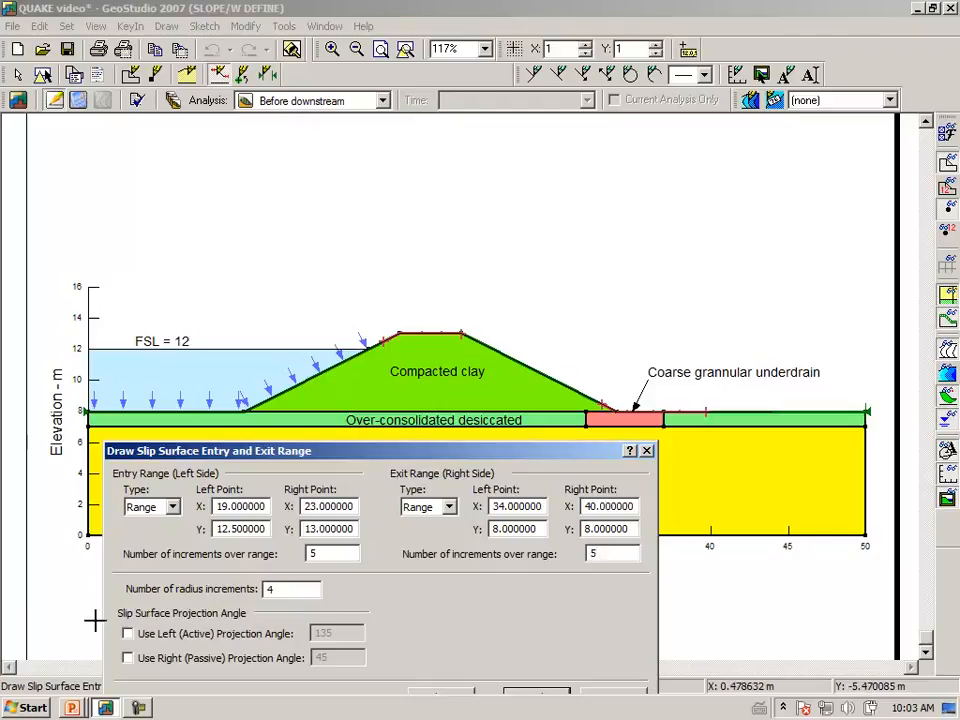
{"action": "triple_click", "coordinate": [290, 588]}
{"action": "type", "text": "10"}
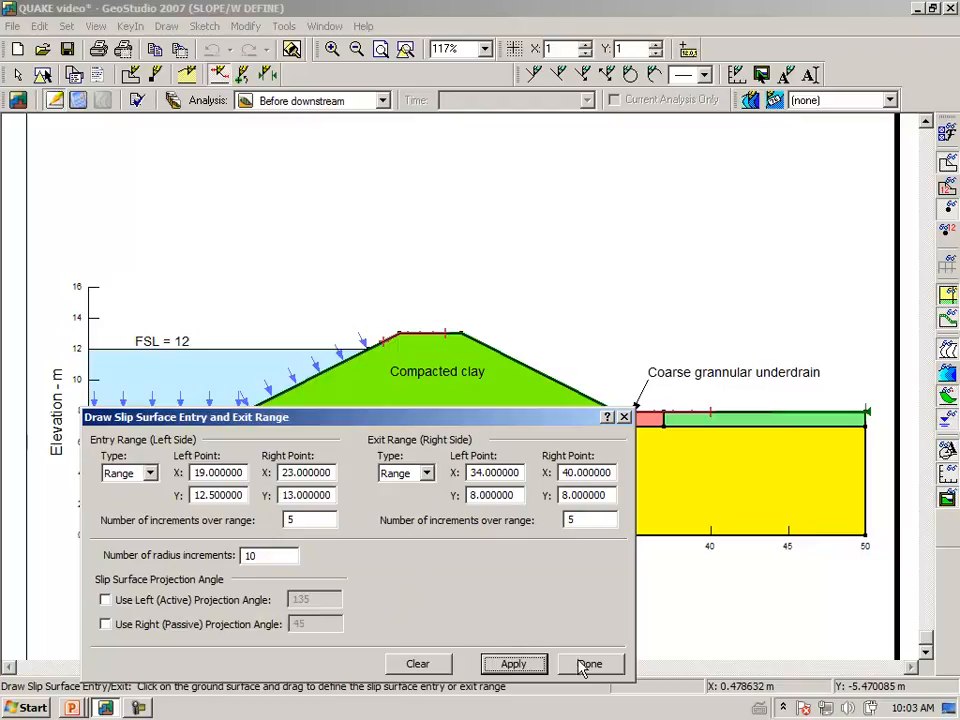
{"action": "left_click", "coordinate": [590, 663]}
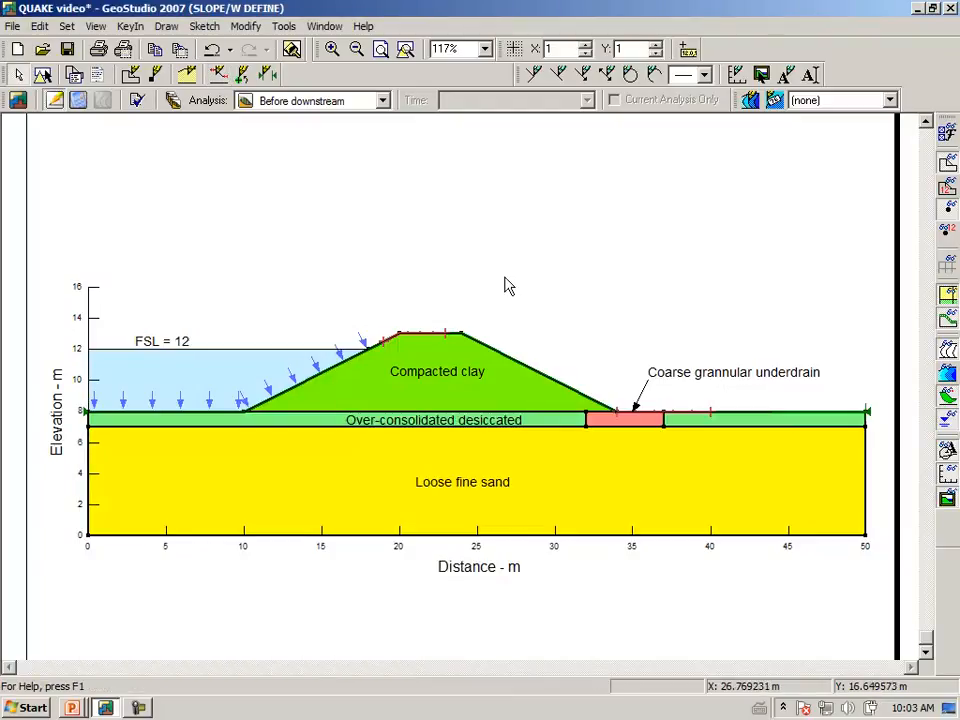
{"action": "mouse_move", "coordinate": [435, 272]}
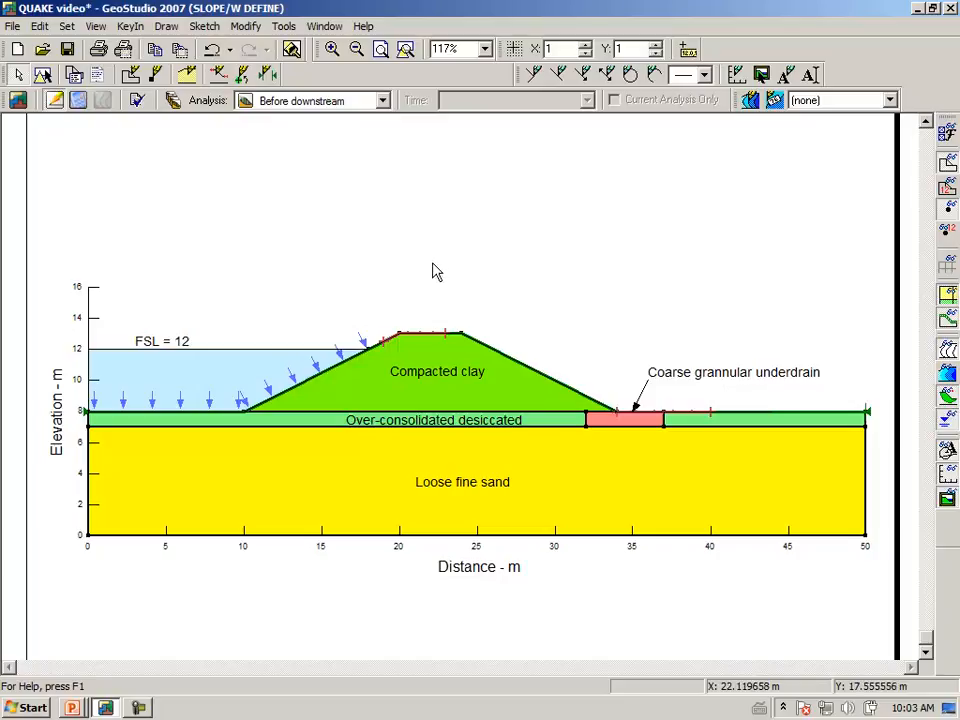
{"action": "mouse_move", "coordinate": [310, 263]}
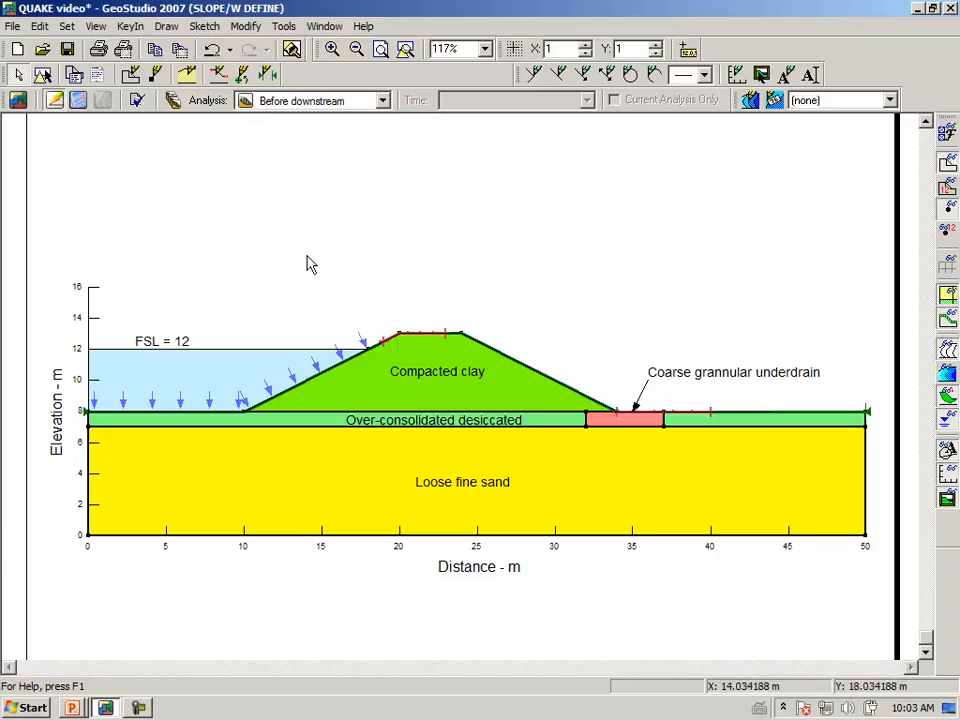
{"action": "mouse_move", "coordinate": [312, 262]}
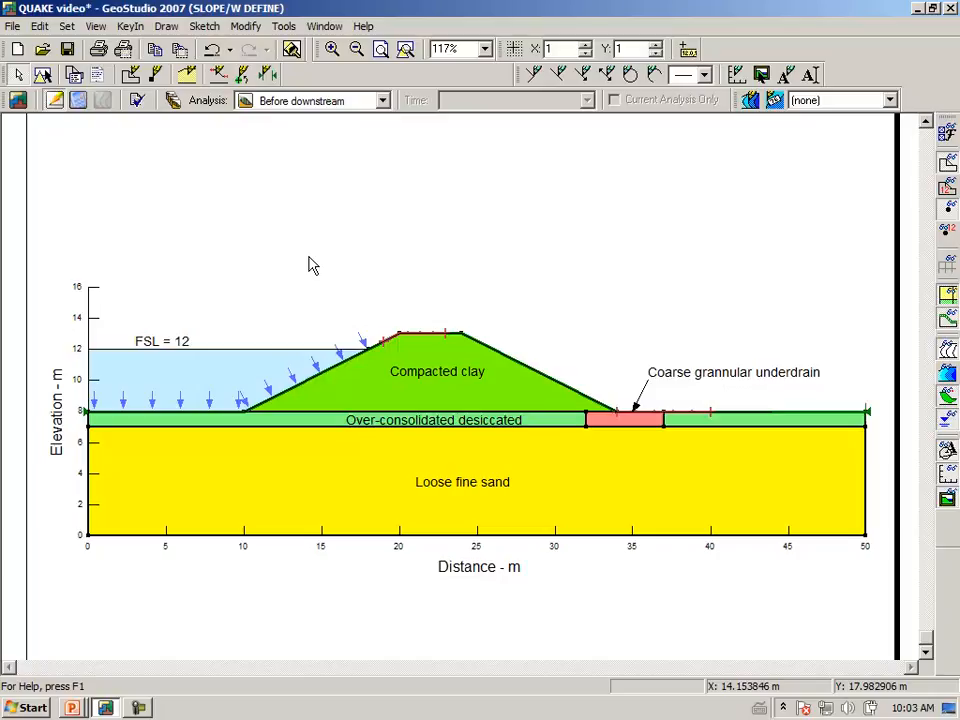
{"action": "mouse_move", "coordinate": [310, 262]}
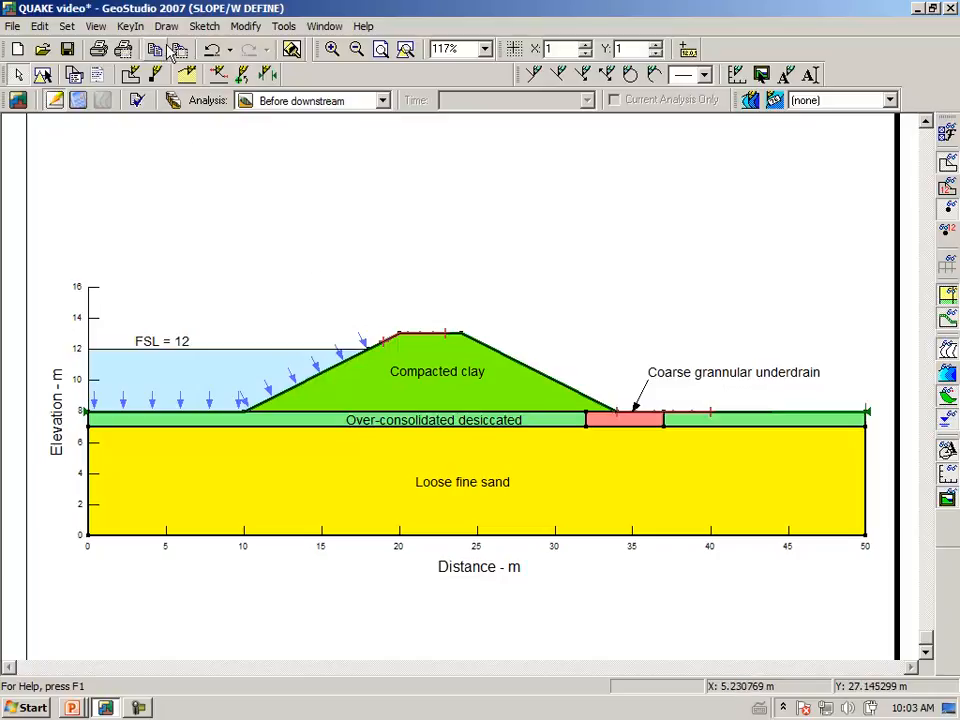
Turn off steady-state strength when liquefied for the Foundation material
{"action": "left_click", "coordinate": [131, 25]}
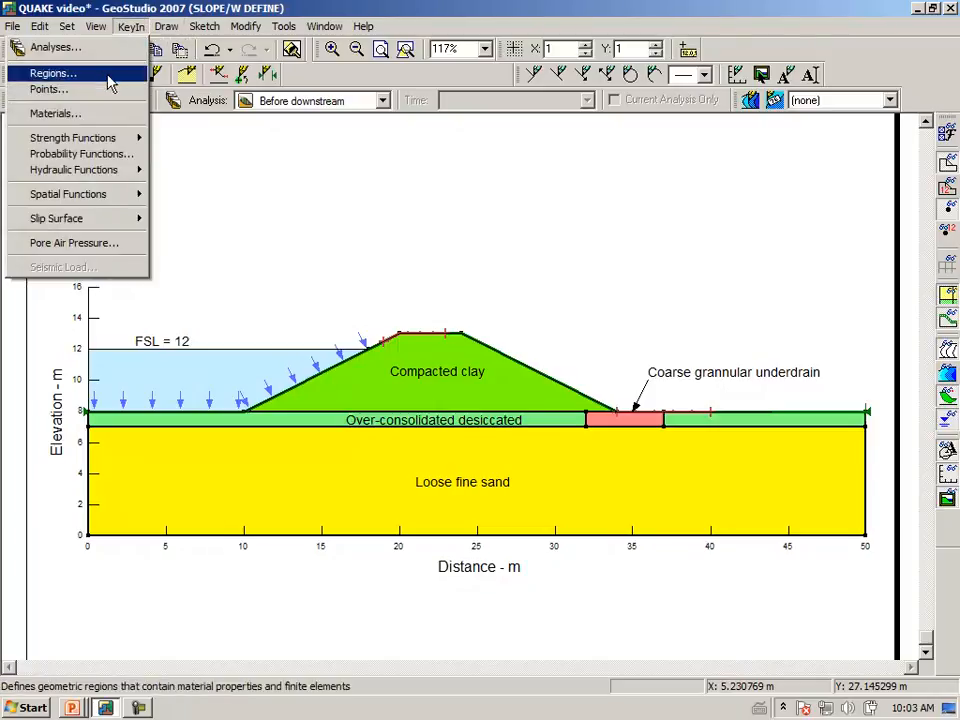
{"action": "left_click", "coordinate": [55, 112]}
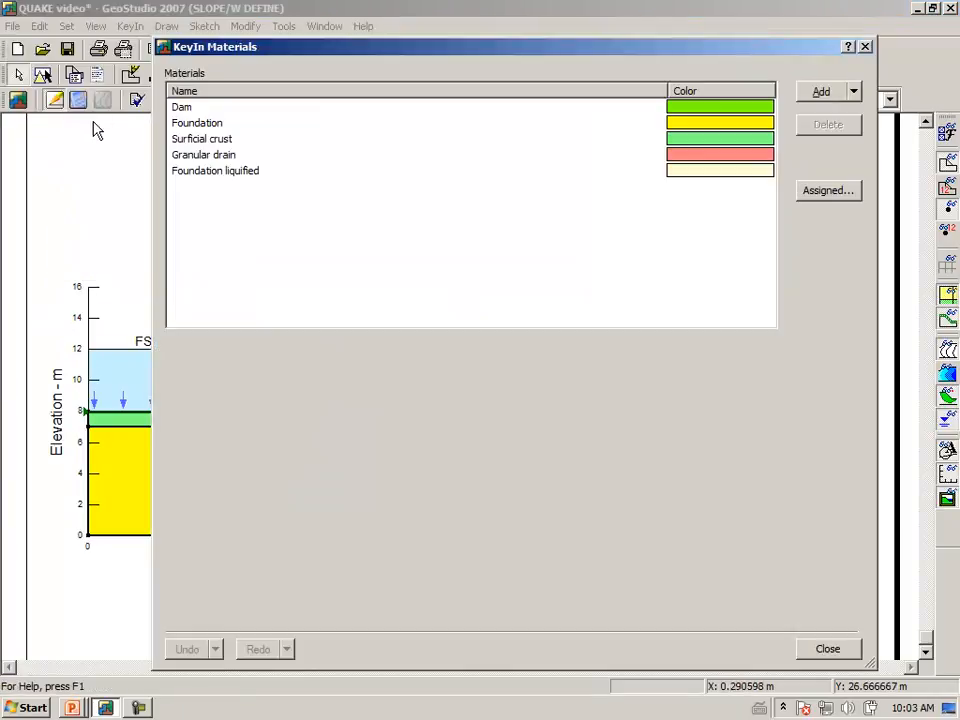
{"action": "left_click", "coordinate": [197, 122]}
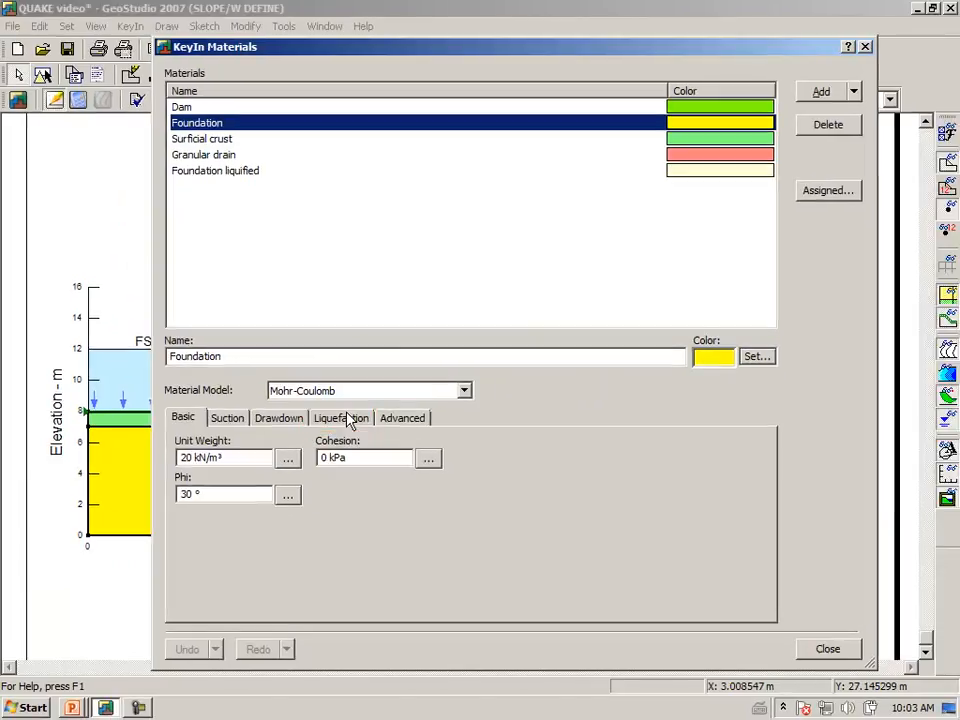
{"action": "left_click", "coordinate": [341, 417]}
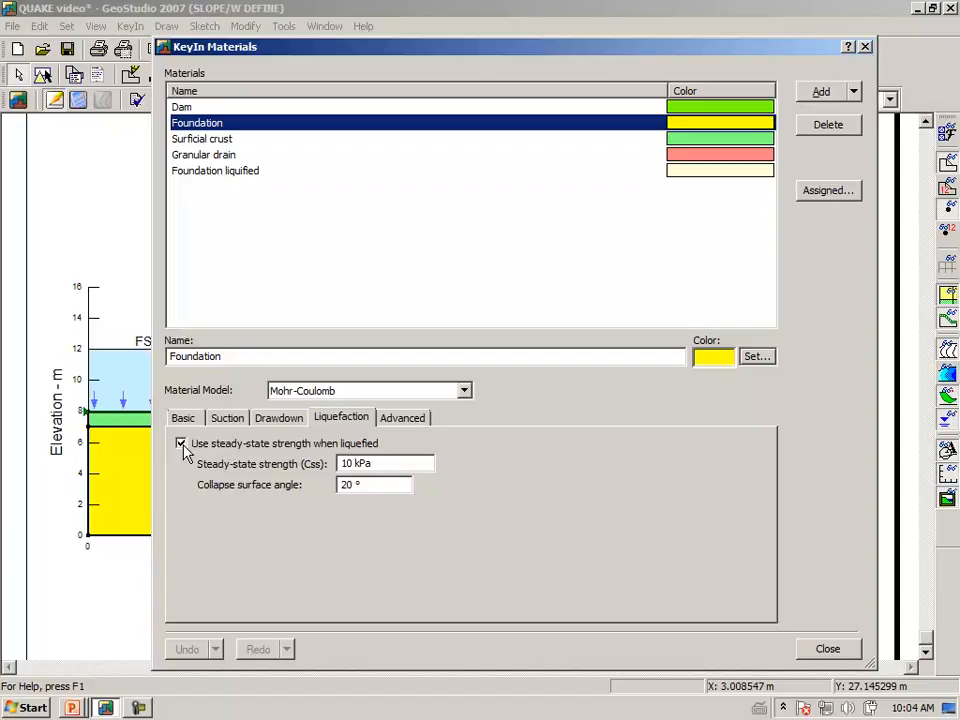
{"action": "left_click", "coordinate": [181, 443]}
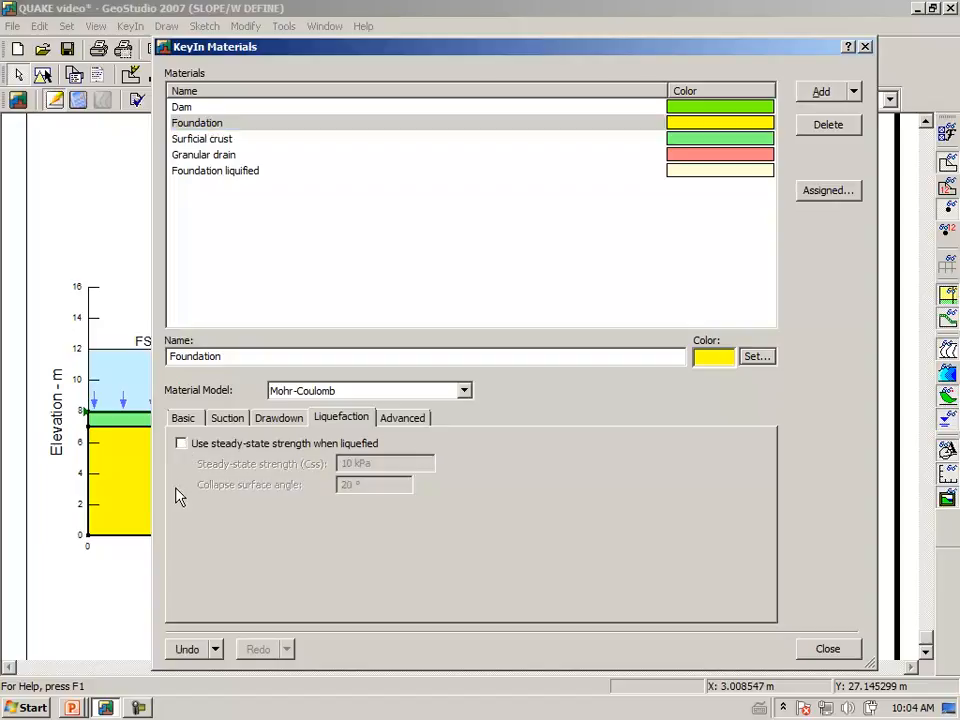
{"action": "mouse_move", "coordinate": [192, 489]}
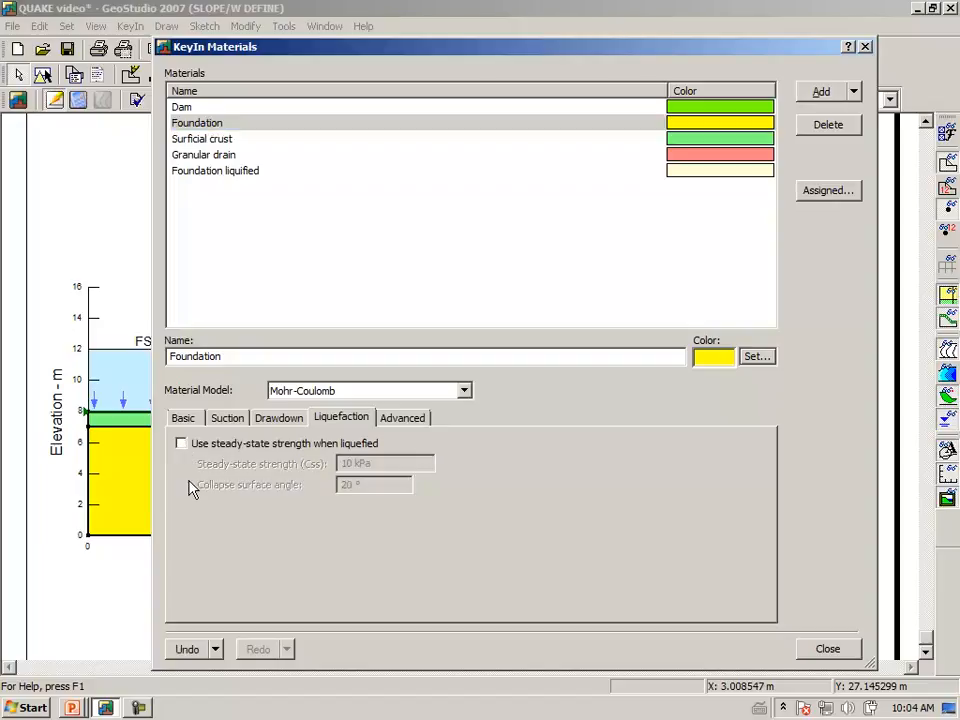
{"action": "mouse_move", "coordinate": [291, 544]}
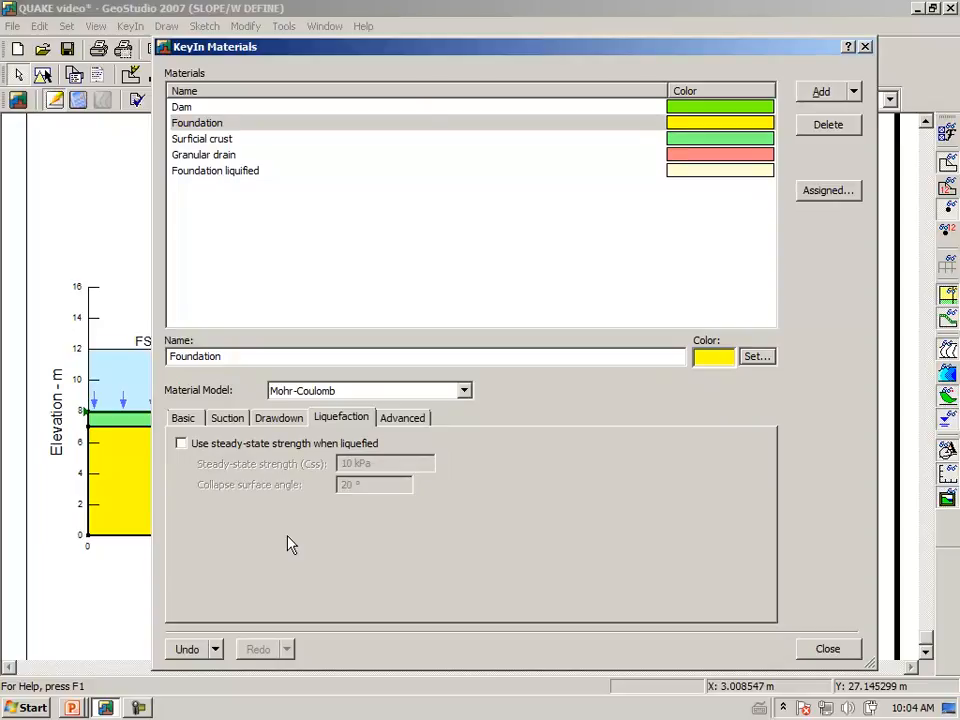
{"action": "mouse_move", "coordinate": [295, 463]}
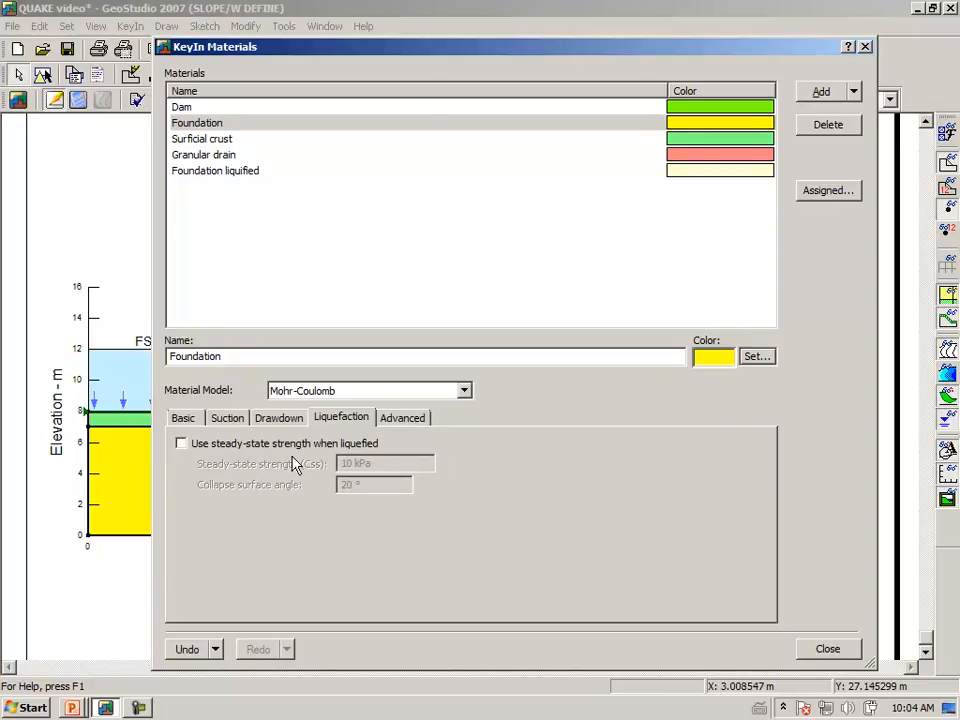
{"action": "mouse_move", "coordinate": [228, 452]}
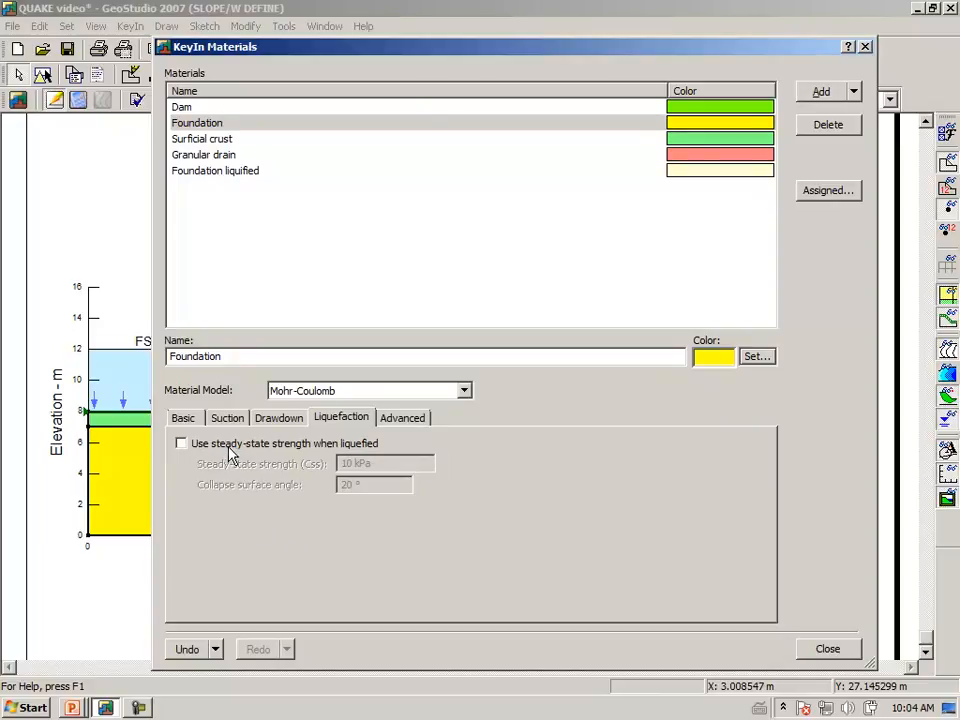
{"action": "mouse_move", "coordinate": [207, 460]}
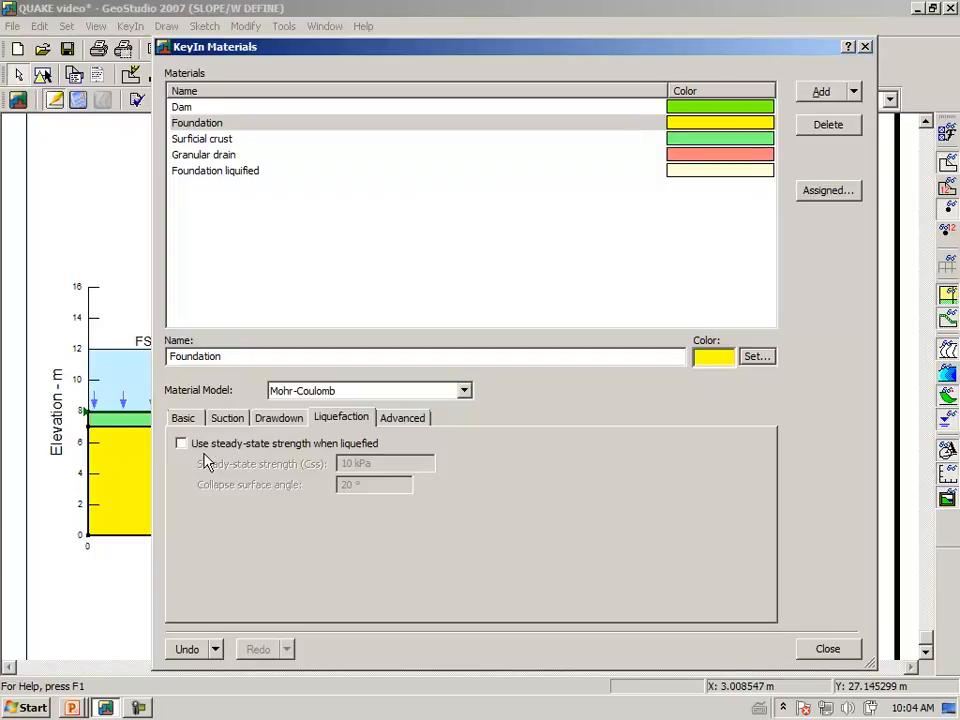
{"action": "mouse_move", "coordinate": [200, 458]}
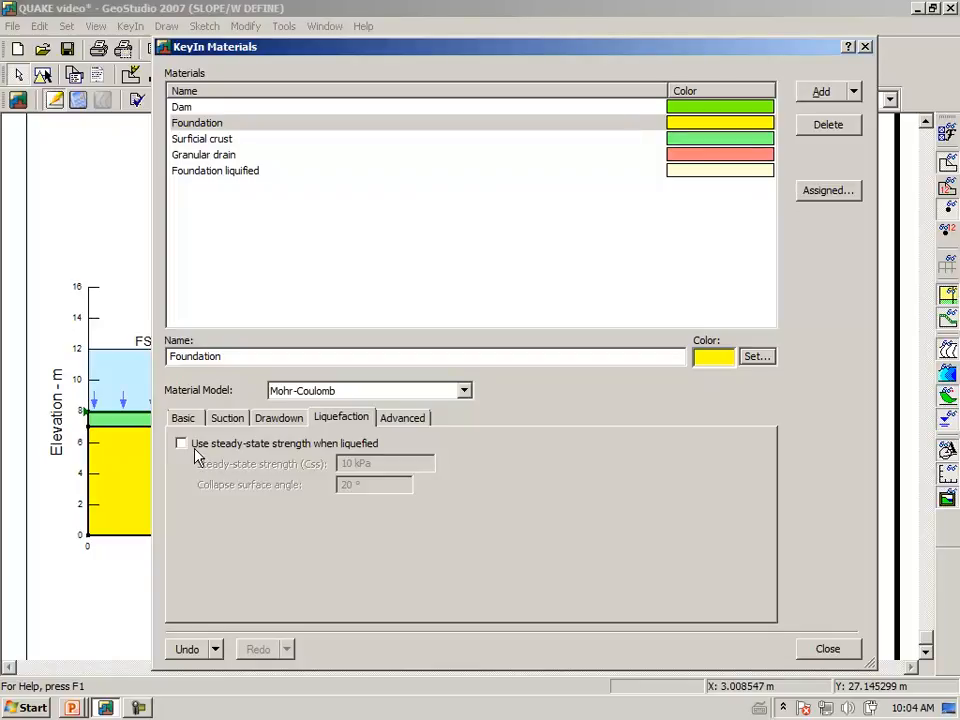
{"action": "mouse_move", "coordinate": [190, 458]}
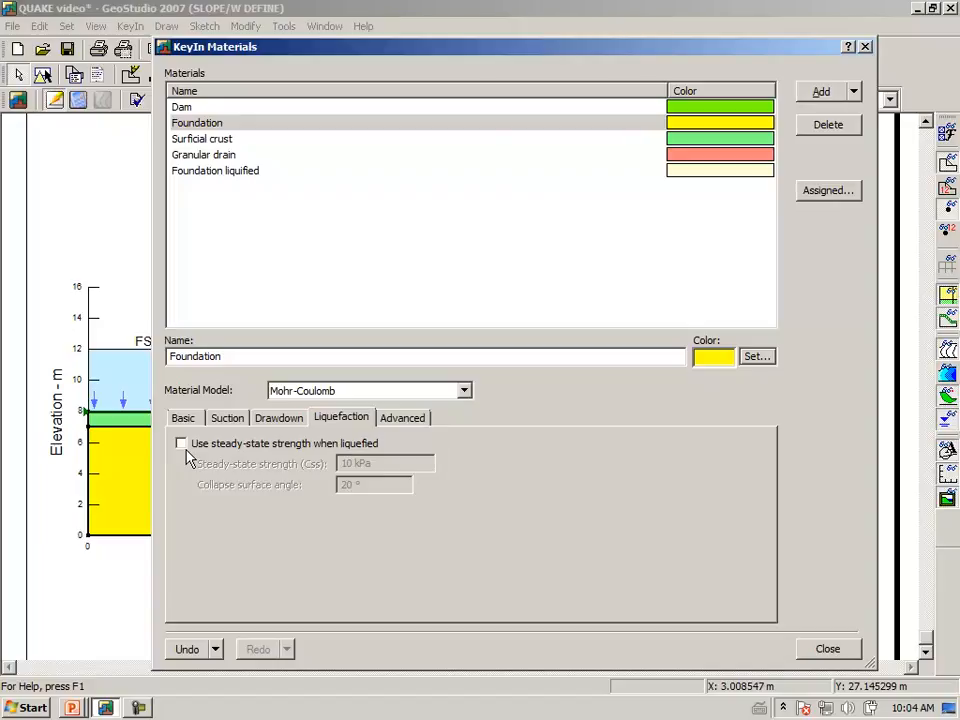
{"action": "mouse_move", "coordinate": [290, 554]}
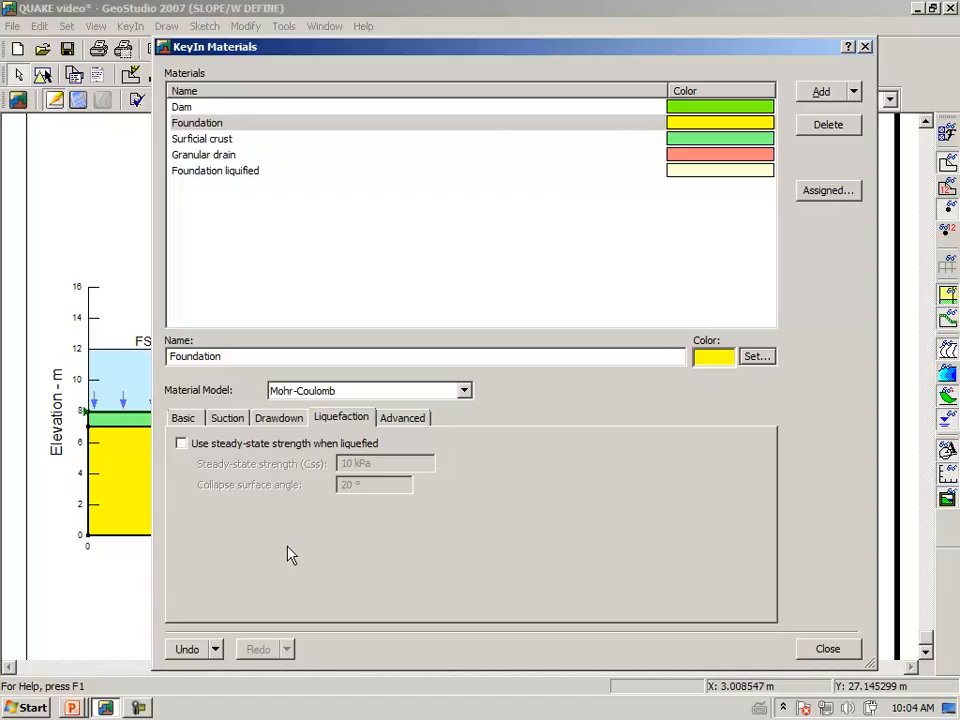
{"action": "mouse_move", "coordinate": [233, 480]}
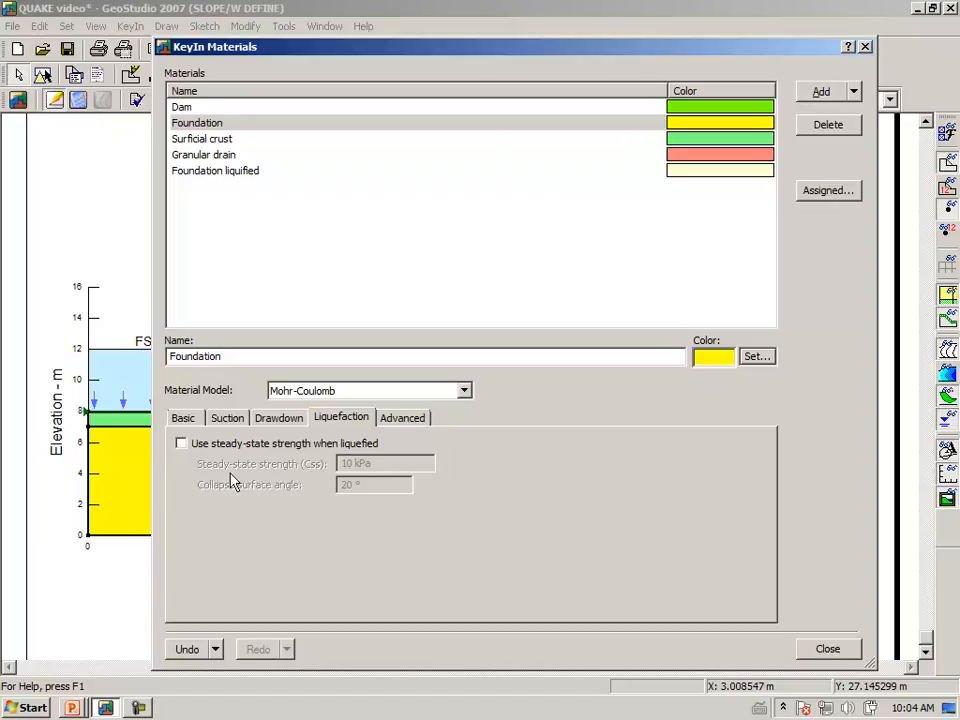
{"action": "mouse_move", "coordinate": [252, 498]}
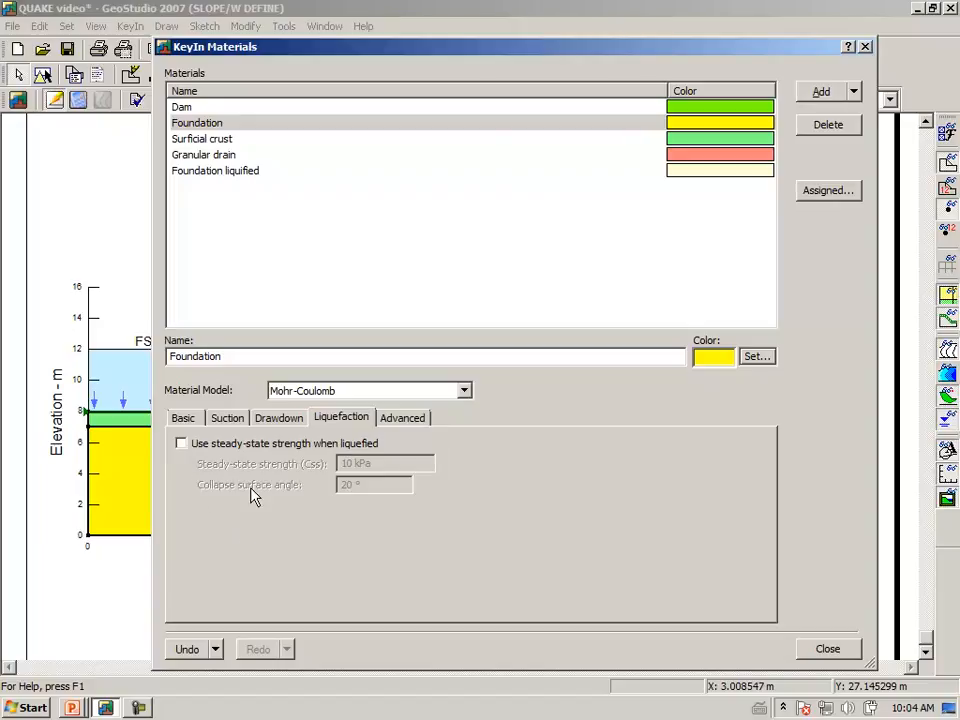
{"action": "mouse_move", "coordinate": [200, 452]}
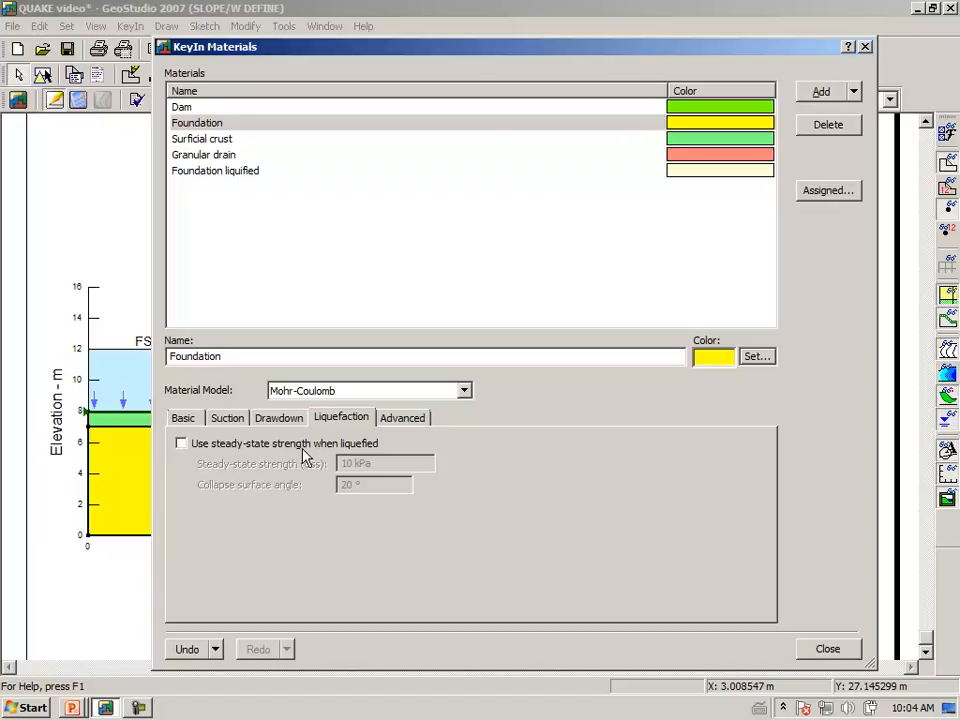
{"action": "mouse_move", "coordinate": [840, 650]}
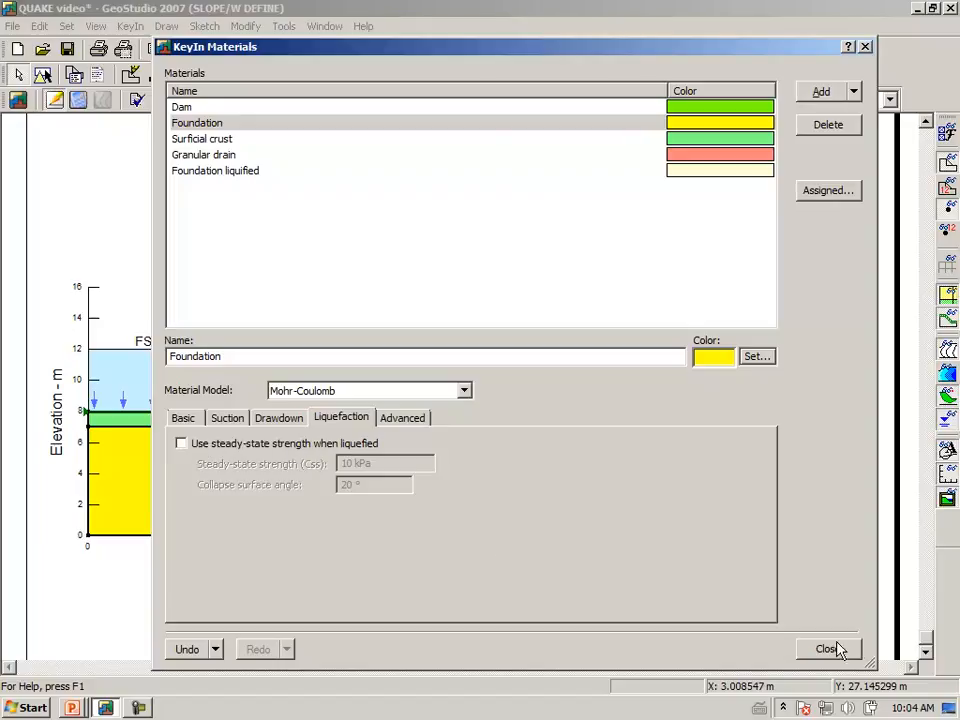
{"action": "left_click", "coordinate": [826, 649]}
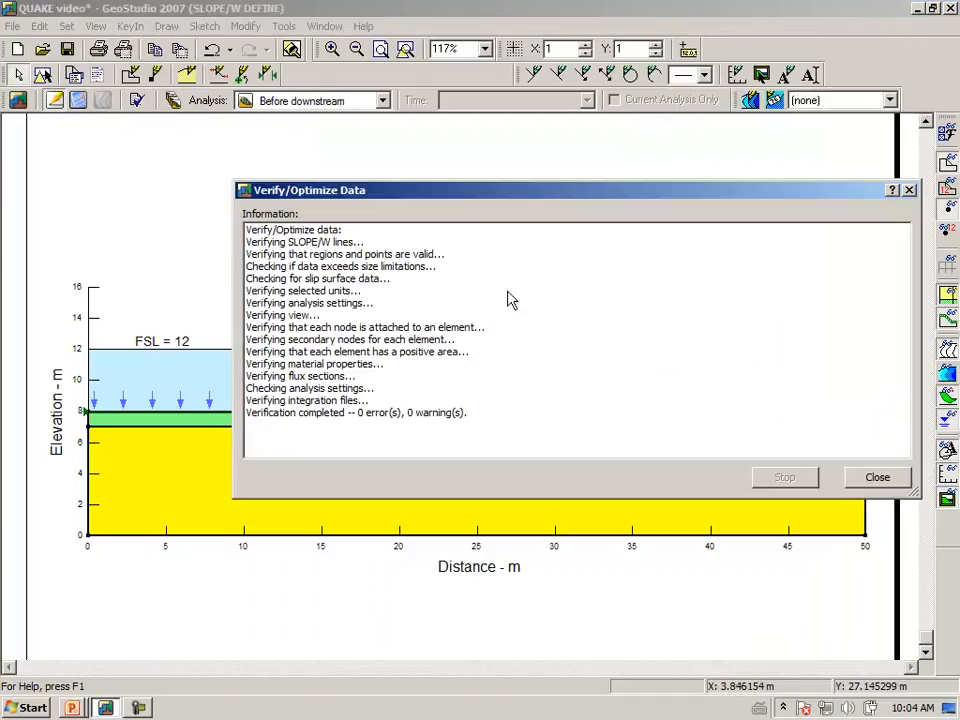
Close the Verify/Optimize Data report to show the dam cross-section again
{"action": "left_click", "coordinate": [877, 477]}
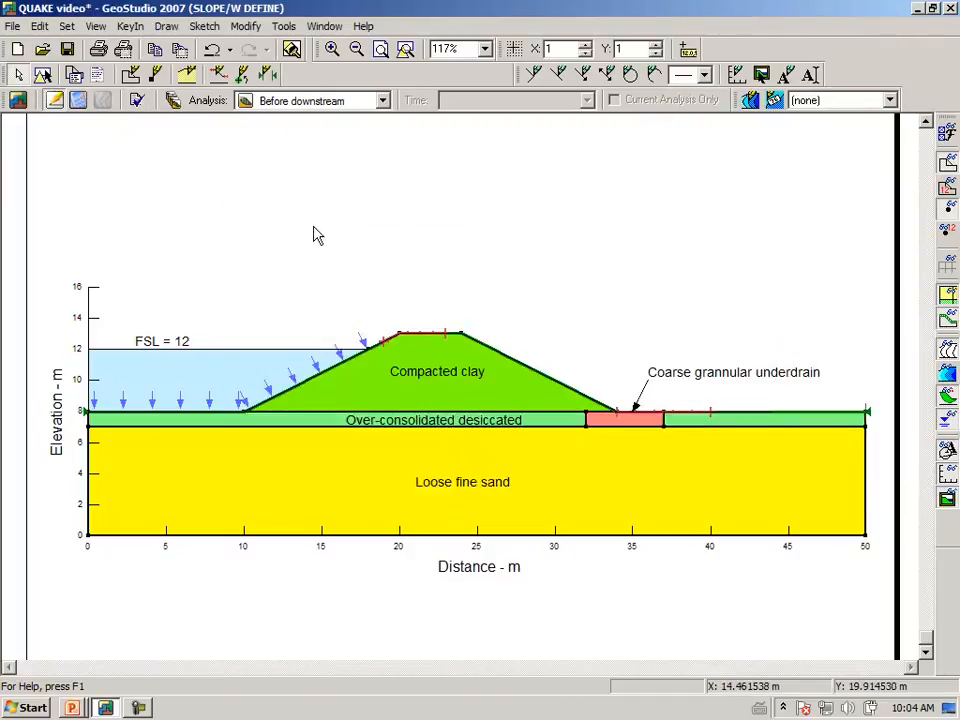
{"action": "mouse_move", "coordinate": [295, 241]}
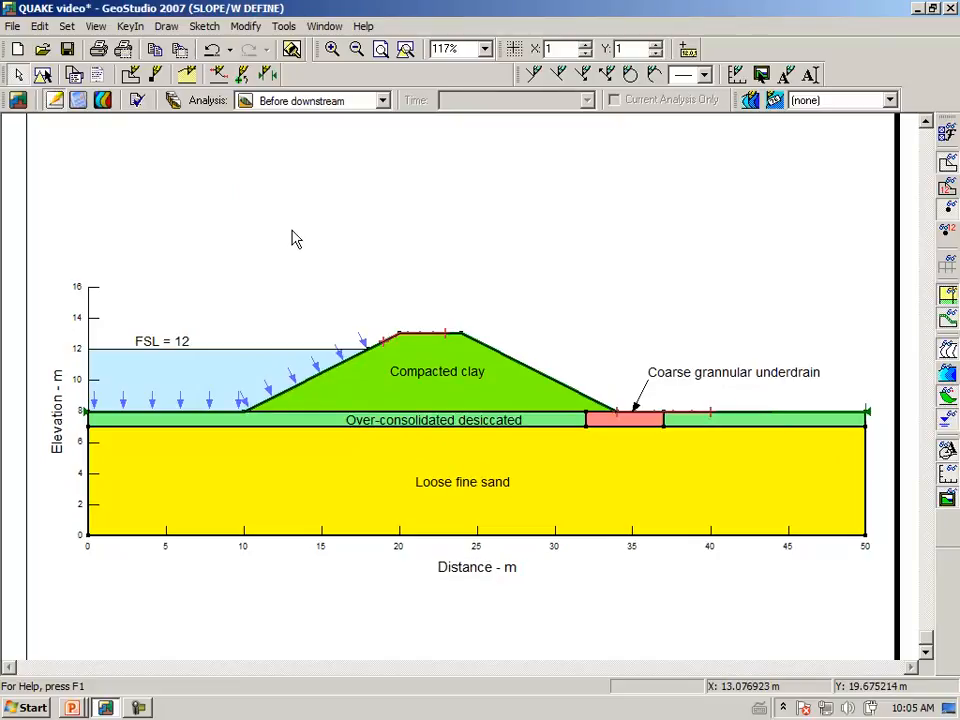
{"action": "mouse_move", "coordinate": [85, 113]}
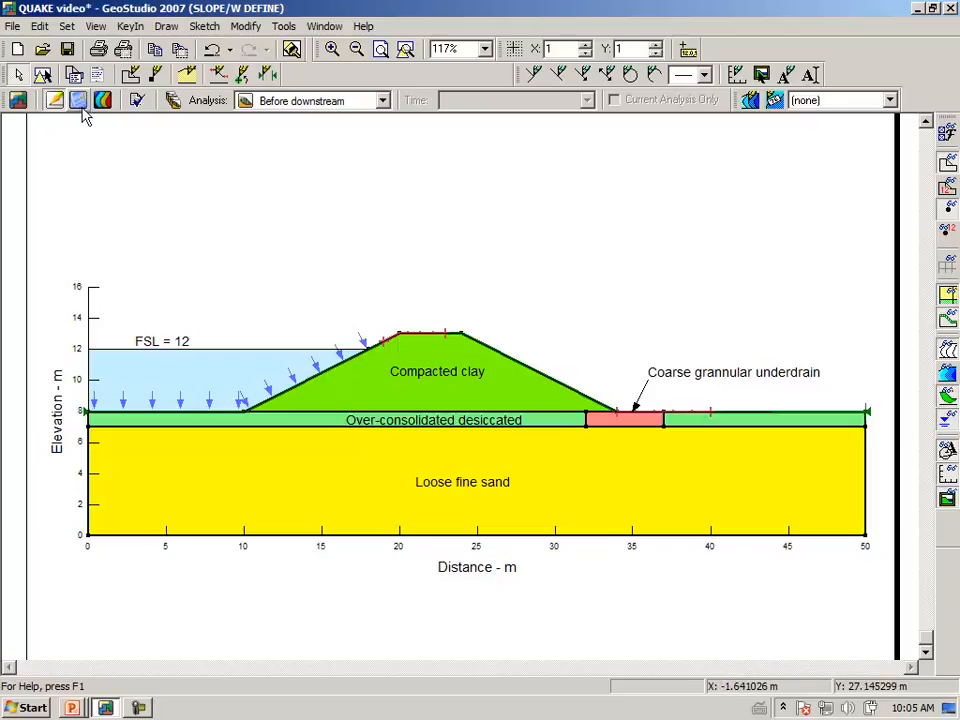
{"action": "mouse_move", "coordinate": [79, 99]}
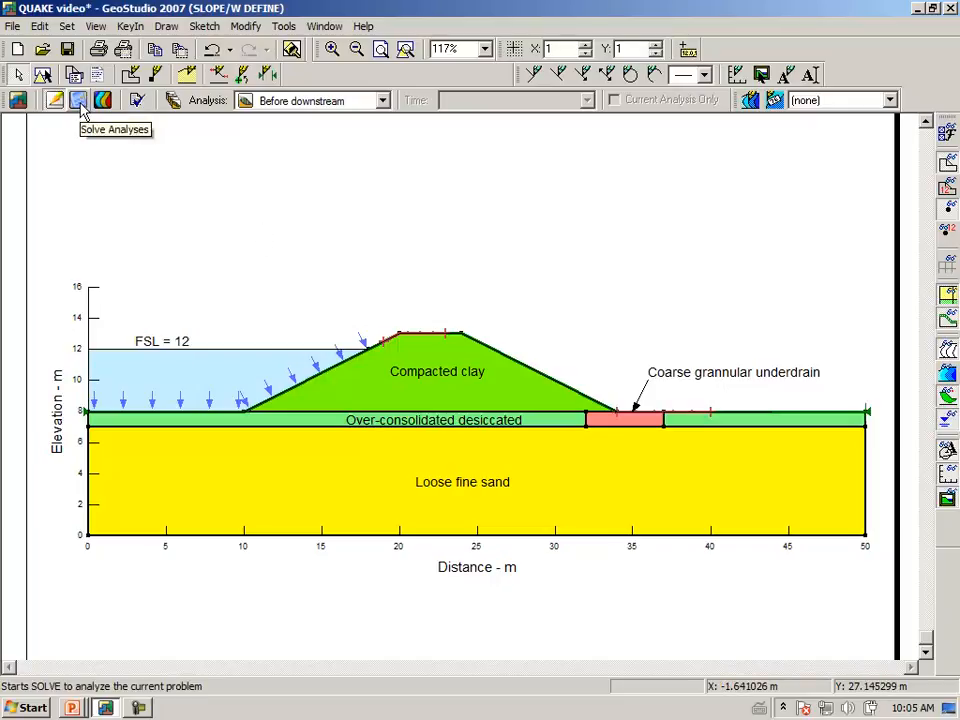
Save changes and solve Before downstream, then view its critical slip surface
{"action": "left_click", "coordinate": [78, 100]}
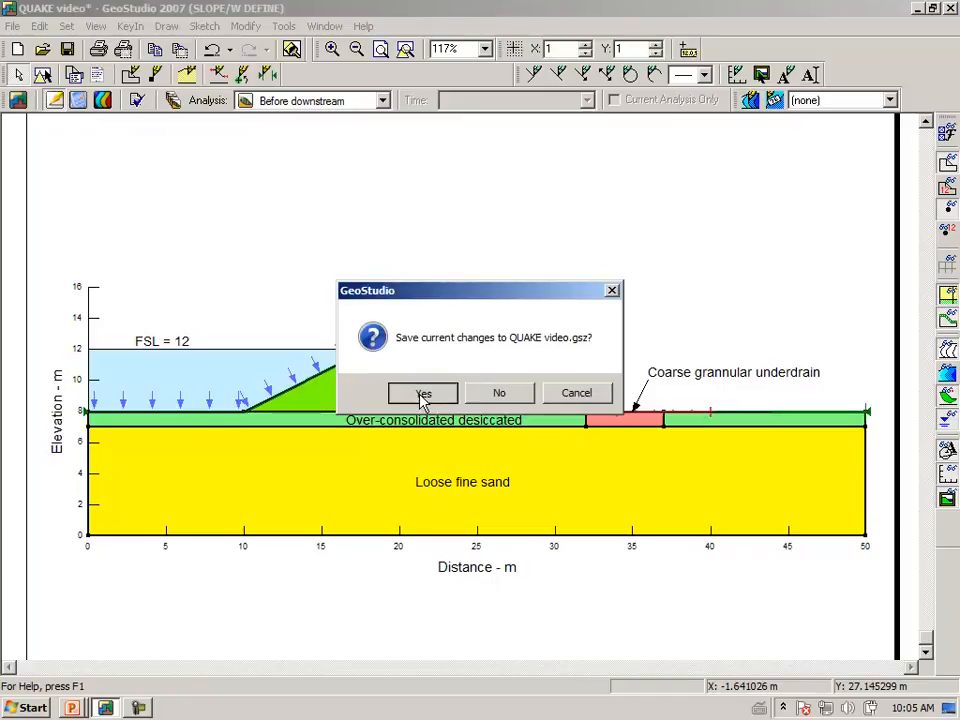
{"action": "left_click", "coordinate": [422, 392]}
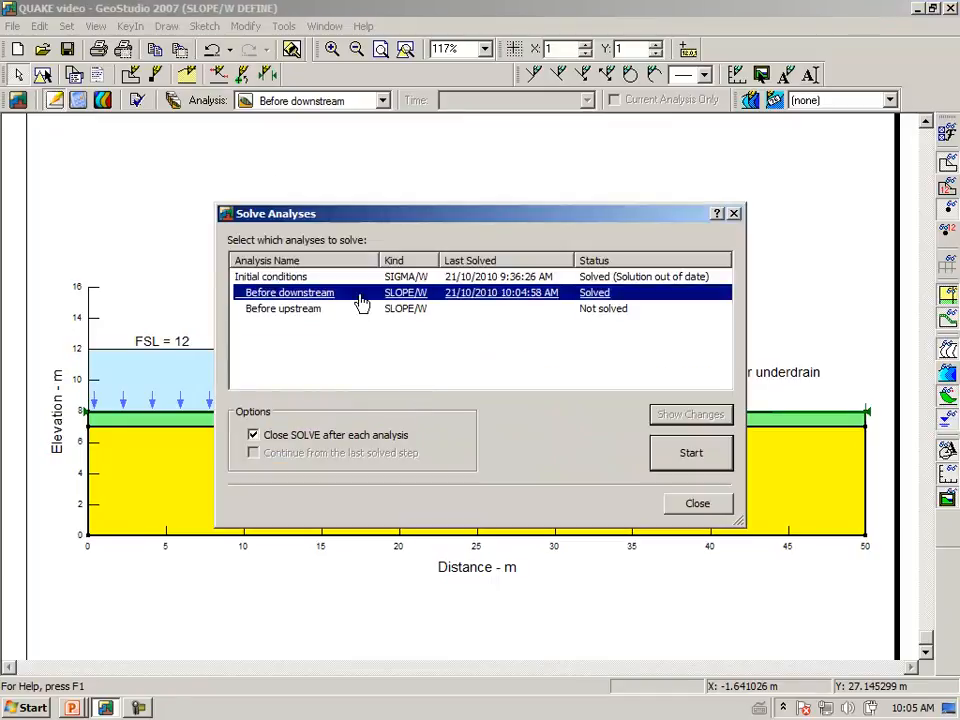
{"action": "mouse_move", "coordinate": [343, 344]}
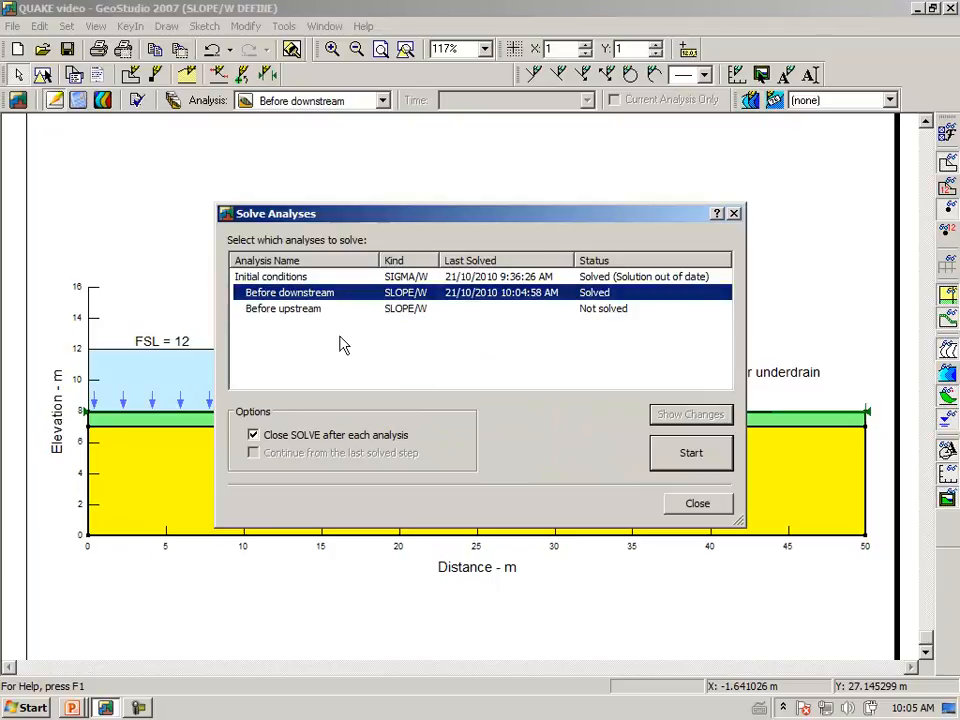
{"action": "mouse_move", "coordinate": [639, 428]}
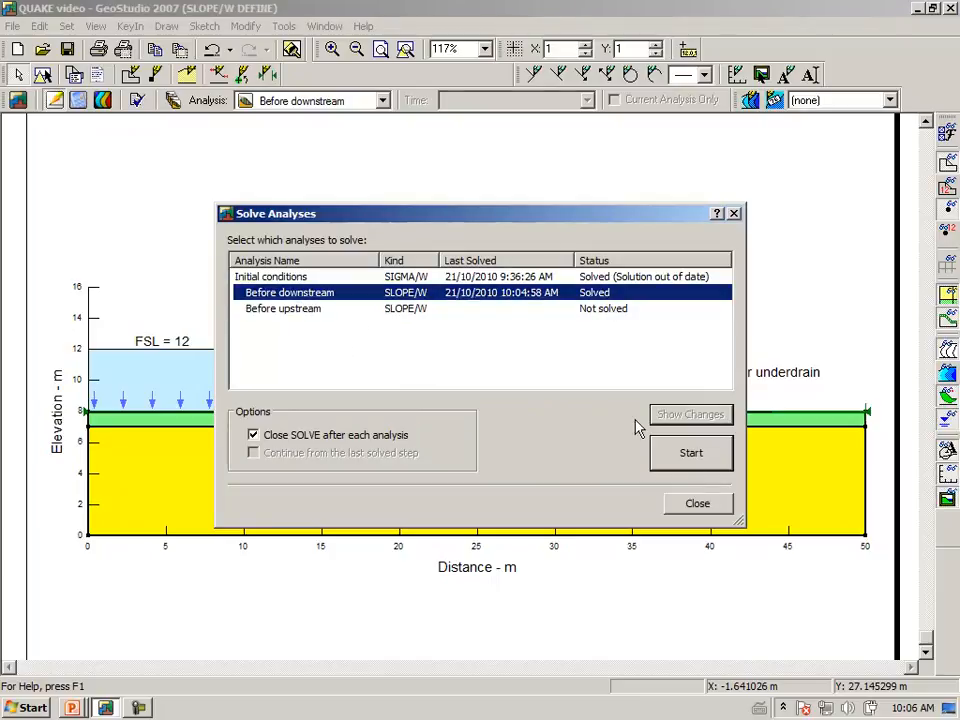
{"action": "left_click", "coordinate": [691, 452]}
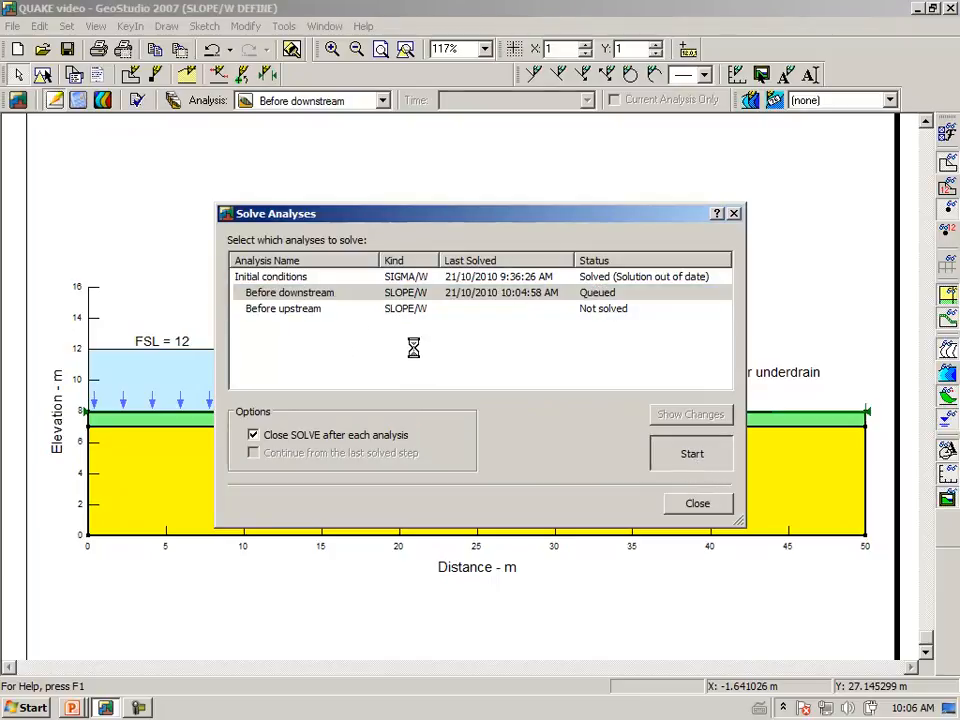
{"action": "left_click", "coordinate": [691, 453]}
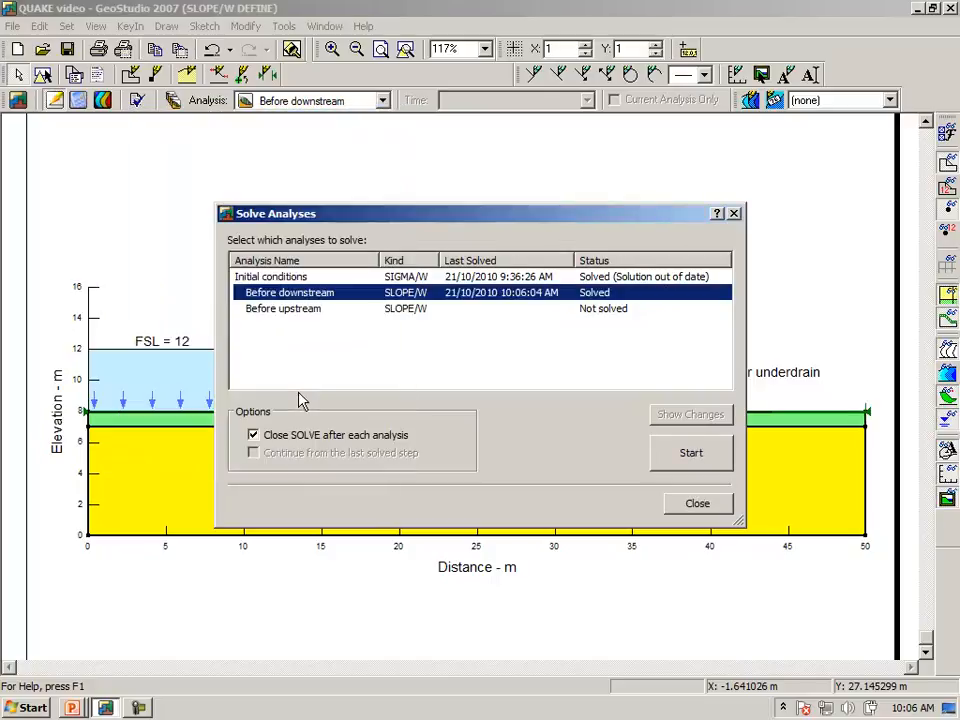
{"action": "left_click", "coordinate": [697, 503]}
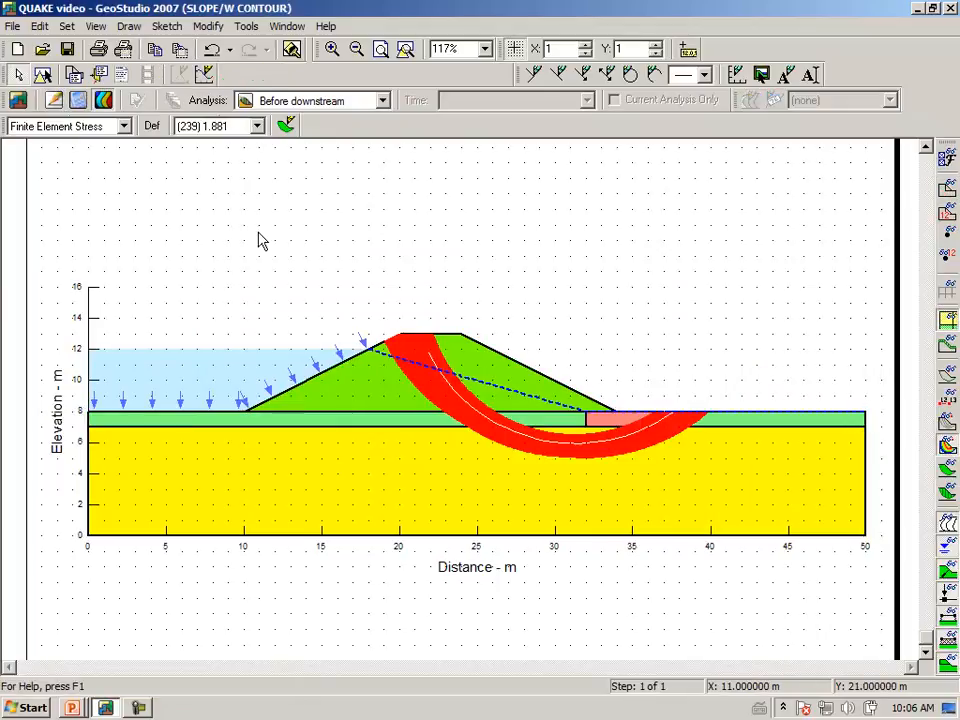
{"action": "mouse_move", "coordinate": [650, 265]}
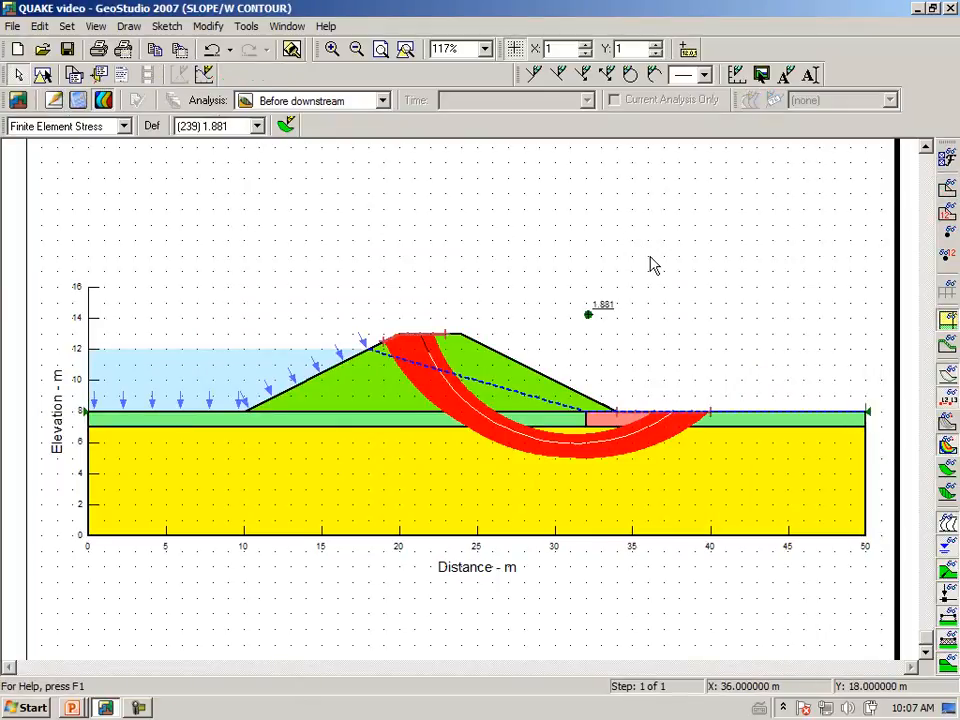
{"action": "mouse_move", "coordinate": [477, 250]}
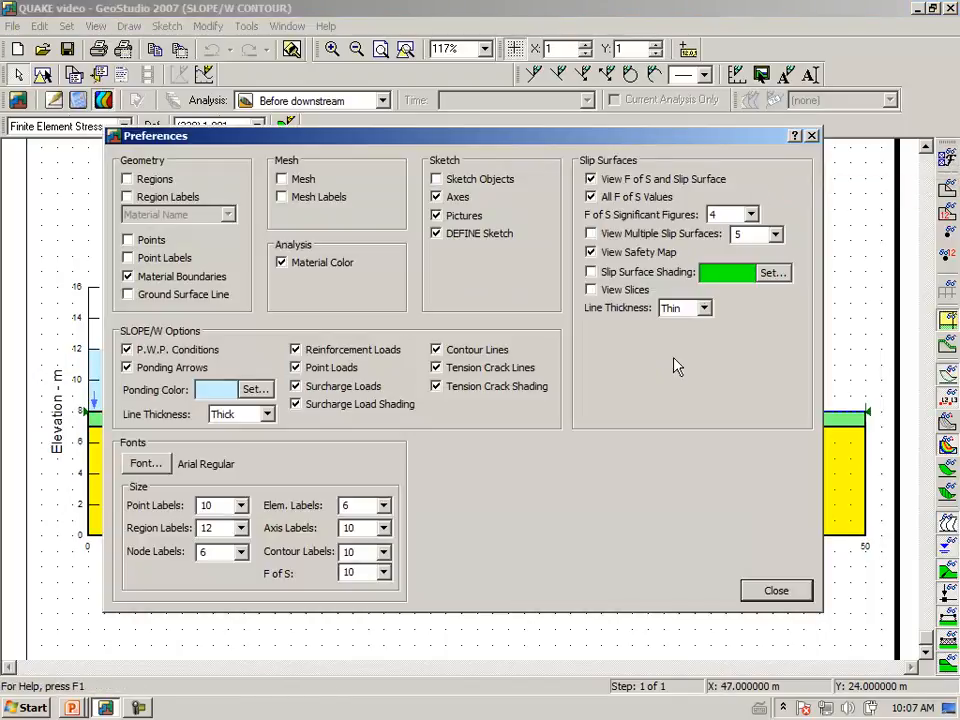
Enlarge the factor of safety label (1.881) to font size 20
{"action": "left_click", "coordinate": [384, 572]}
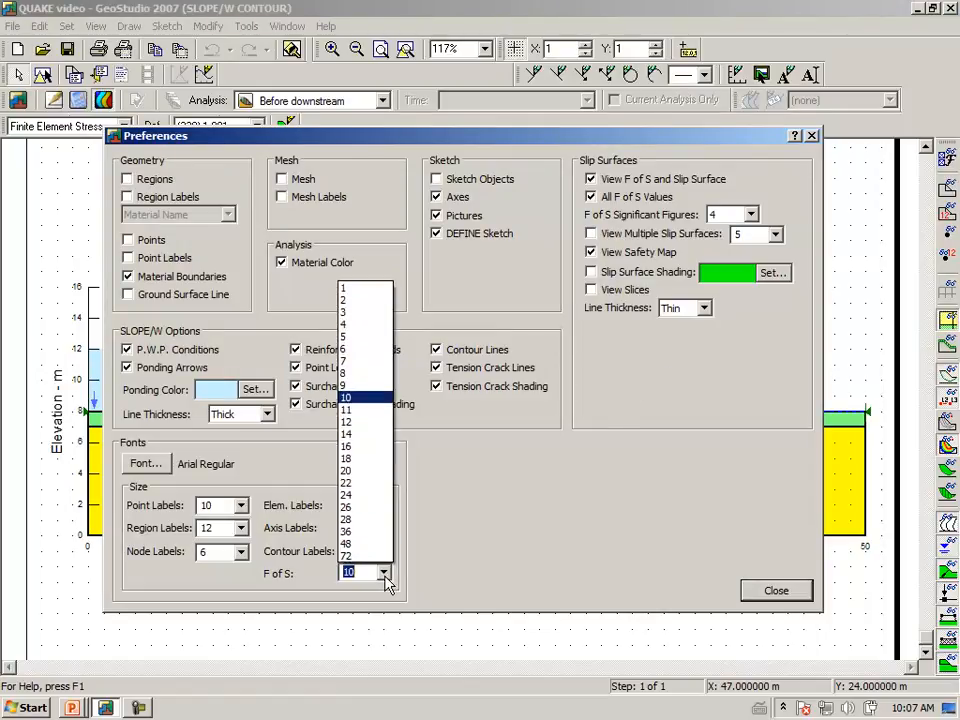
{"action": "left_click", "coordinate": [348, 483]}
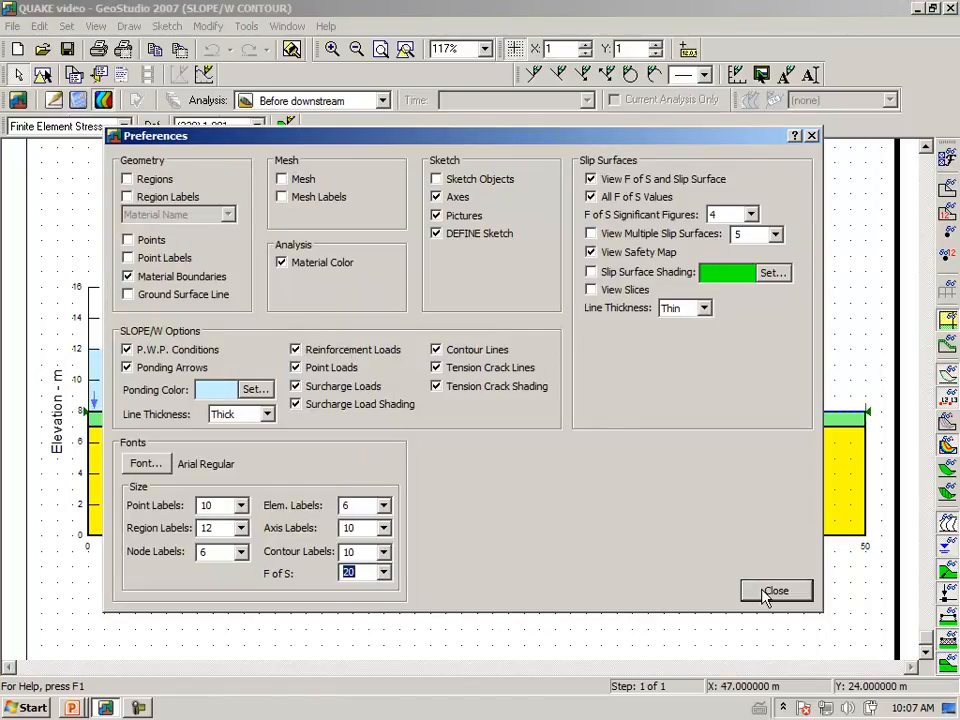
{"action": "left_click", "coordinate": [776, 590]}
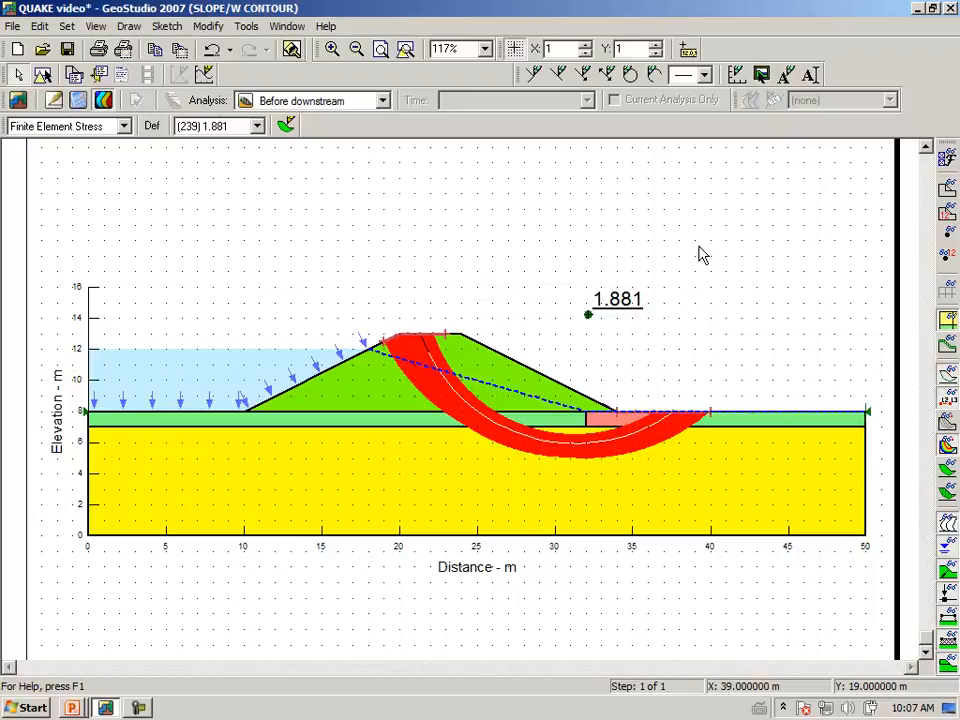
{"action": "mouse_move", "coordinate": [620, 298]}
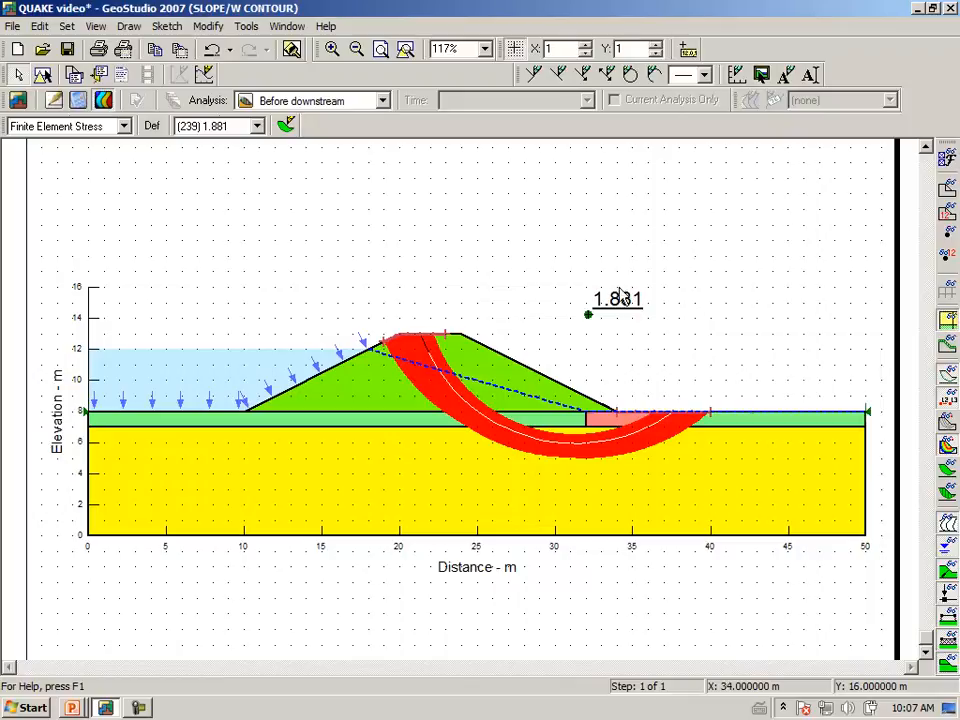
{"action": "mouse_move", "coordinate": [480, 252]}
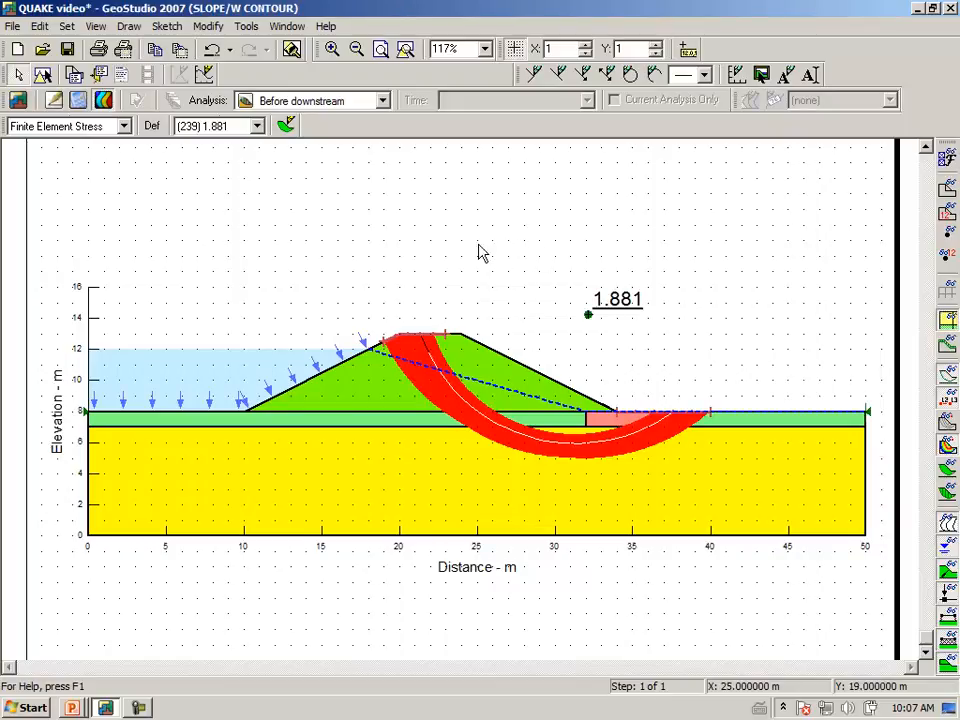
{"action": "mouse_move", "coordinate": [273, 246]}
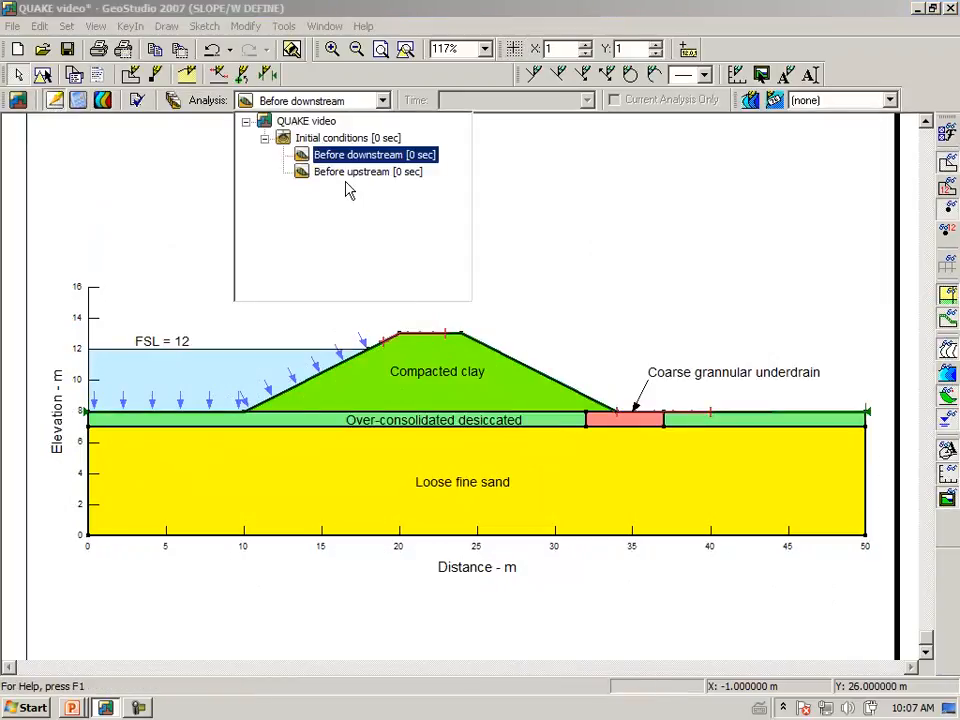
Switch Before upstream's slip surface option from grid and radius to Entry and Exit
{"action": "left_click", "coordinate": [368, 171]}
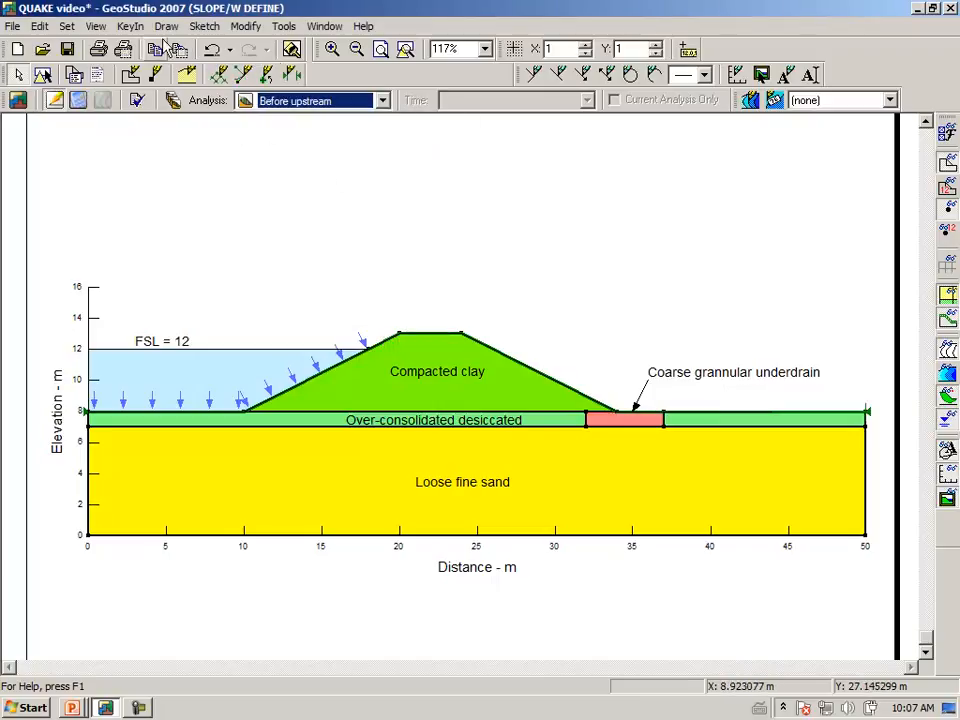
{"action": "left_click", "coordinate": [166, 26]}
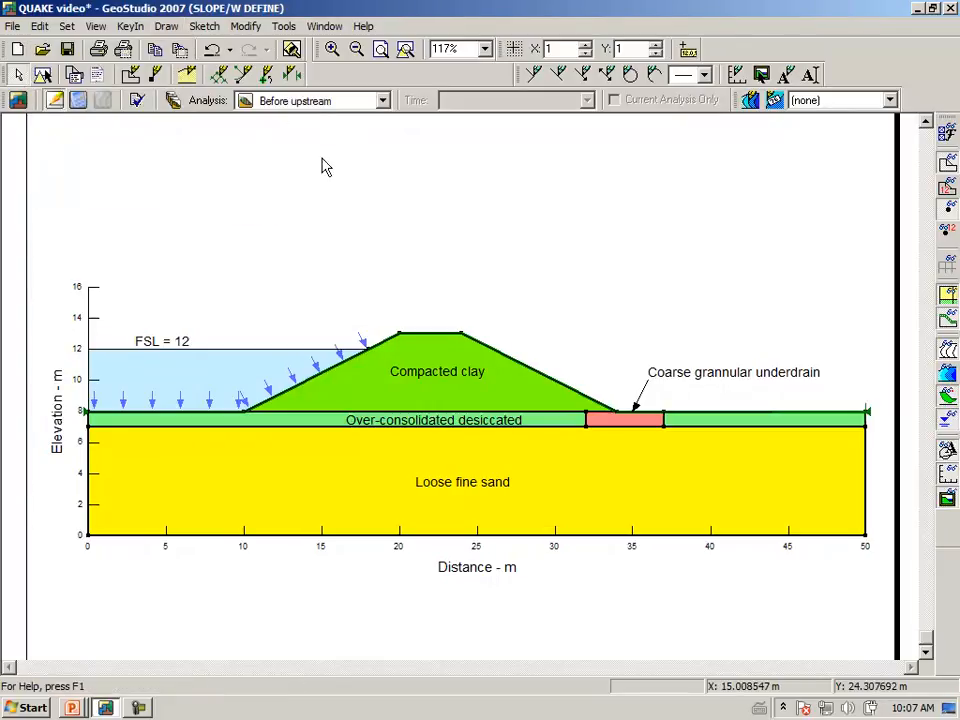
{"action": "mouse_move", "coordinate": [172, 100]}
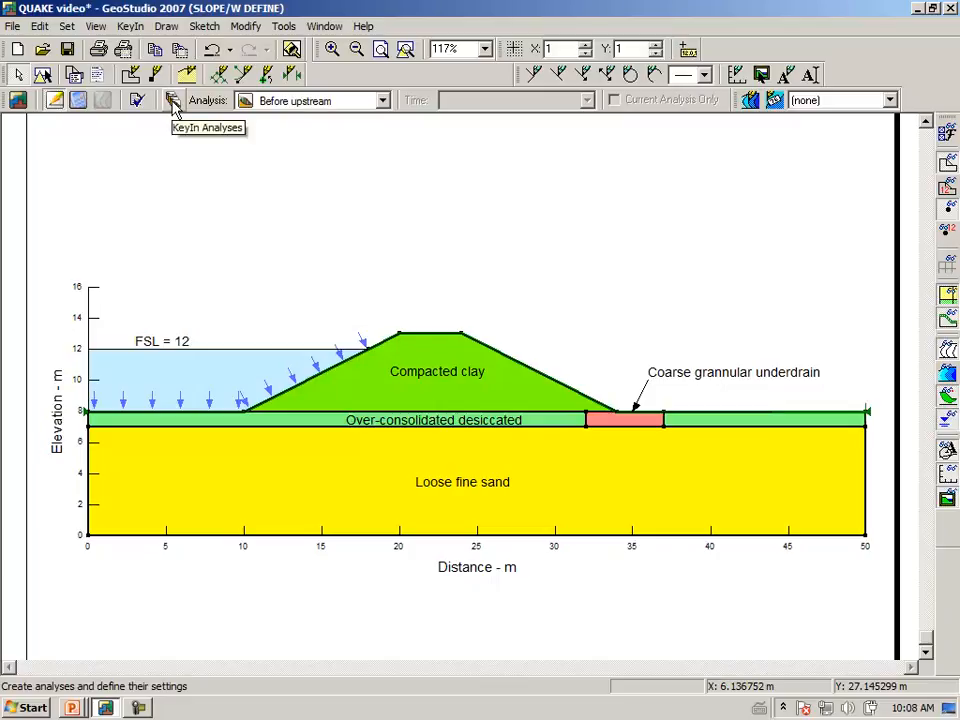
{"action": "left_click", "coordinate": [172, 100]}
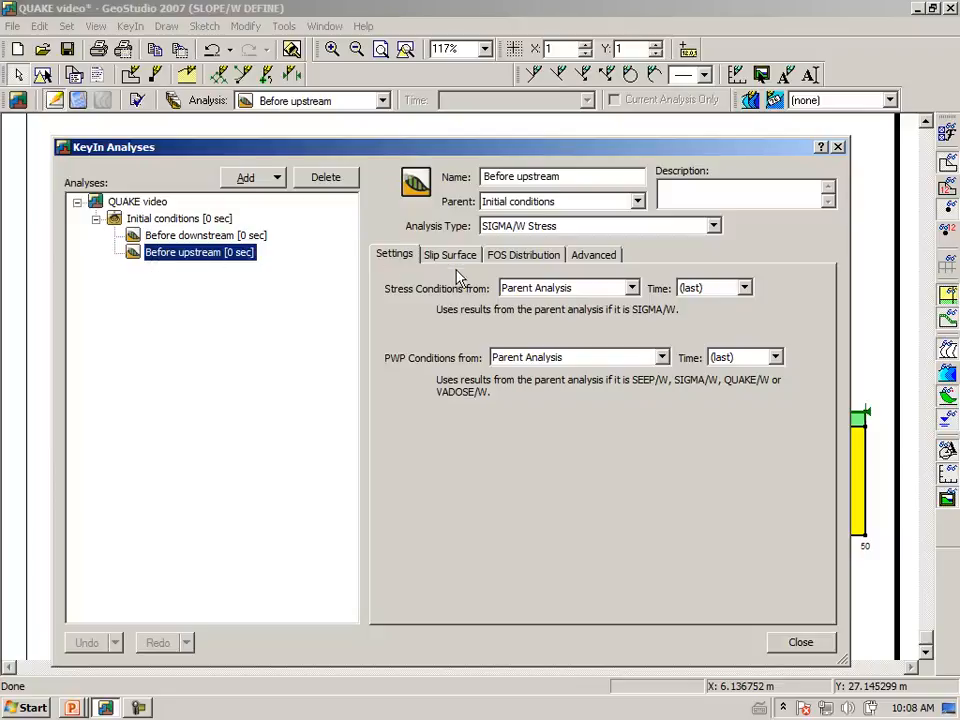
{"action": "left_click", "coordinate": [450, 254]}
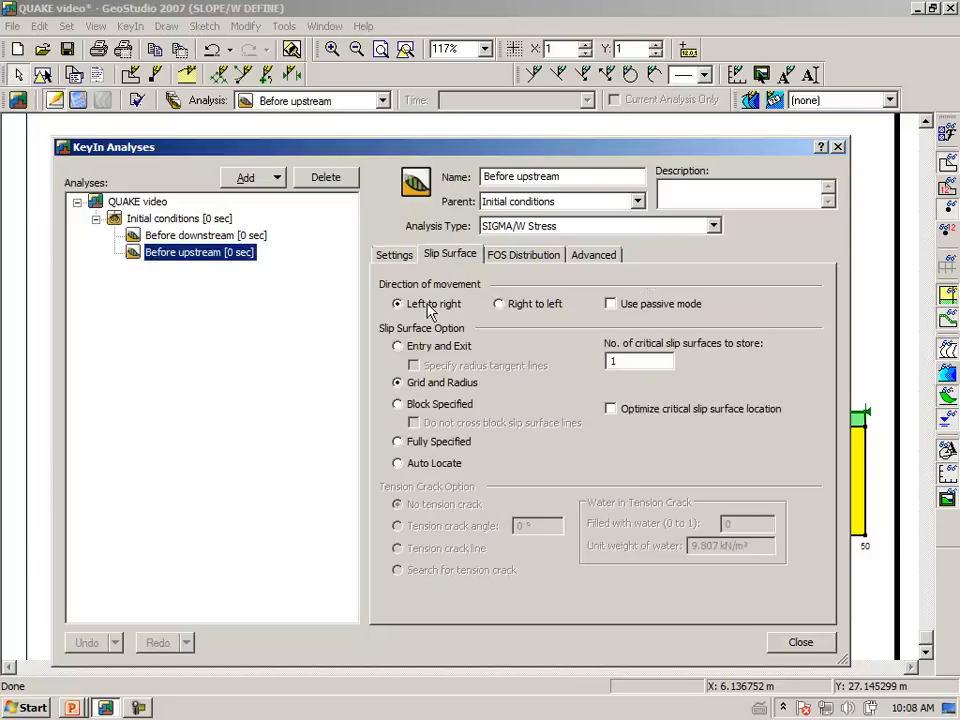
{"action": "mouse_move", "coordinate": [405, 355]}
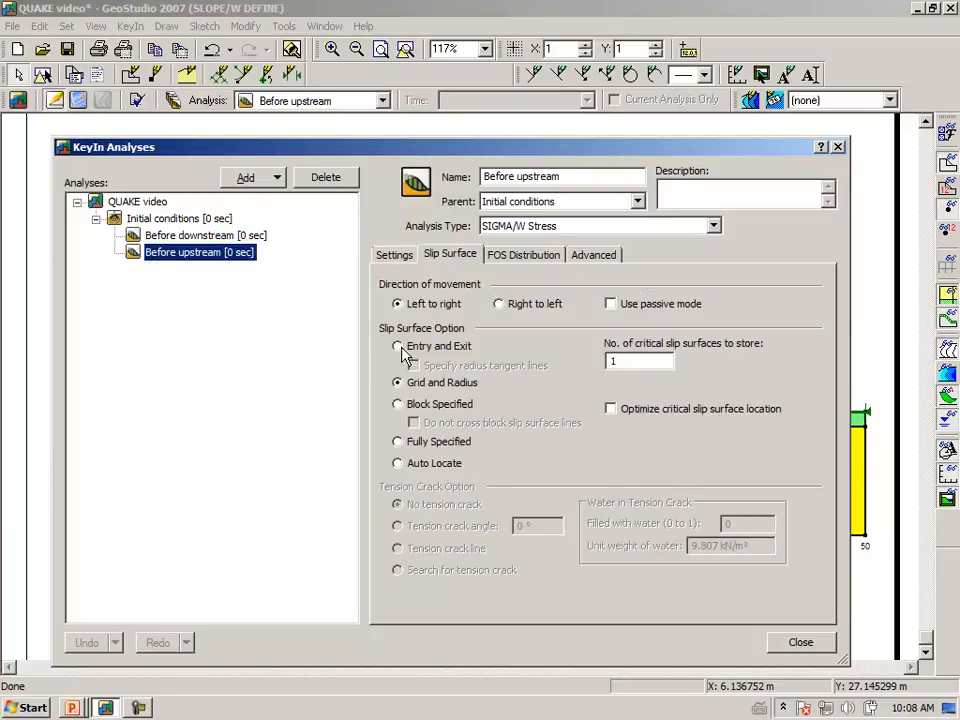
{"action": "left_click", "coordinate": [398, 345]}
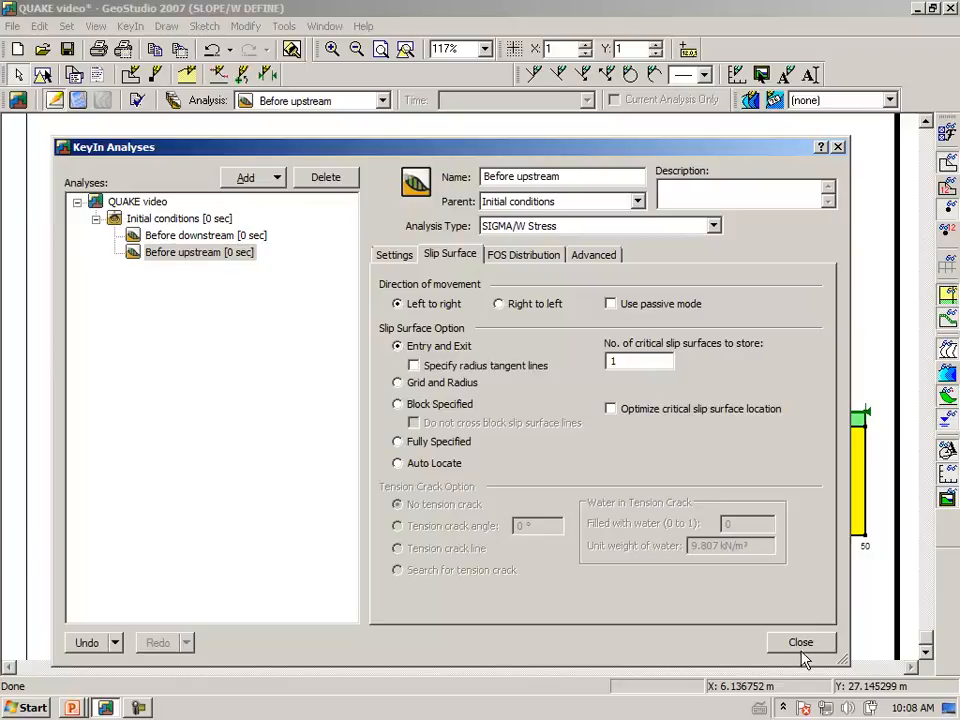
{"action": "left_click", "coordinate": [800, 642]}
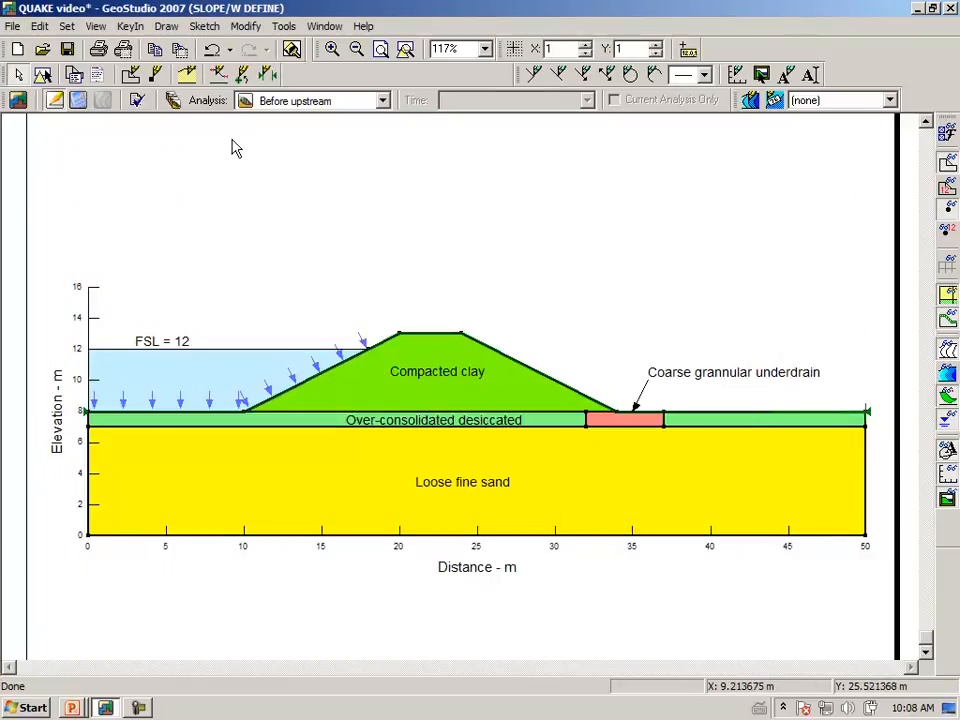
Drag an entry range on the upstream ground and an exit range along the crest
{"action": "left_click", "coordinate": [167, 26]}
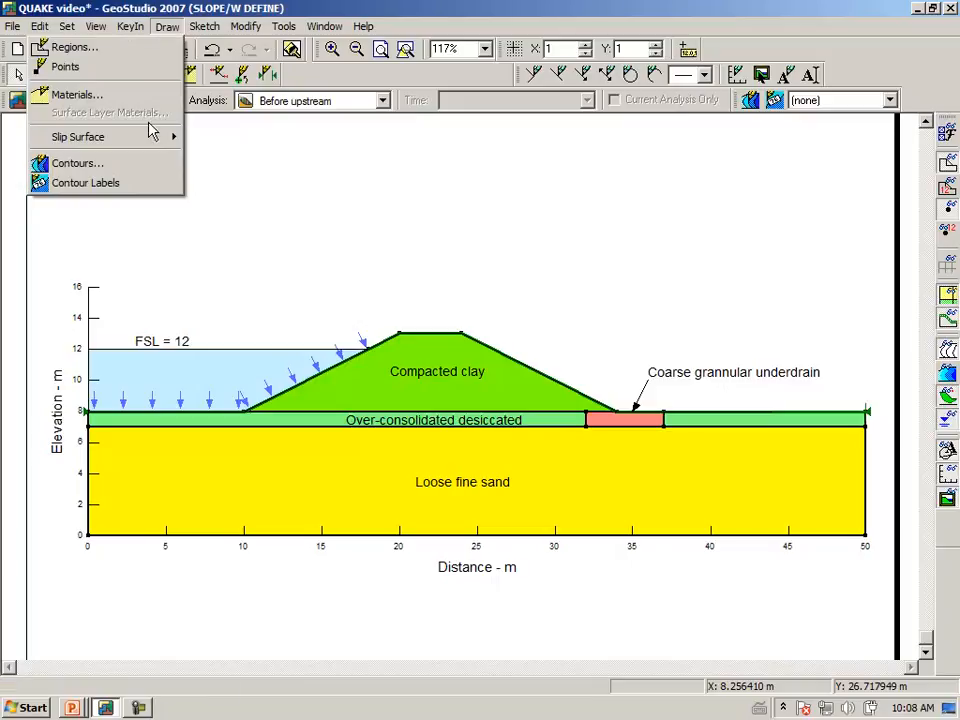
{"action": "left_click", "coordinate": [78, 136]}
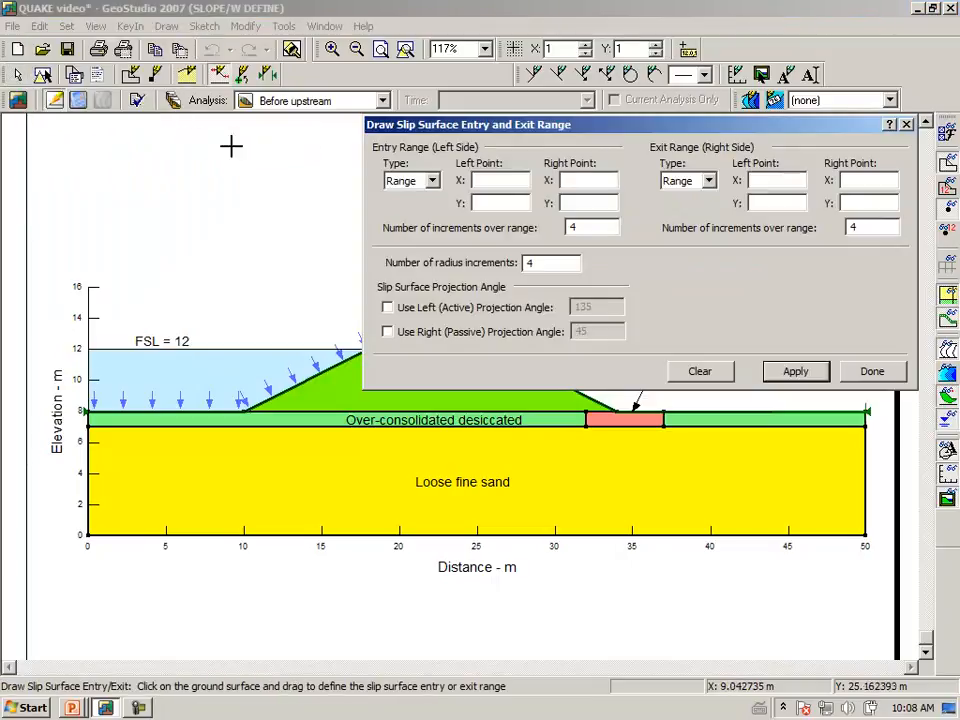
{"action": "mouse_move", "coordinate": [182, 415]}
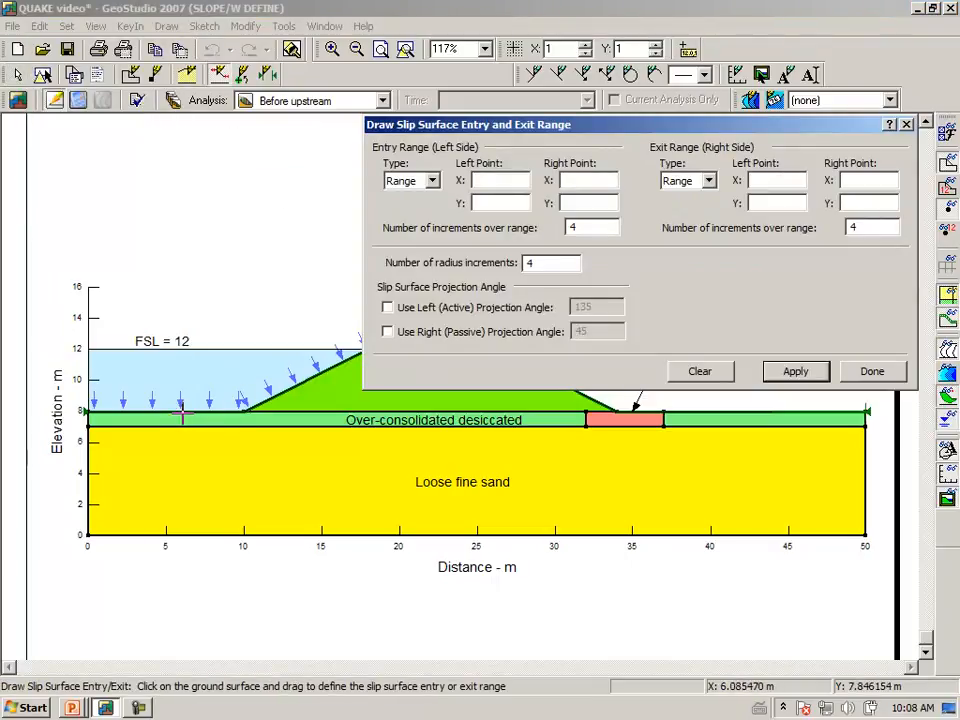
{"action": "left_click_drag", "start_coordinate": [180, 412], "coordinate": [270, 405]}
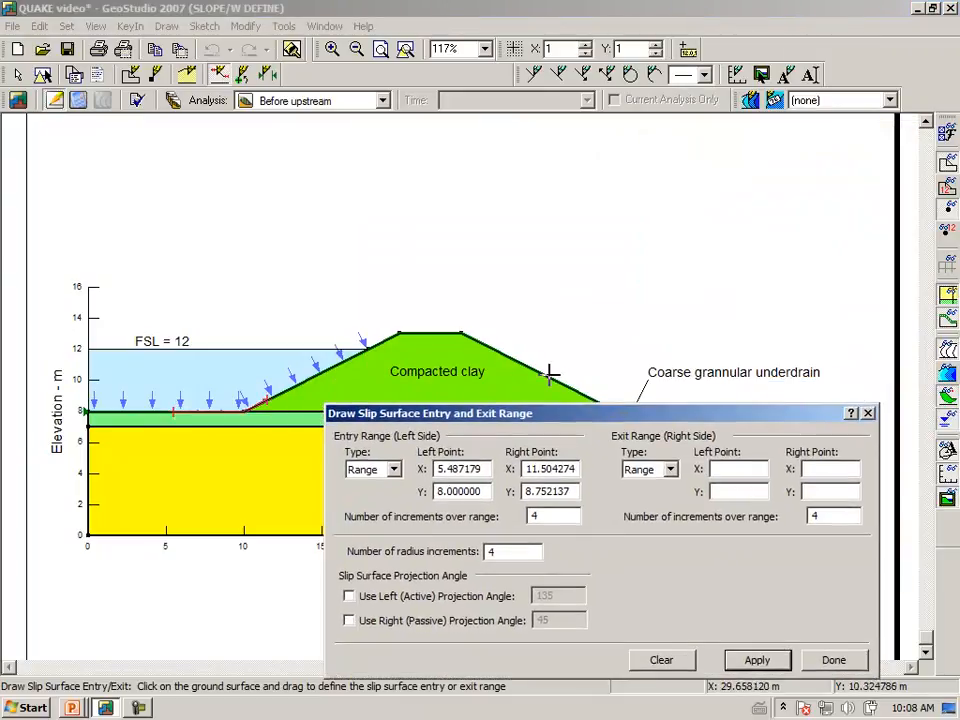
{"action": "left_click_drag", "start_coordinate": [550, 375], "coordinate": [400, 330]}
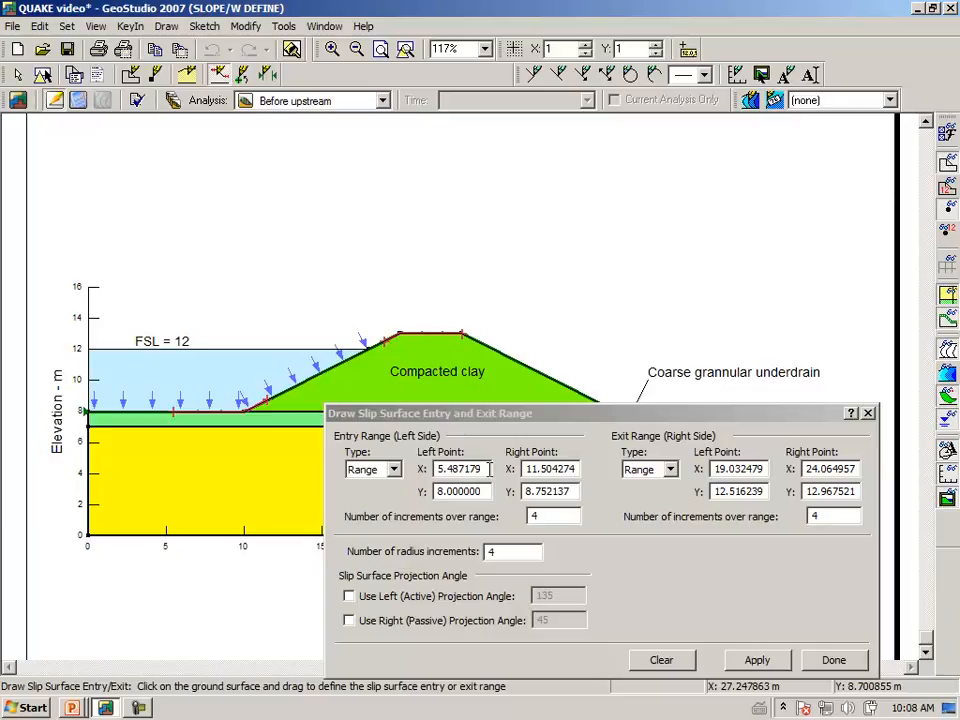
Set the entry coordinate to 12 and apply the entry and exit ranges
{"action": "triple_click", "coordinate": [459, 468]}
{"action": "type", "text": "6.000000"}
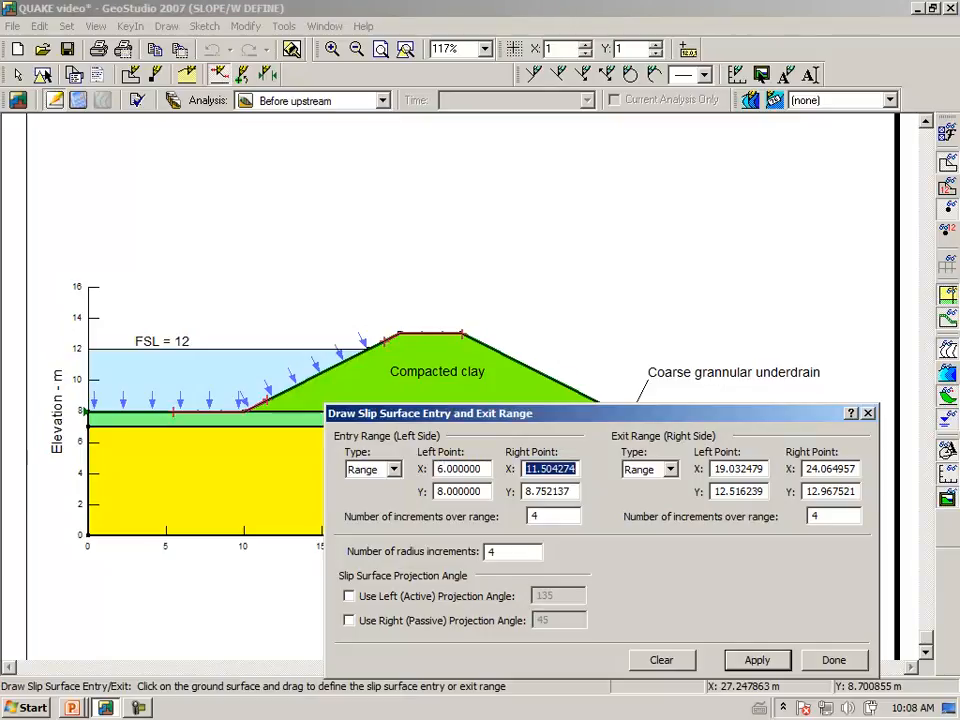
{"action": "type", "text": "12.000000"}
{"action": "left_click", "coordinate": [513, 551]}
{"action": "type", "text": "10"}
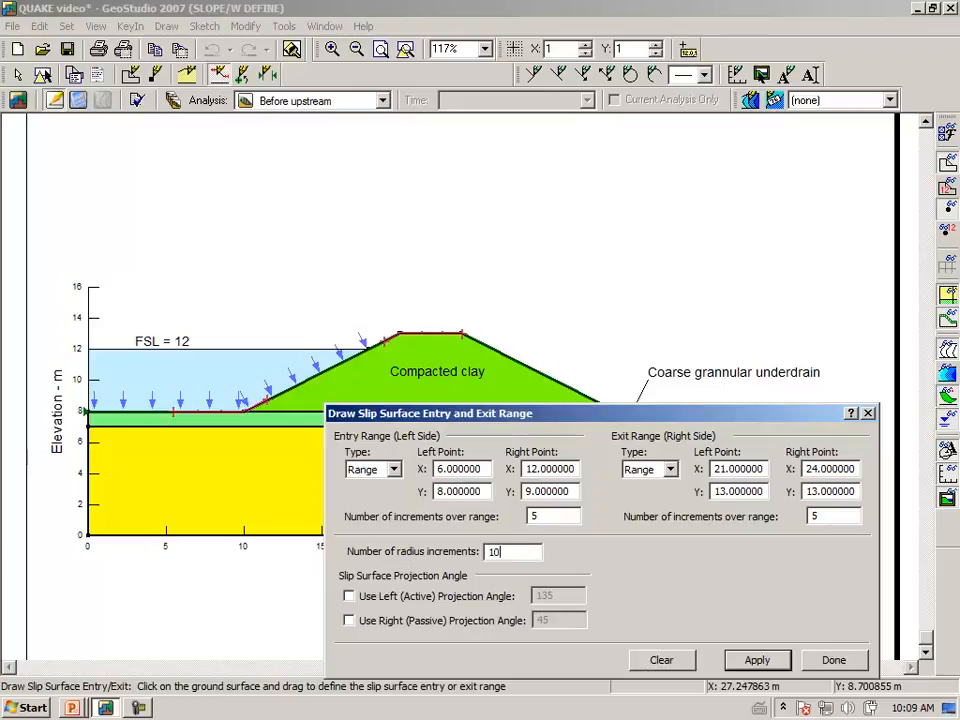
{"action": "left_click", "coordinate": [757, 660]}
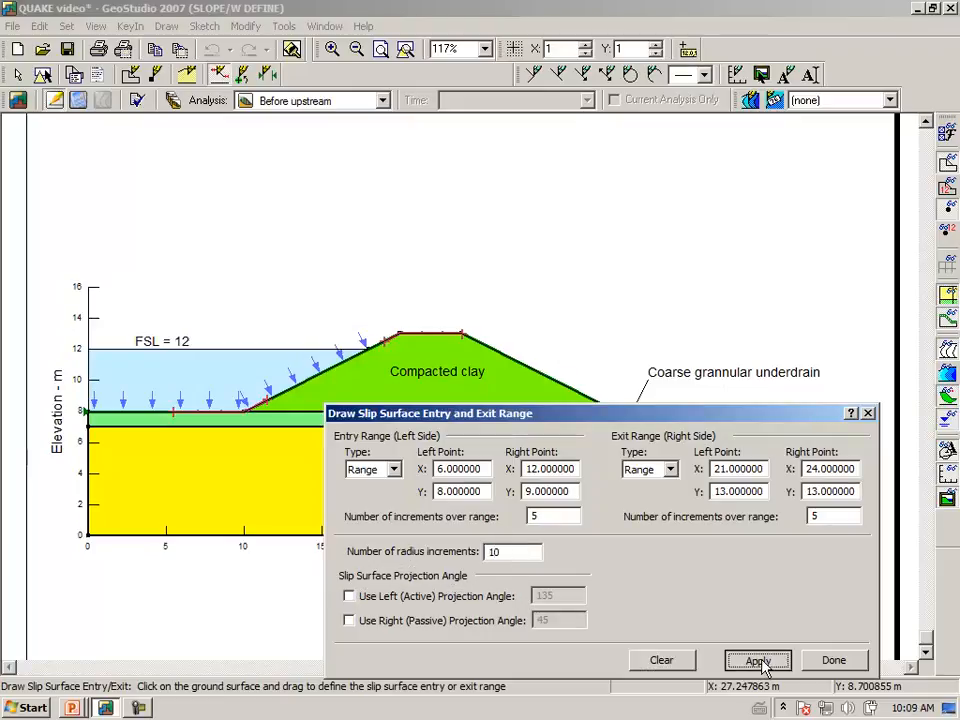
{"action": "left_click", "coordinate": [757, 660]}
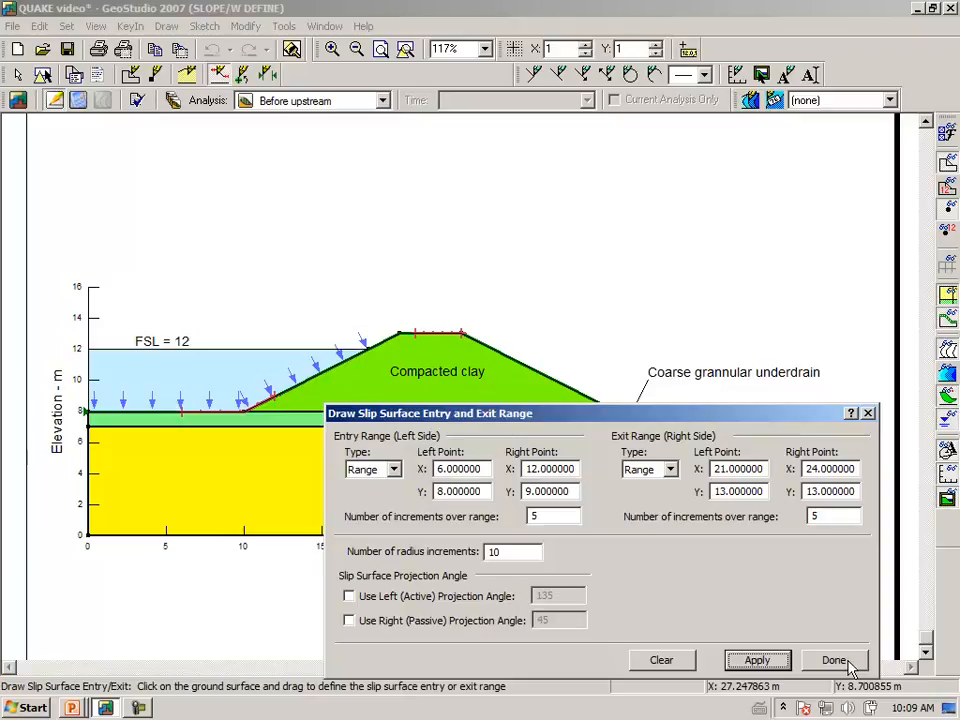
{"action": "left_click", "coordinate": [834, 660]}
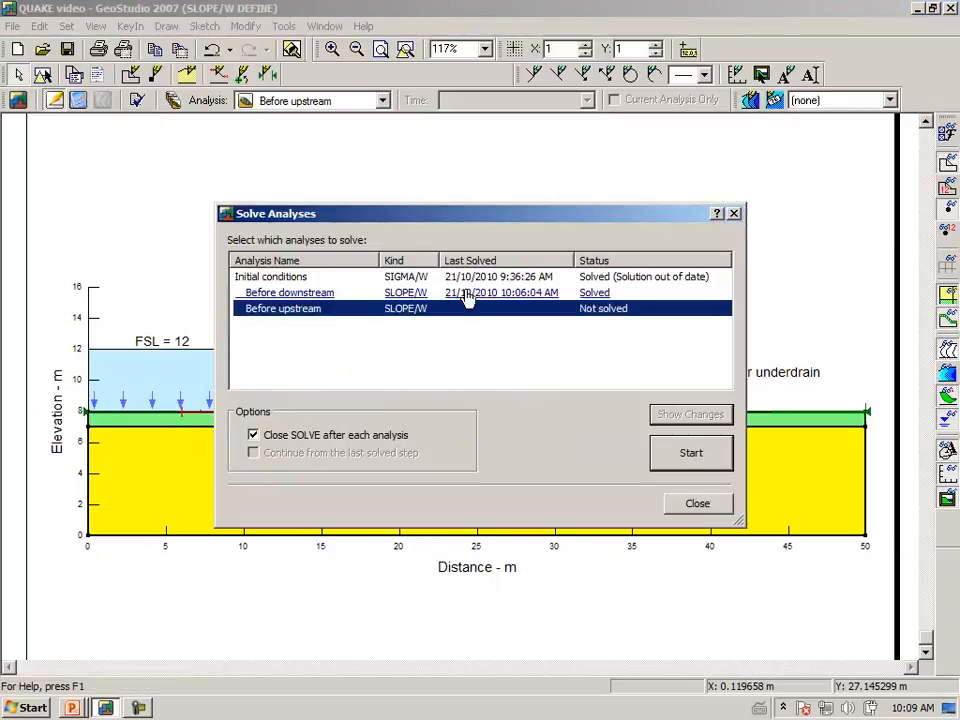
{"action": "mouse_move", "coordinate": [580, 375]}
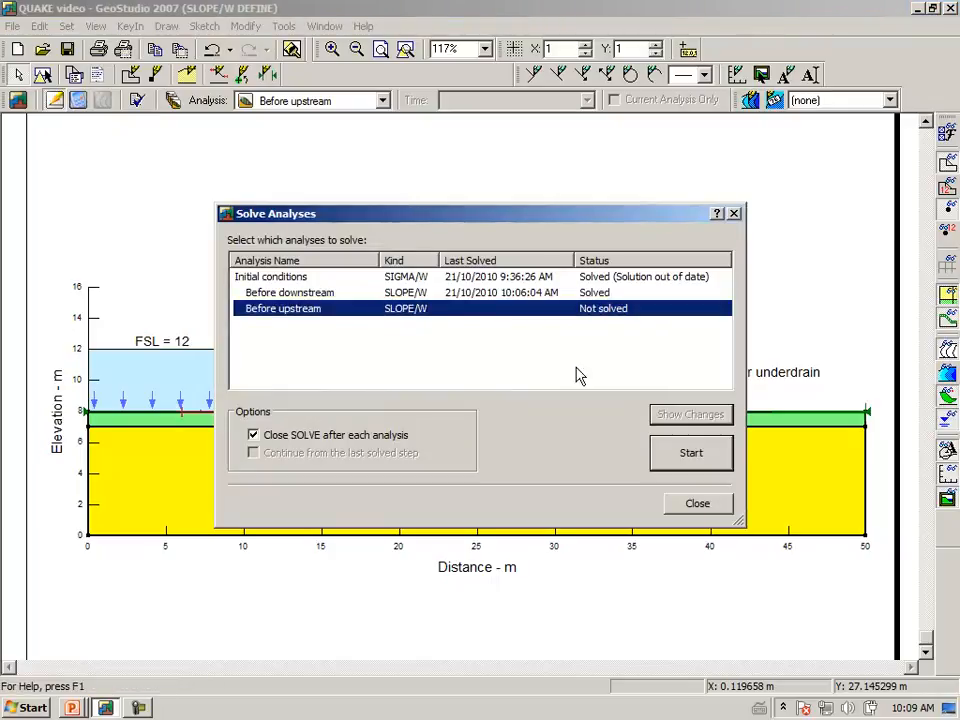
Start the Before upstream slope stability solve
{"action": "left_click", "coordinate": [691, 452]}
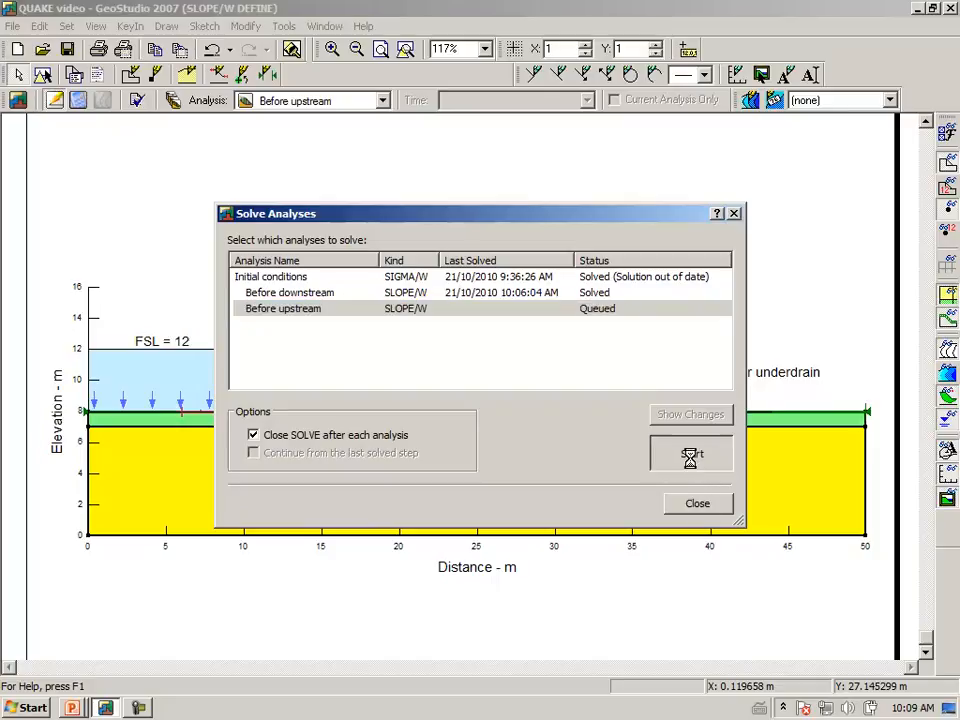
{"action": "left_click", "coordinate": [691, 453]}
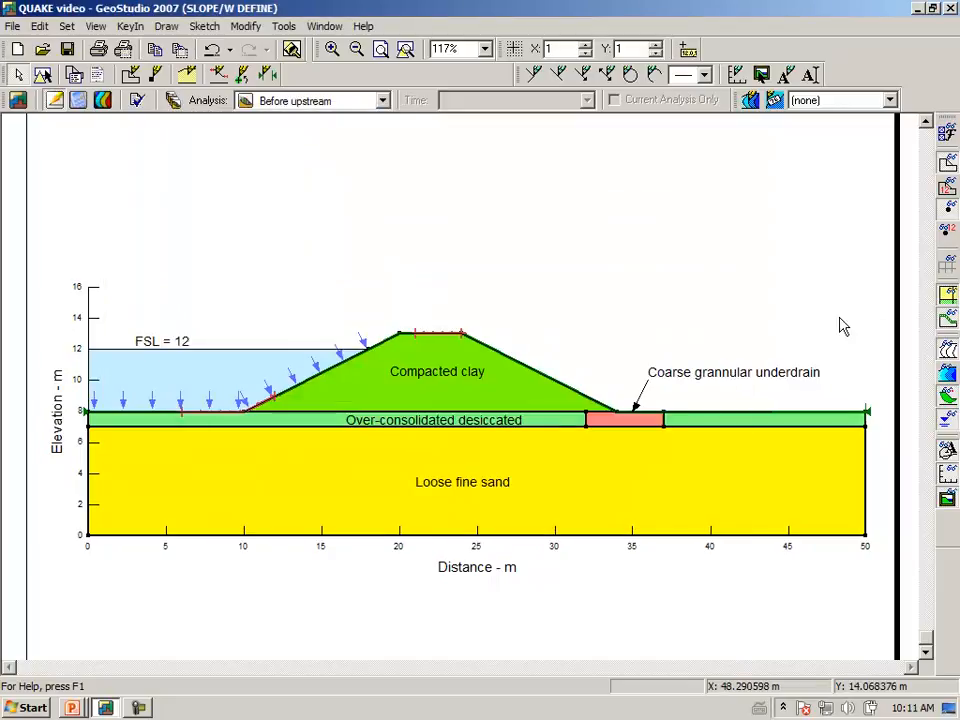
{"action": "mouse_move", "coordinate": [3, 268]}
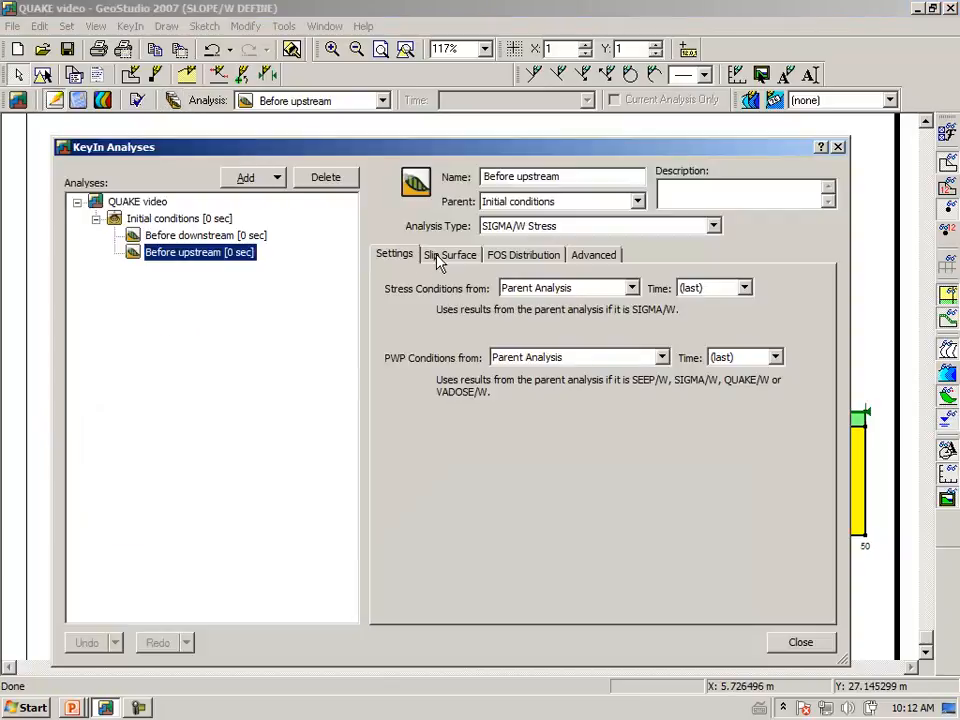
Review Before upstream's right-to-left Entry and Exit slip surface settings, then close
{"action": "left_click", "coordinate": [450, 254]}
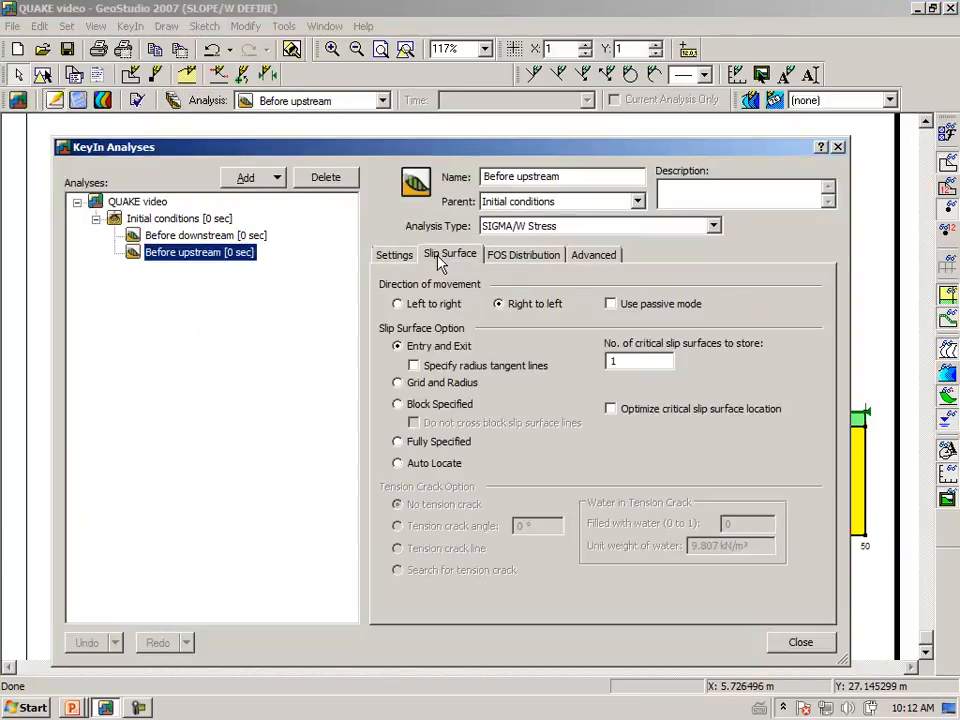
{"action": "mouse_move", "coordinate": [518, 324]}
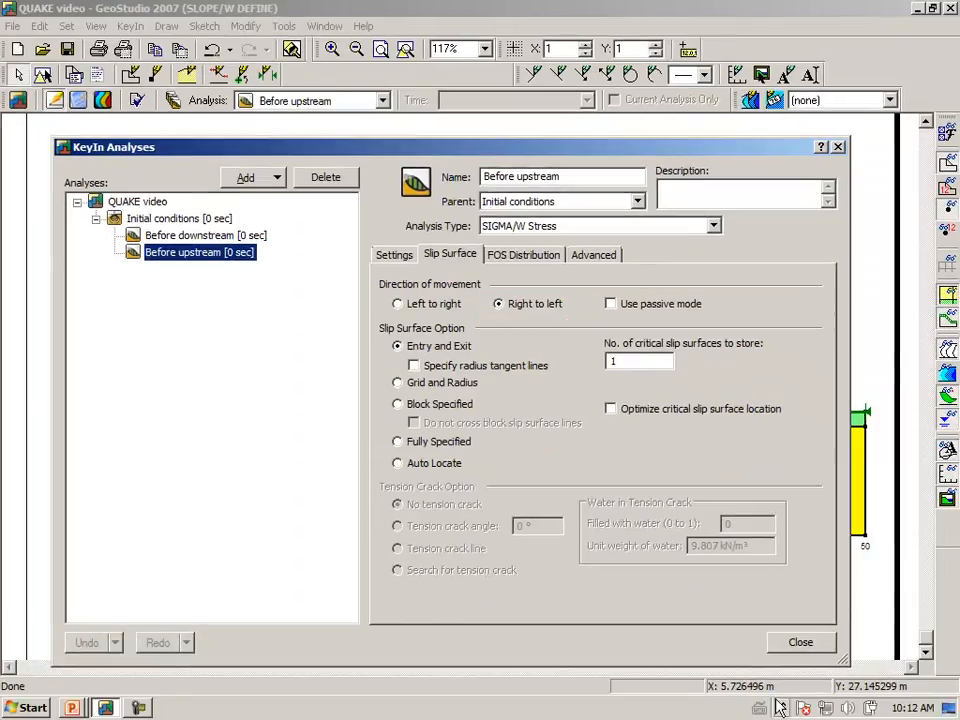
{"action": "left_click", "coordinate": [799, 642]}
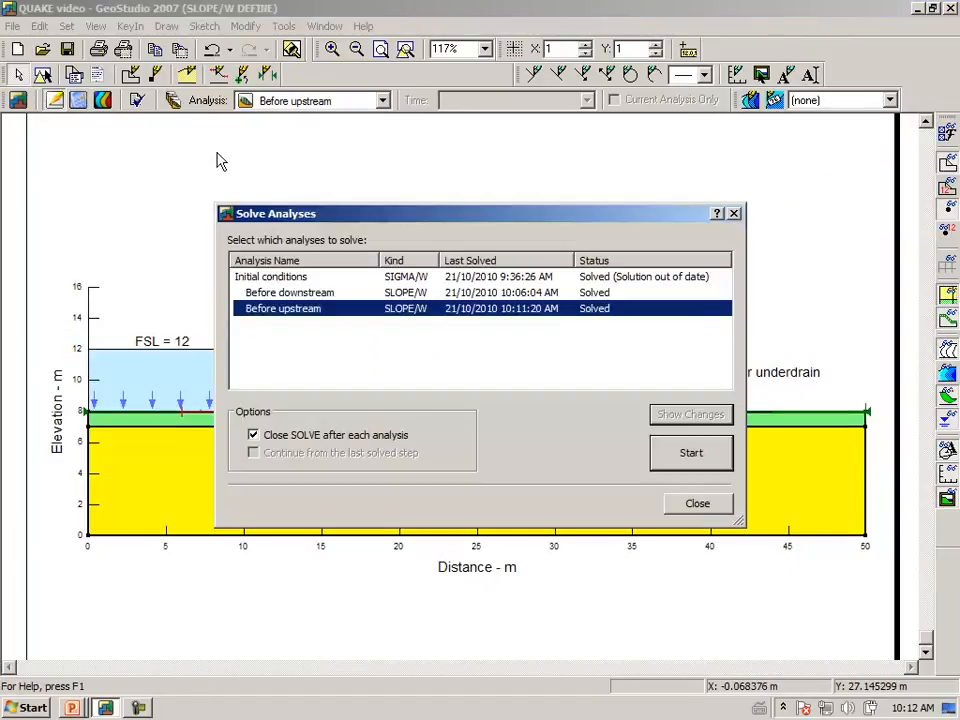
Re-solve Before upstream to get the upstream slip surface with factor of safety 2.996
{"action": "left_click", "coordinate": [691, 453]}
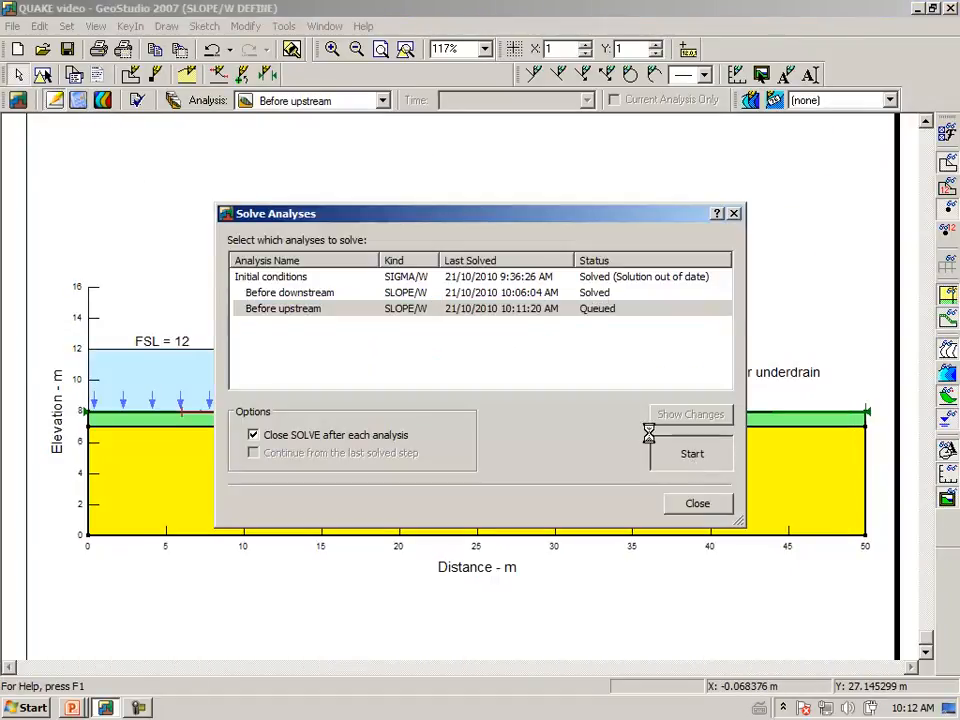
{"action": "left_click", "coordinate": [692, 453]}
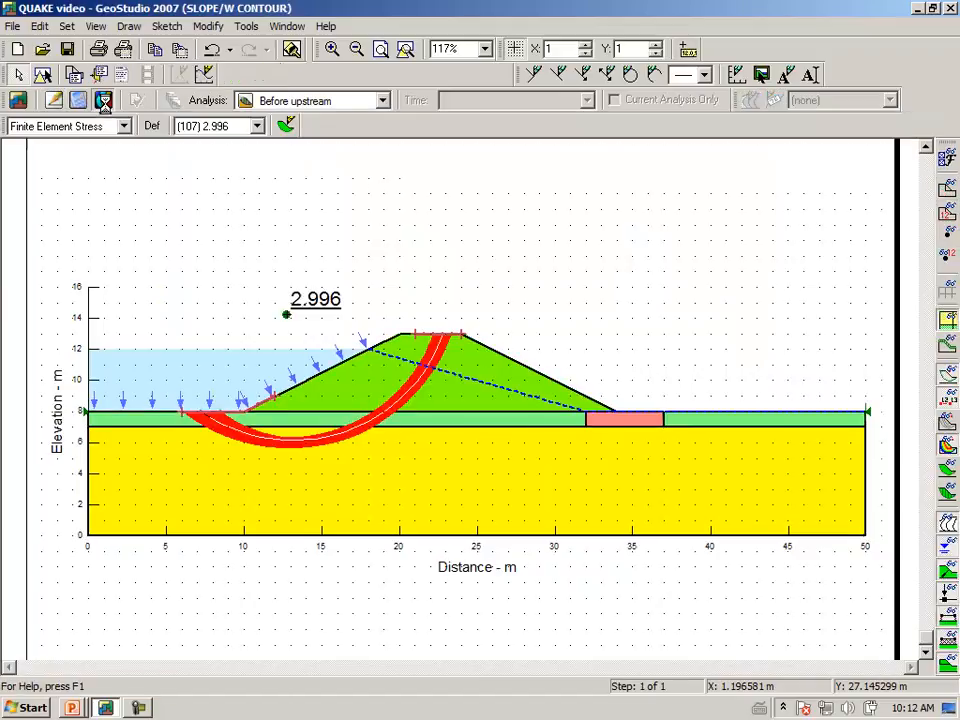
{"action": "mouse_move", "coordinate": [590, 285]}
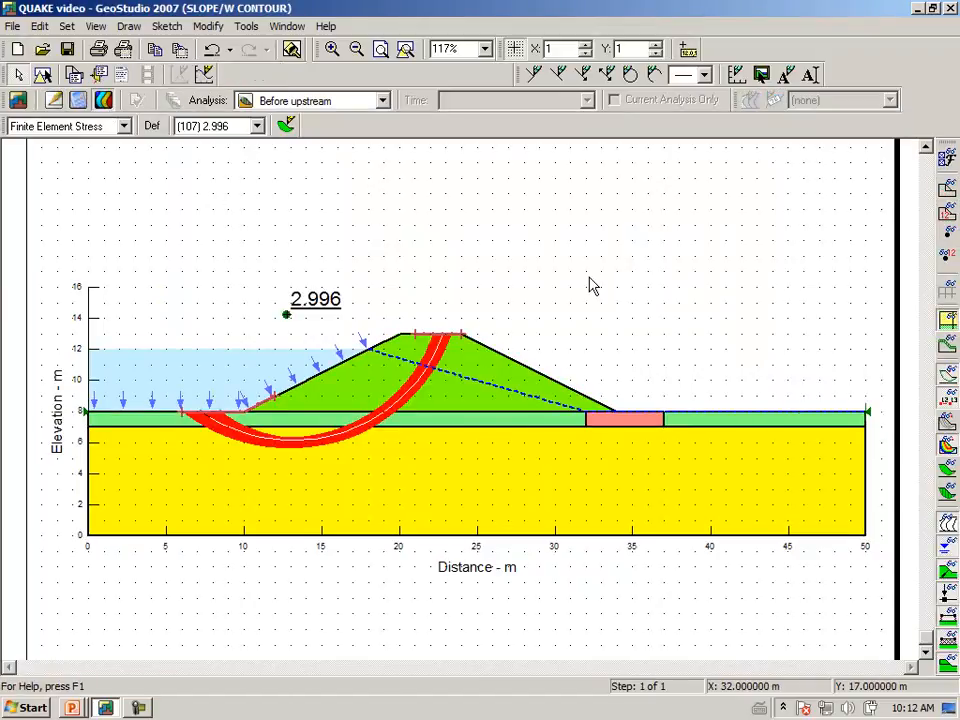
{"action": "mouse_move", "coordinate": [580, 278]}
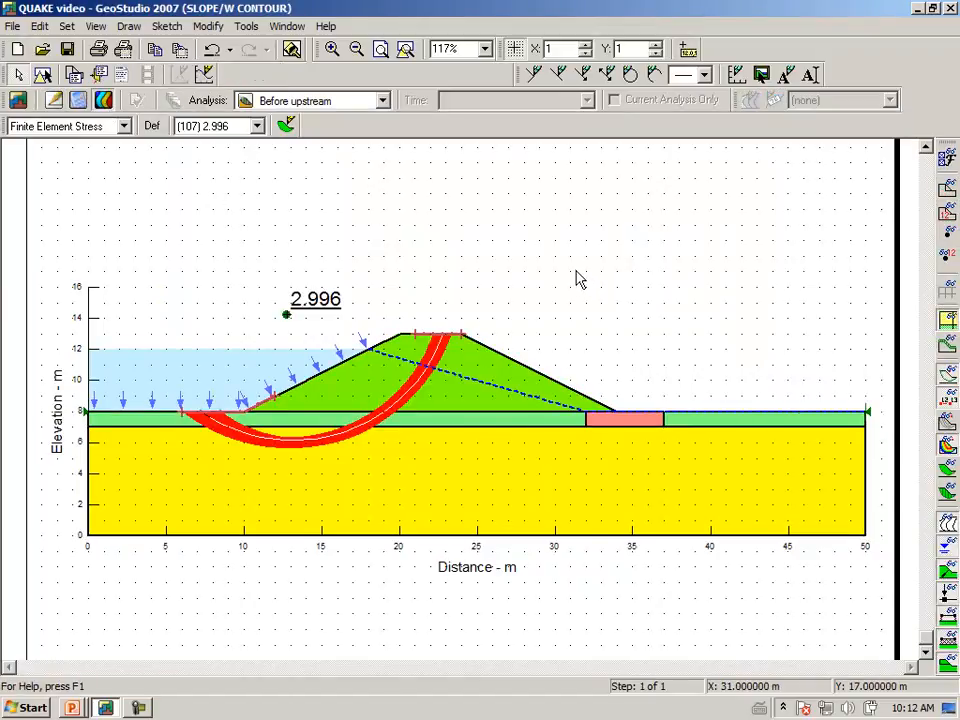